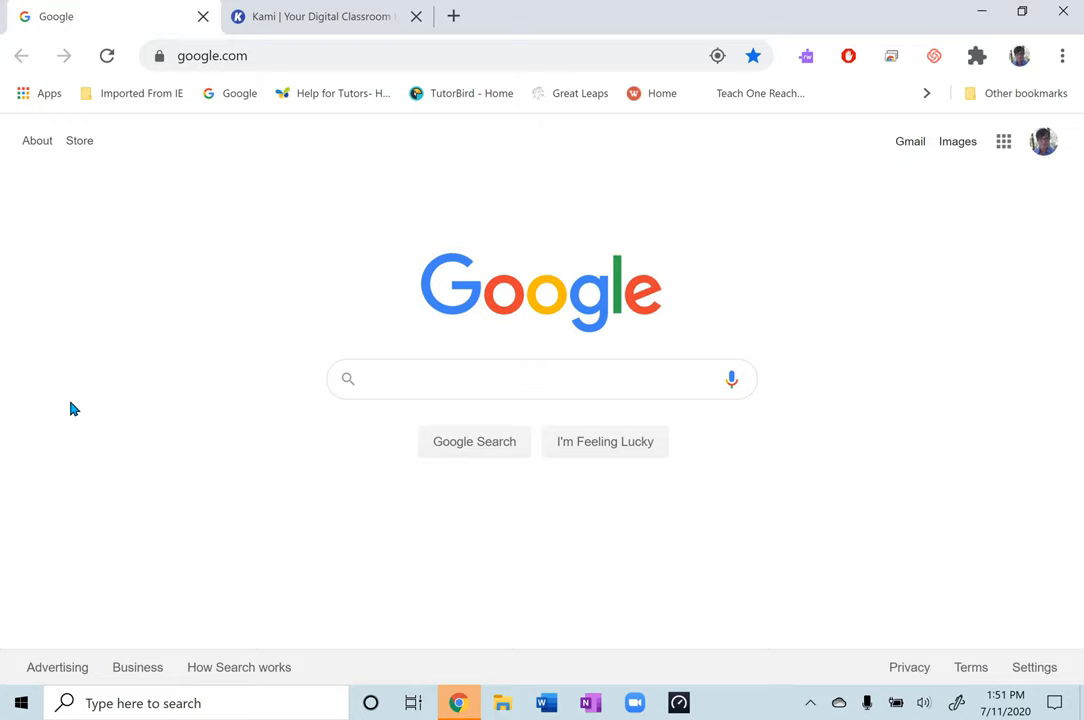
mouse_move(148, 328)
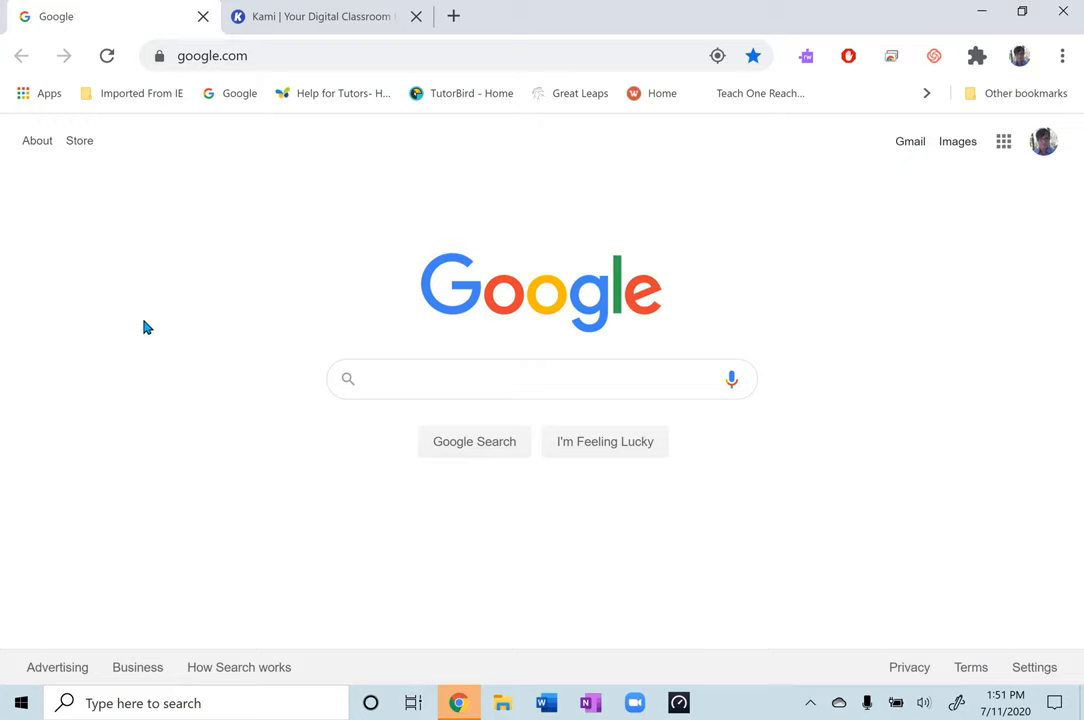
mouse_move(834, 212)
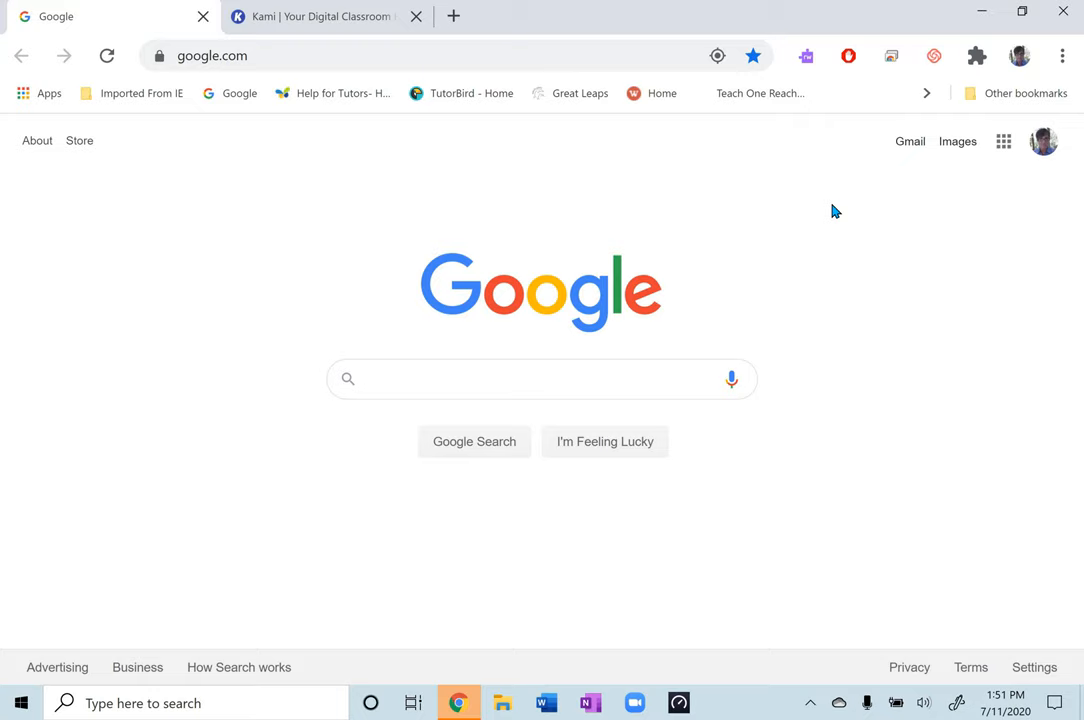
mouse_move(854, 180)
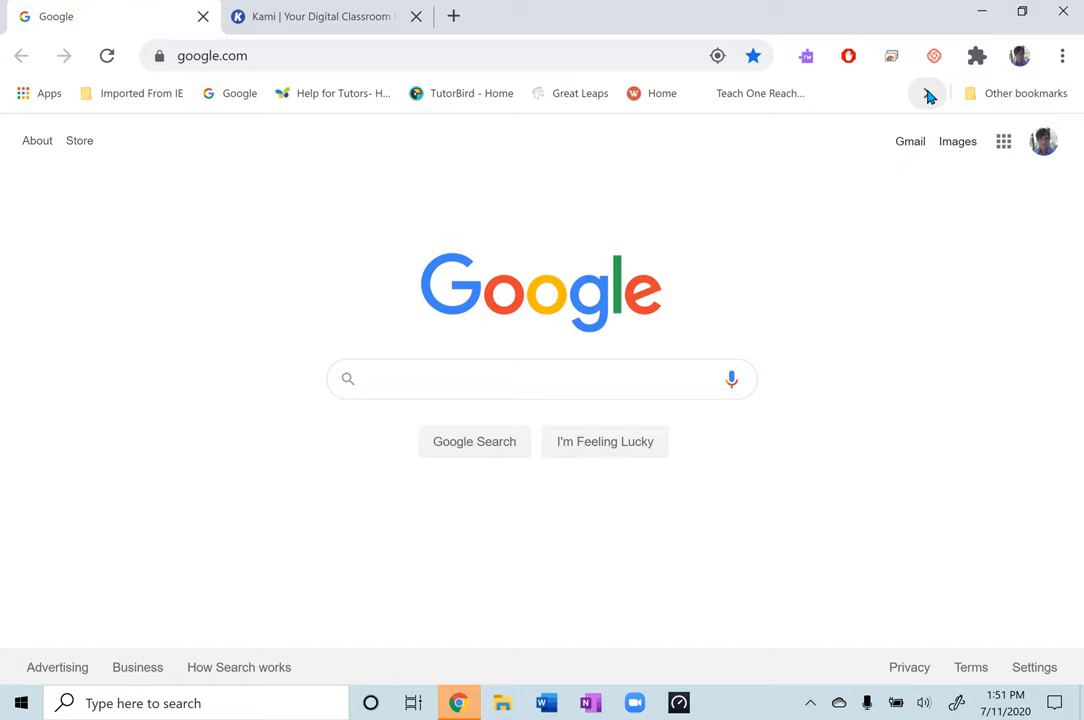
mouse_move(930, 100)
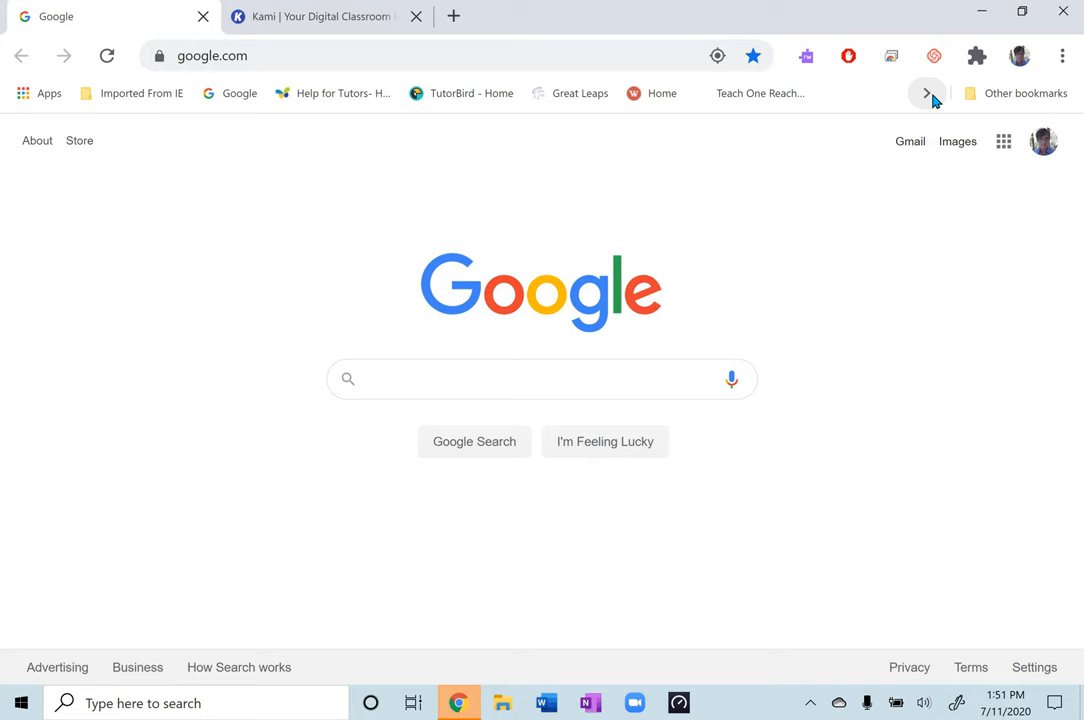
Open My Drive from the bookmarks overflow and scroll down to its folders.
click(926, 94)
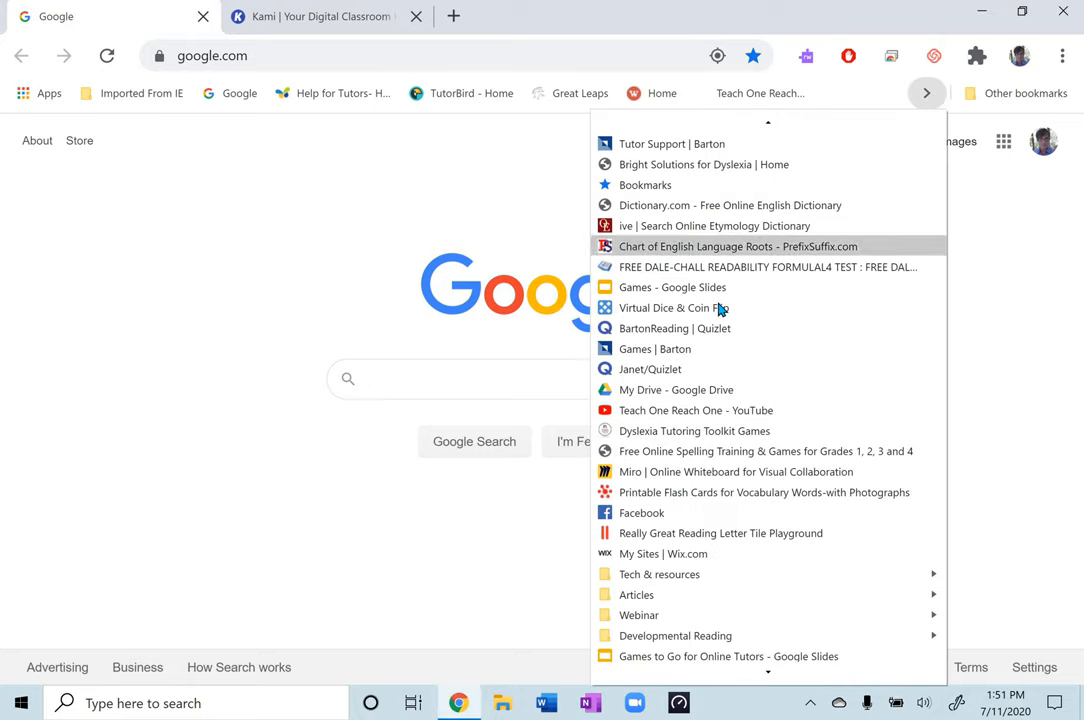
mouse_move(656, 348)
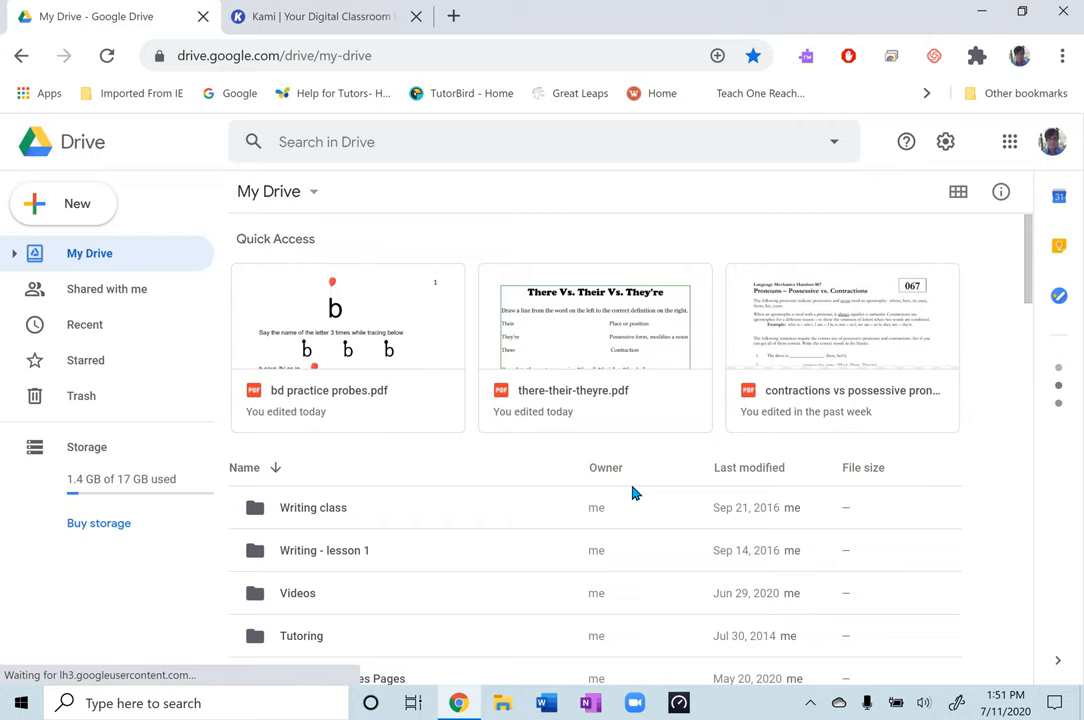
mouse_move(558, 518)
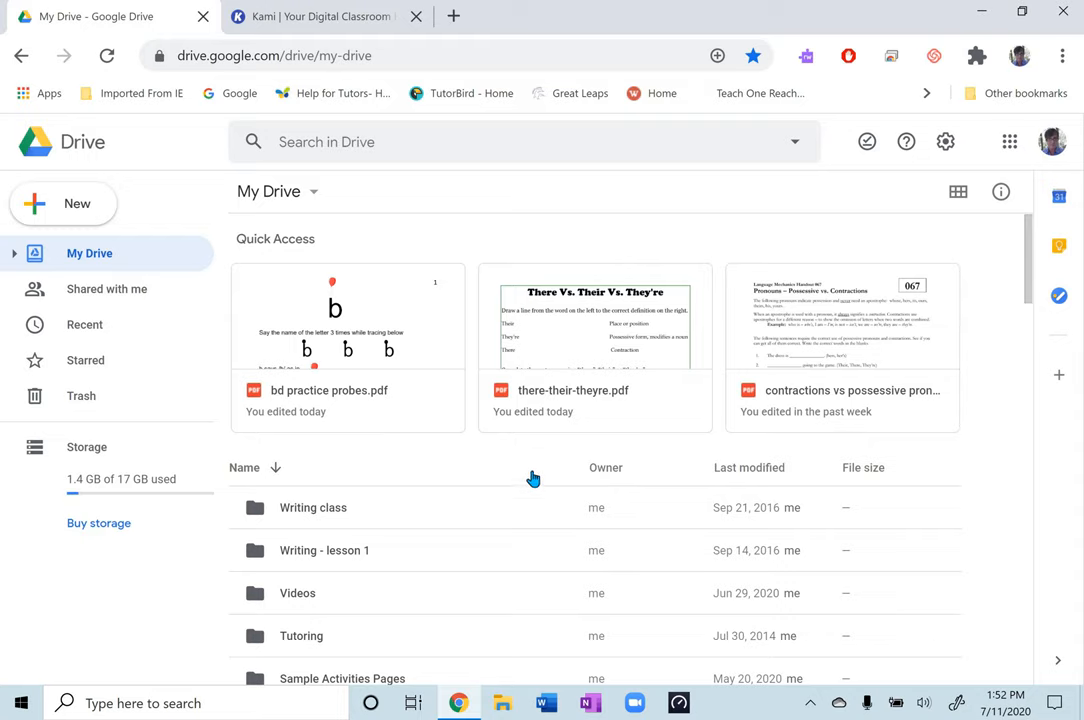
mouse_move(528, 470)
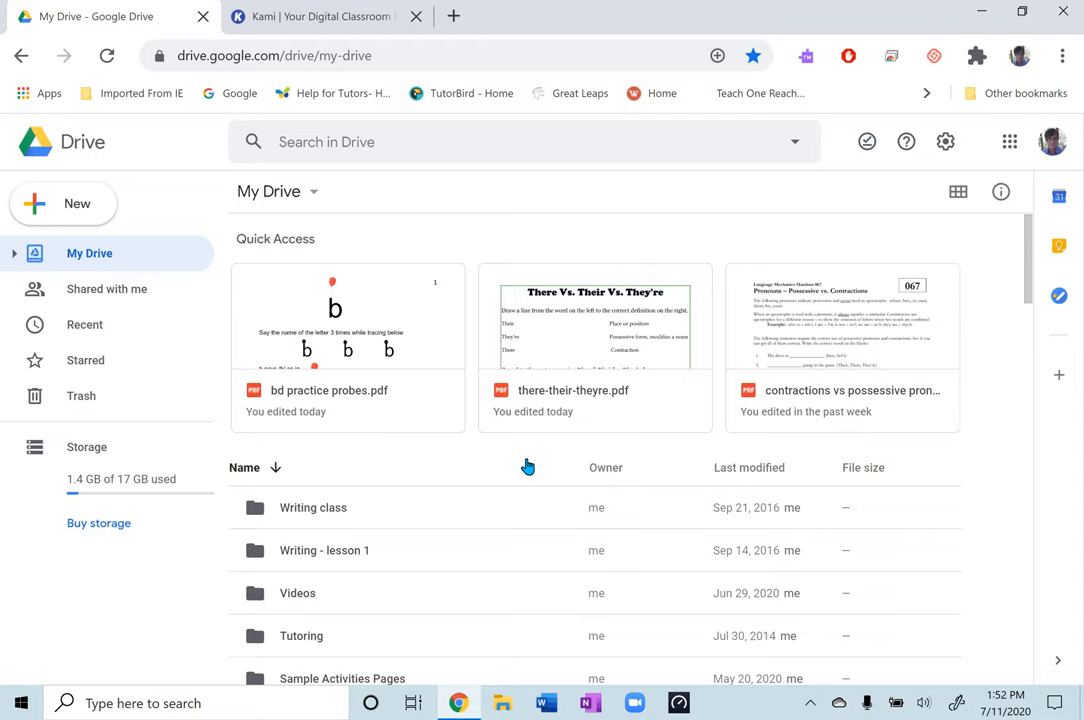
scroll(down, 3)
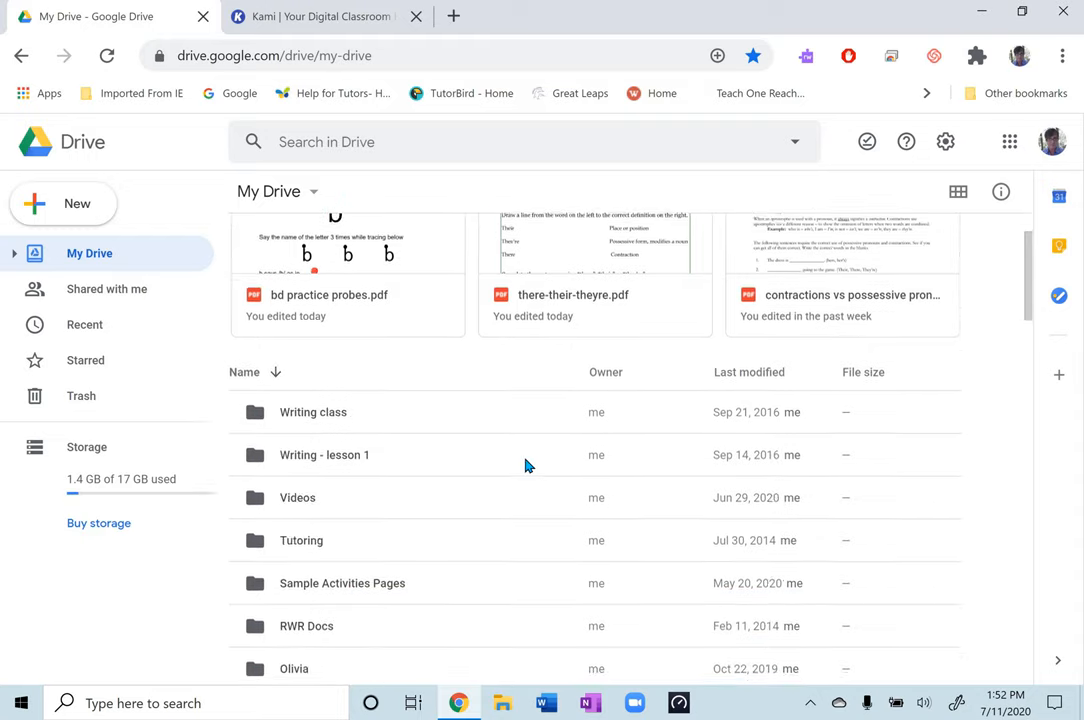
scroll(down, 3)
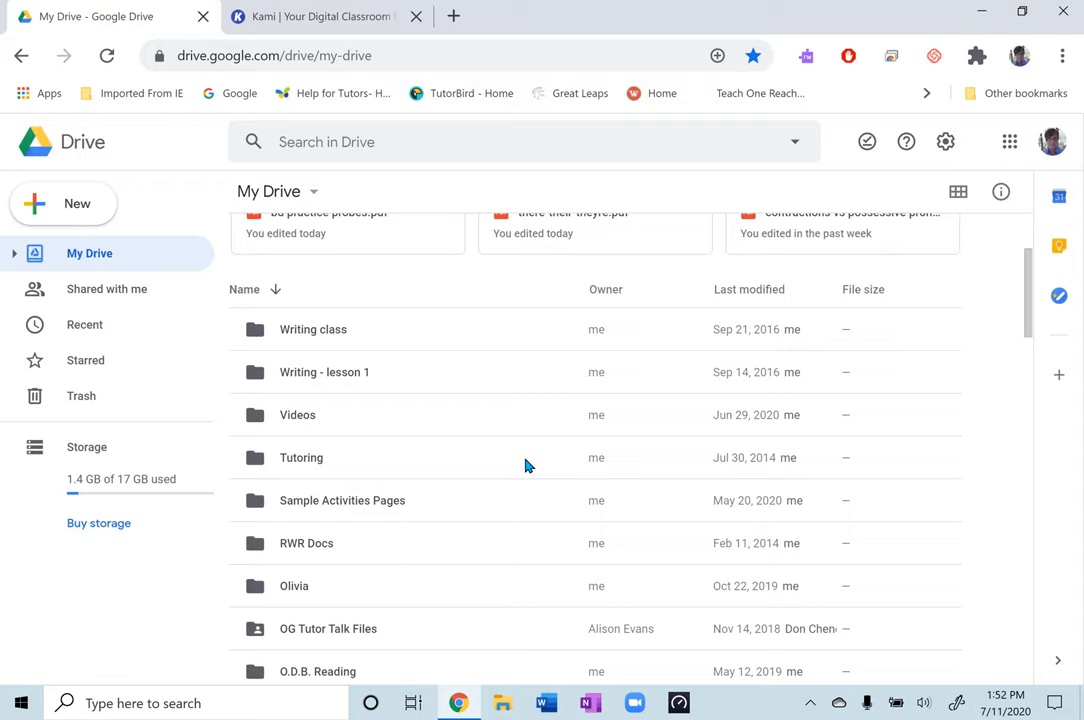
mouse_move(456, 496)
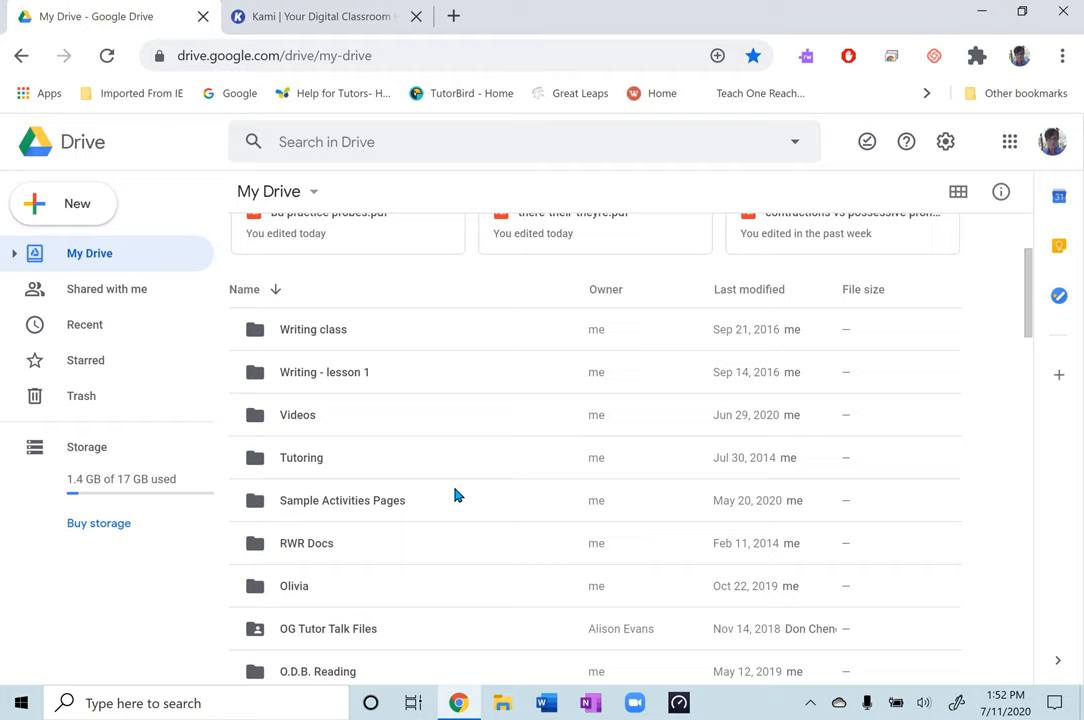
mouse_move(342, 500)
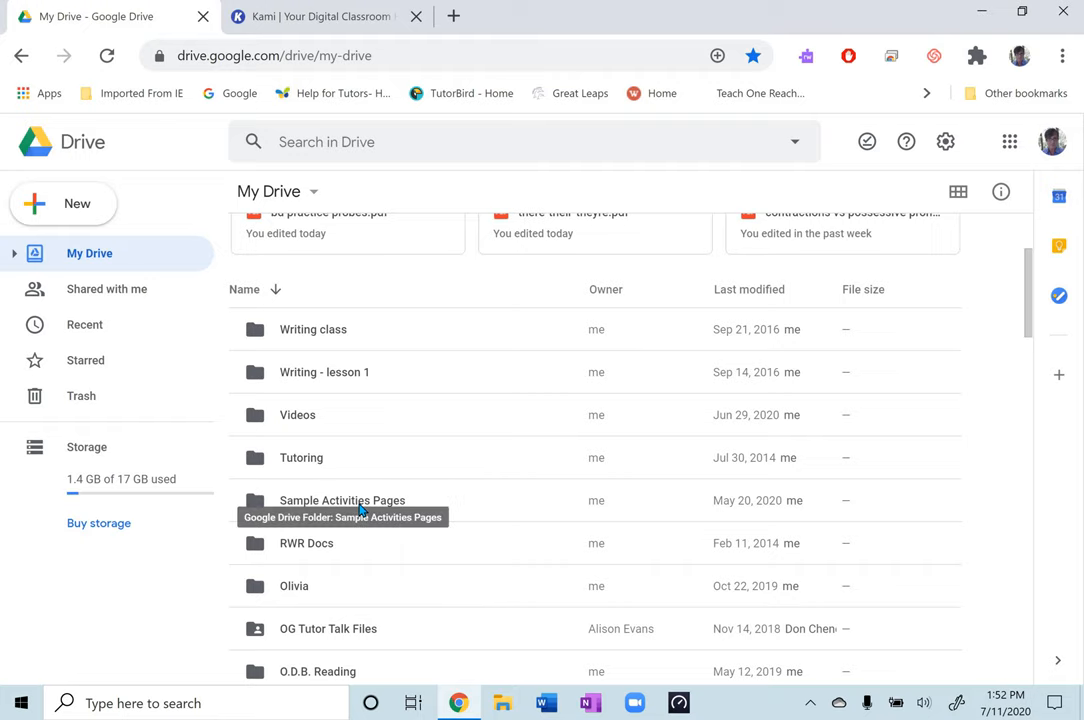
Open the Sample Activities Pages folder to list its worksheet PDFs.
double_click(342, 500)
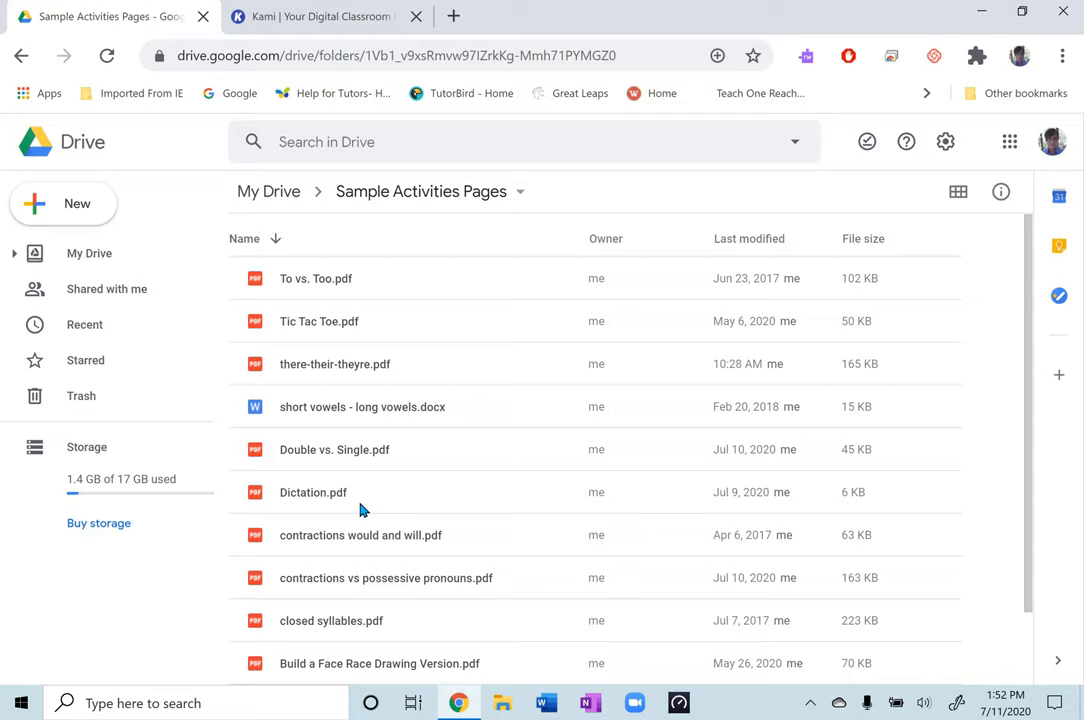
mouse_move(356, 504)
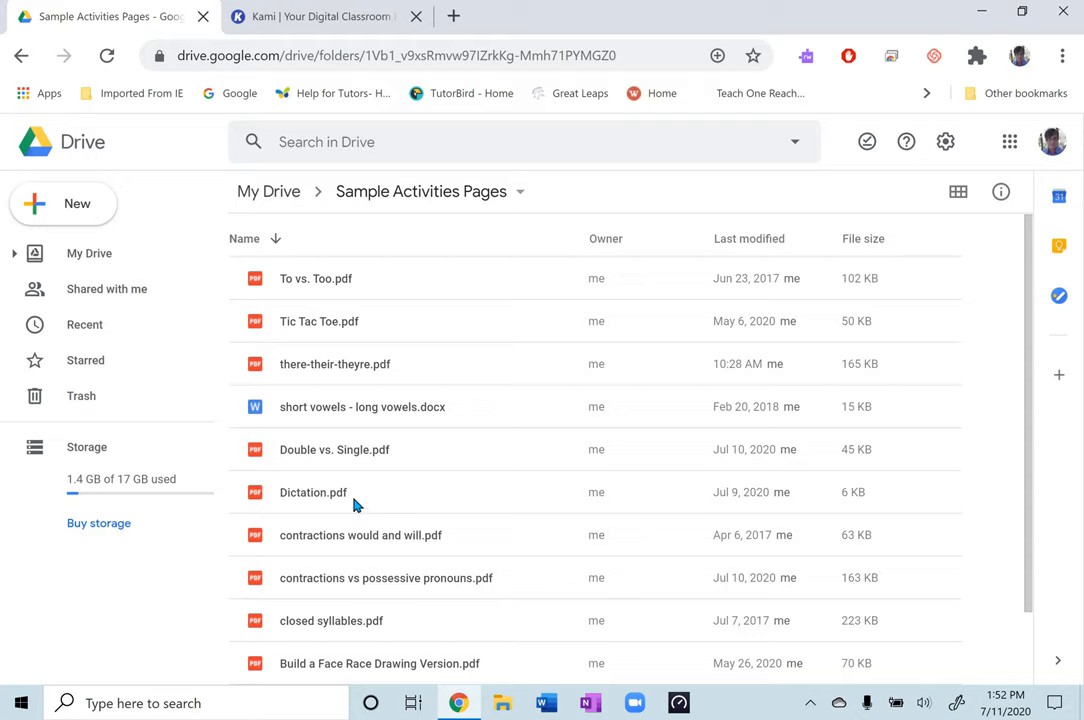
mouse_move(450, 556)
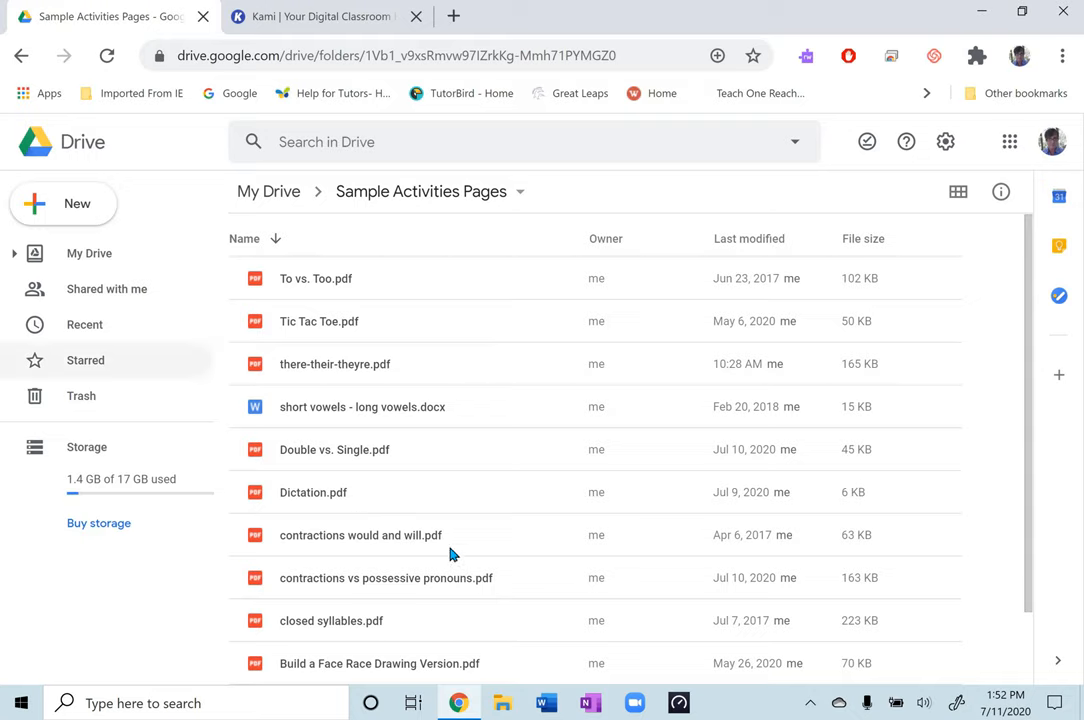
mouse_move(510, 560)
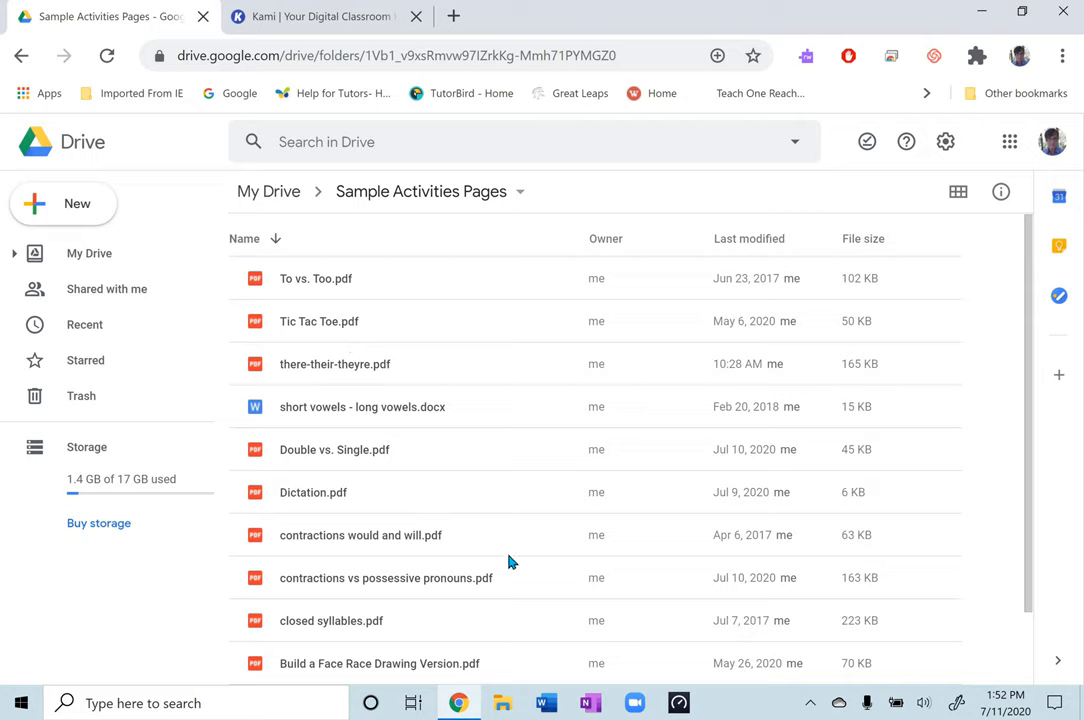
mouse_move(196, 588)
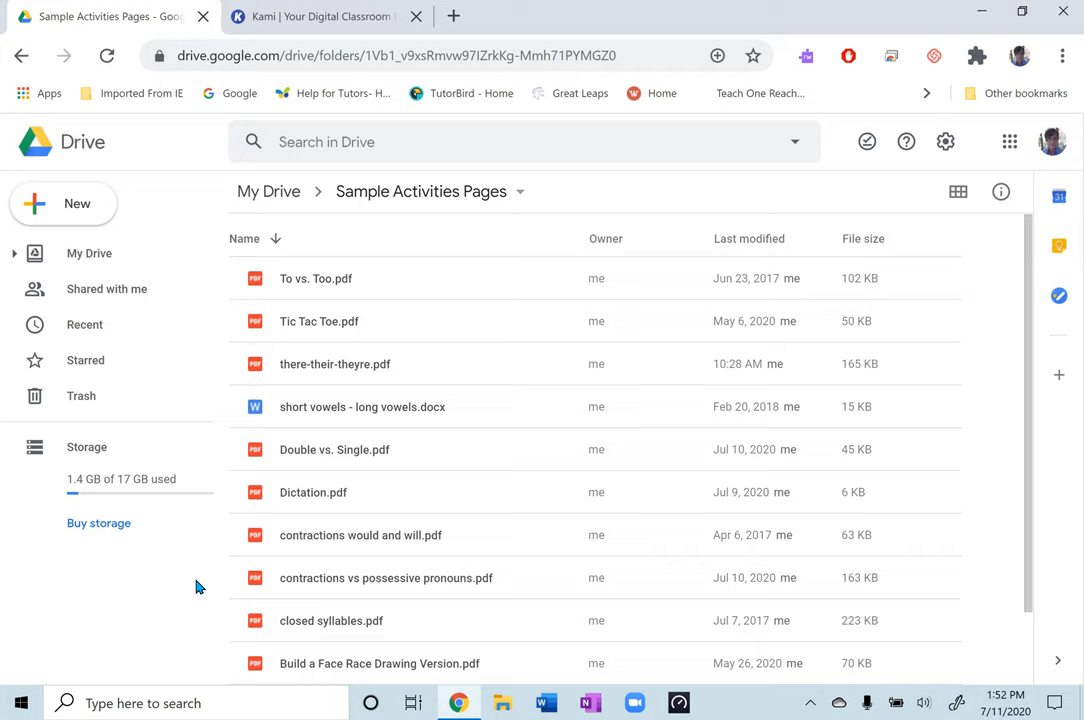
mouse_move(140, 468)
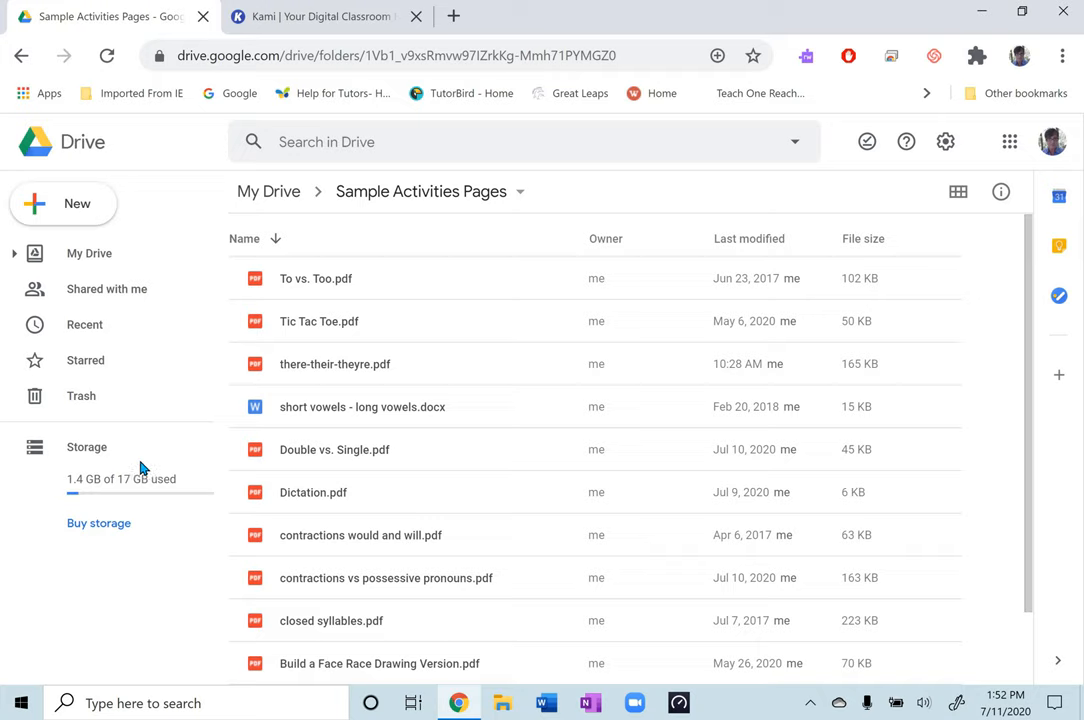
mouse_move(64, 204)
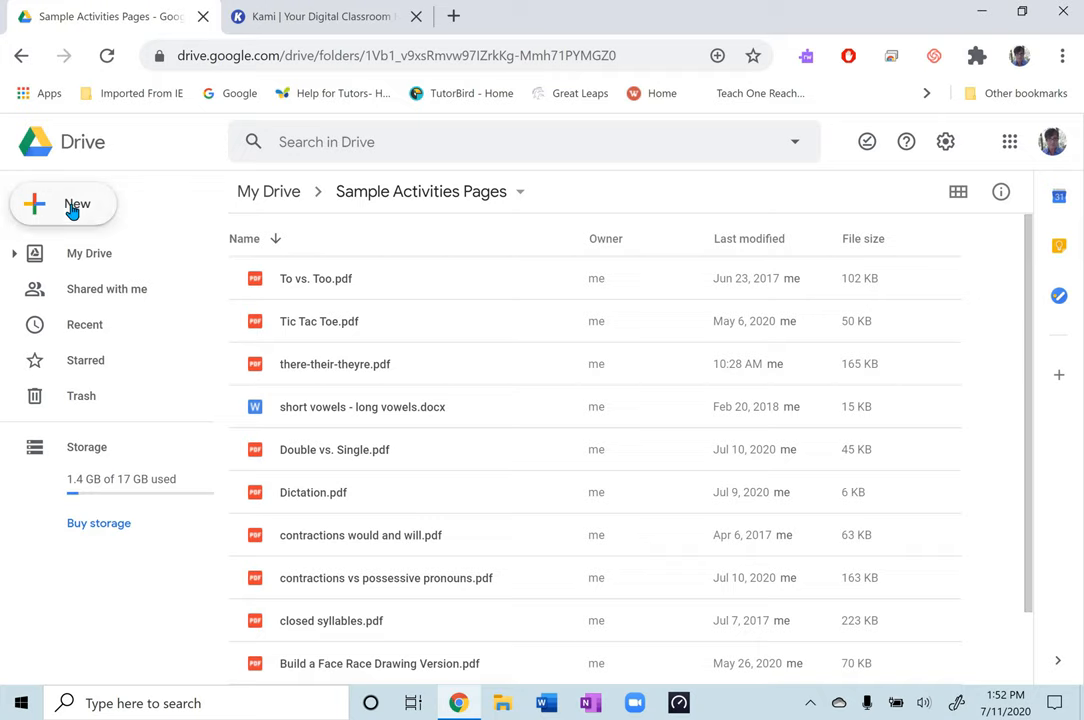
Upload bd practice probes.pdf from the computer into the folder and dismiss the upload notice.
click(64, 204)
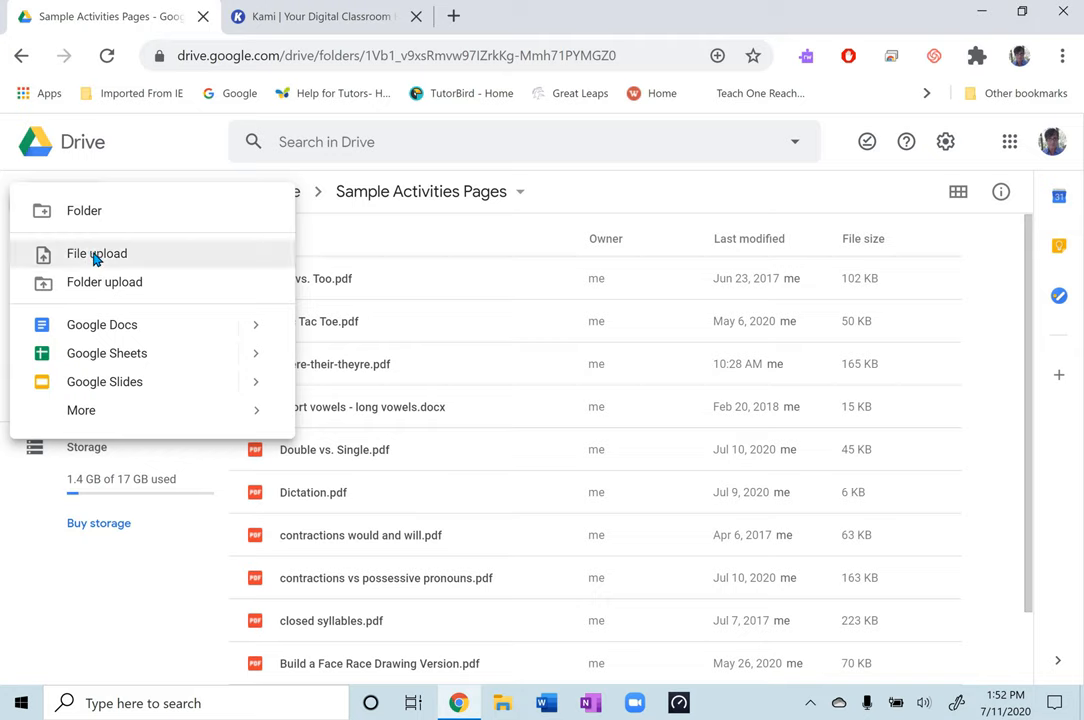
click(96, 252)
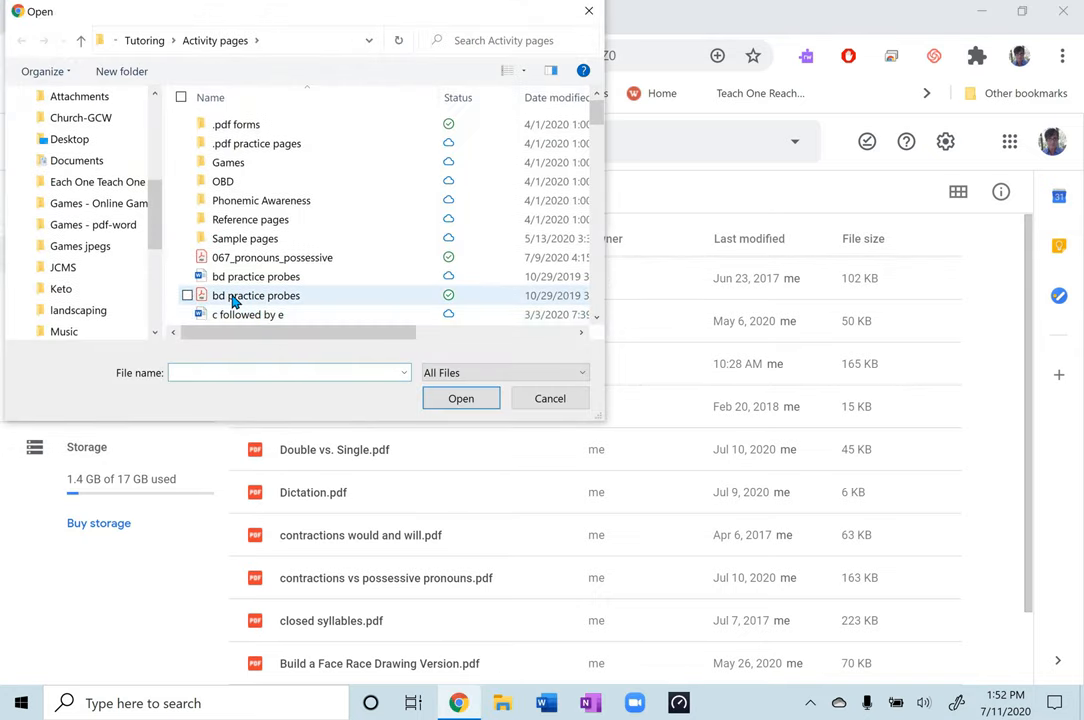
click(256, 296)
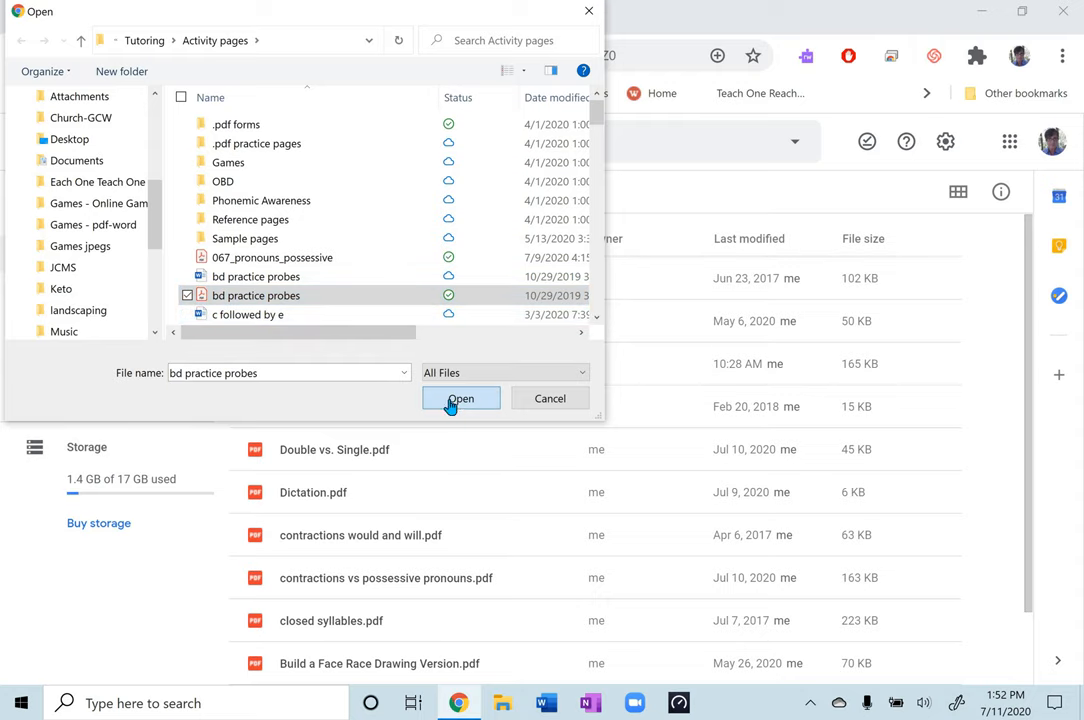
click(460, 398)
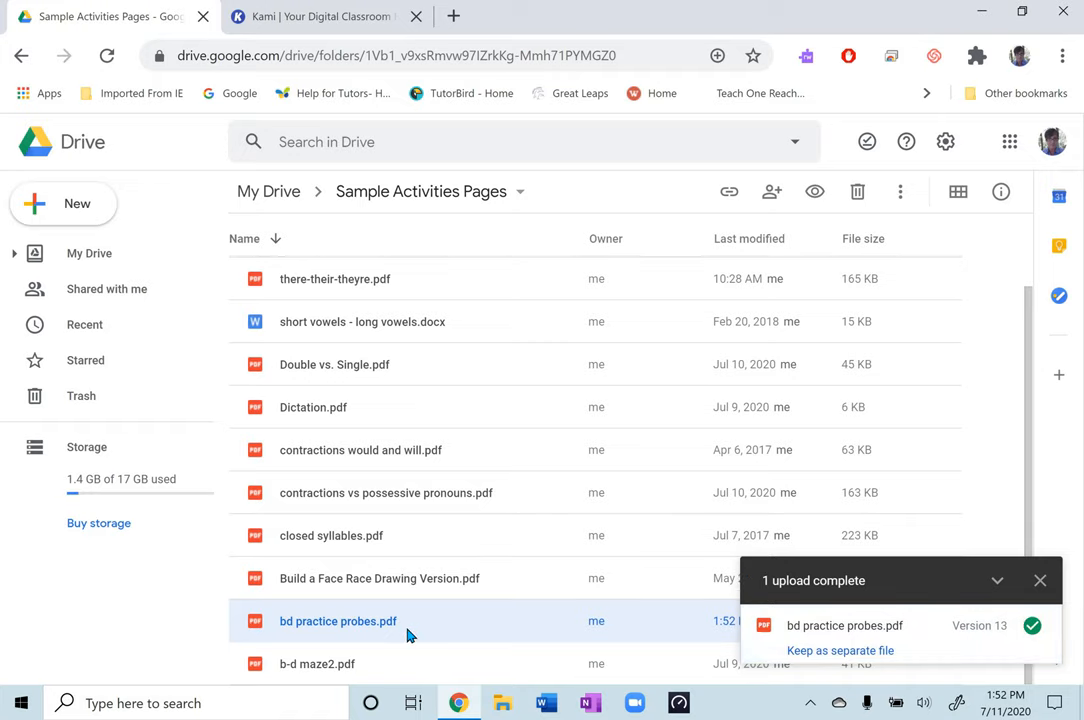
mouse_move(804, 504)
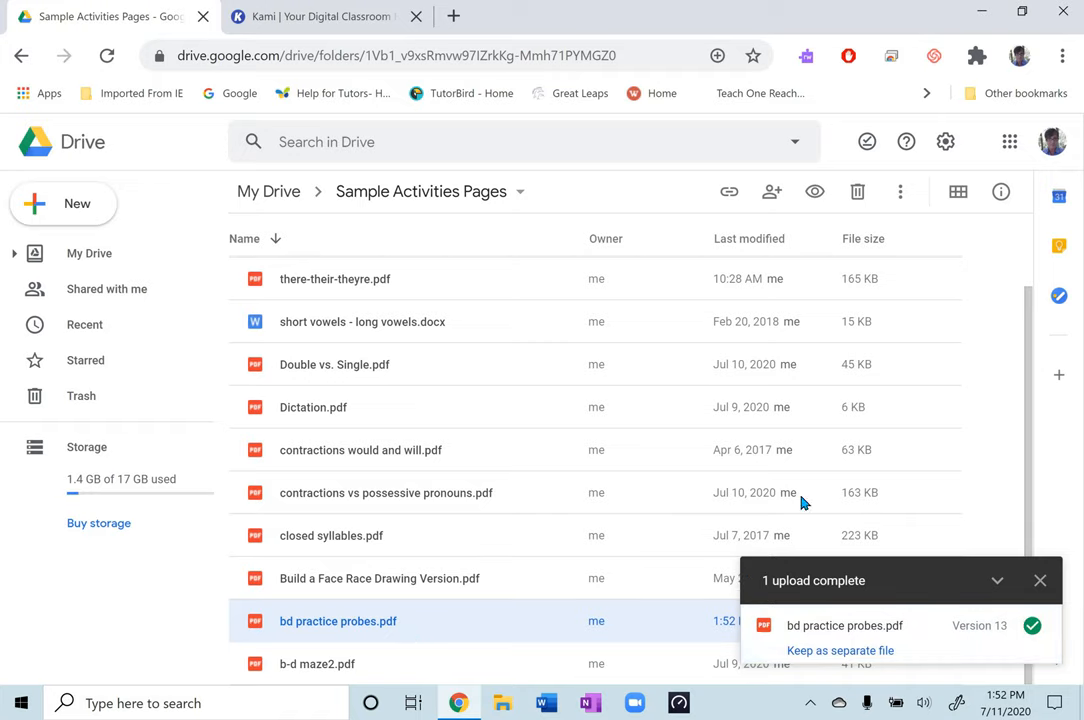
mouse_move(1040, 580)
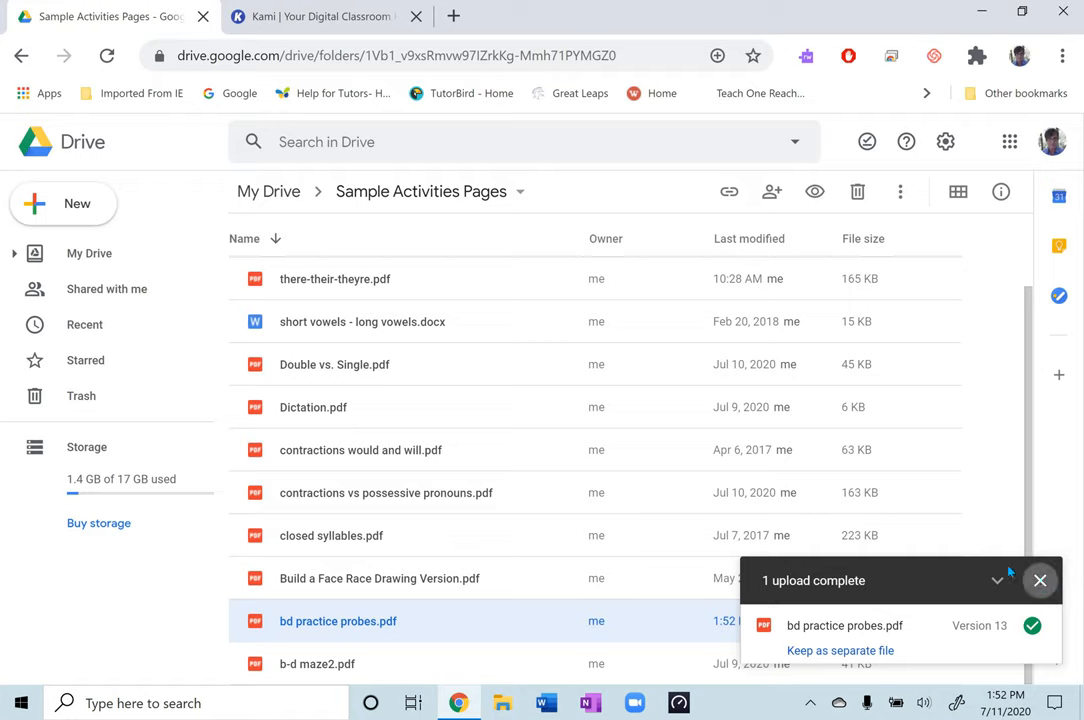
click(1040, 580)
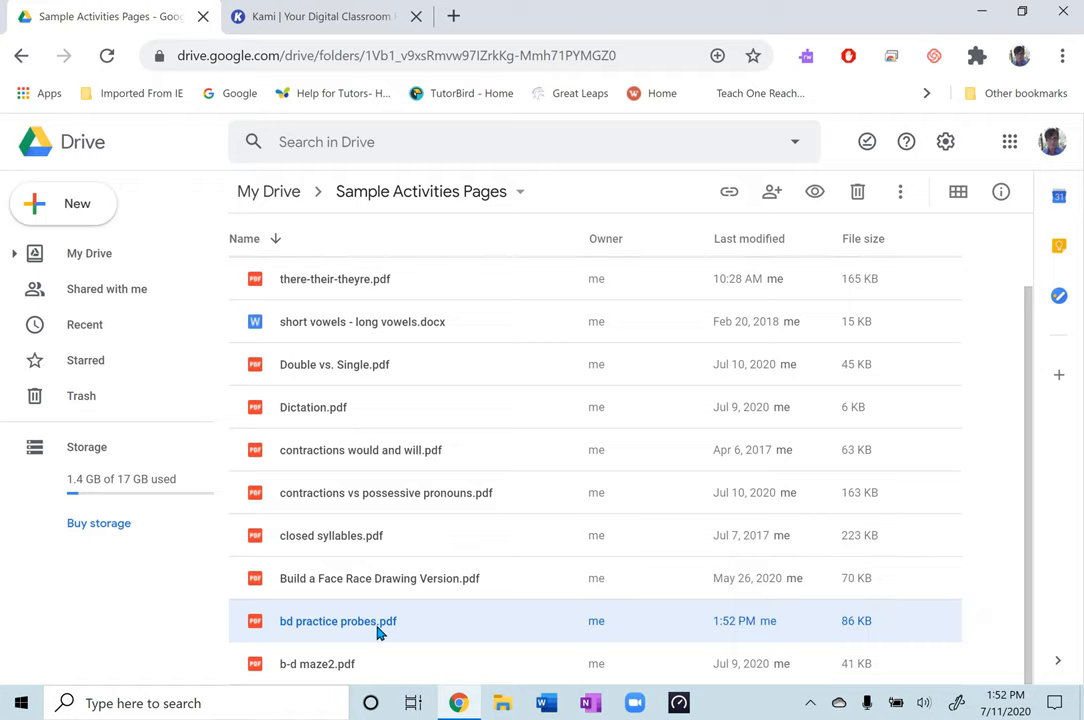
mouse_move(376, 620)
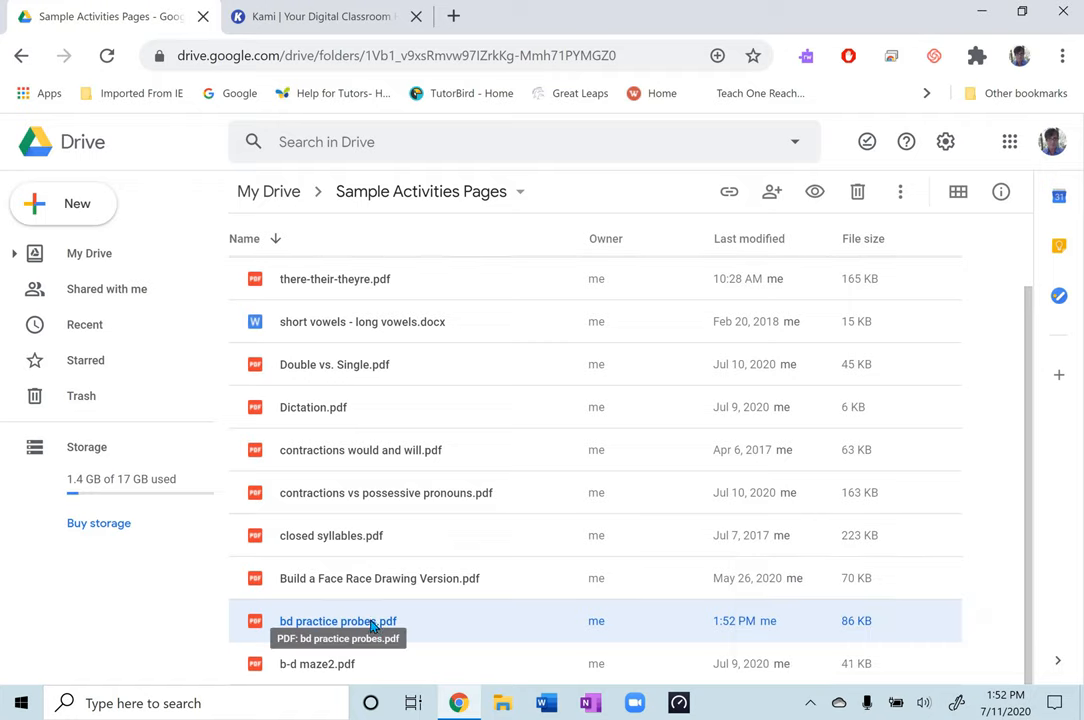
mouse_move(388, 622)
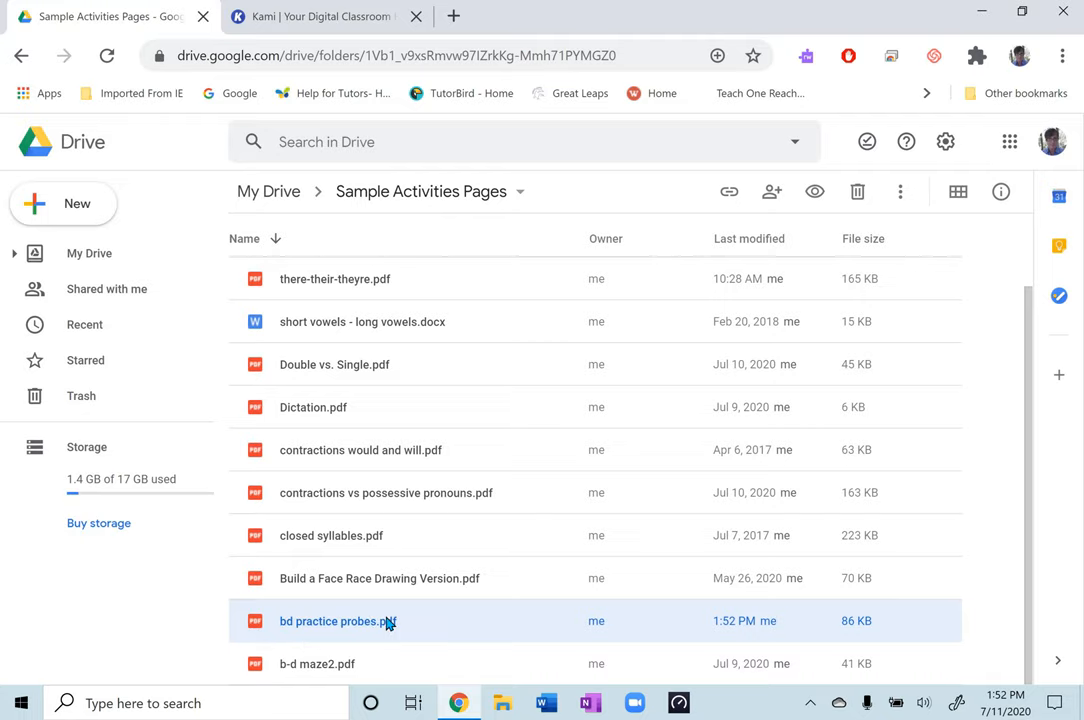
Preview bd practice probes.pdf and look over its letter-b tracing page.
double_click(338, 620)
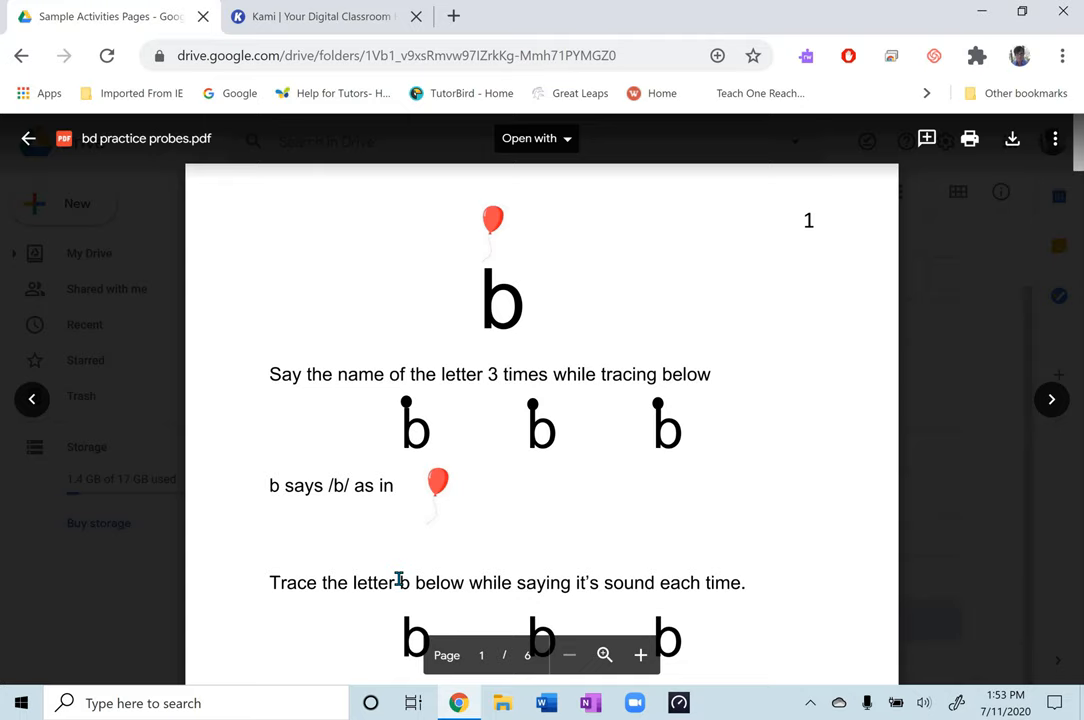
mouse_move(170, 590)
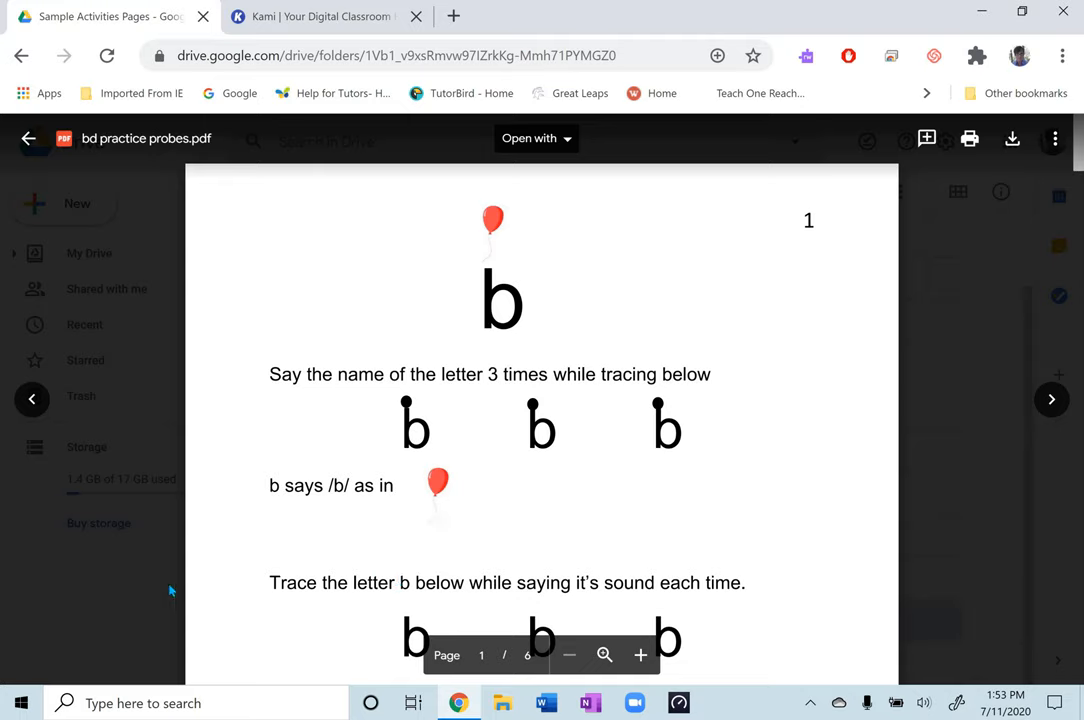
mouse_move(152, 580)
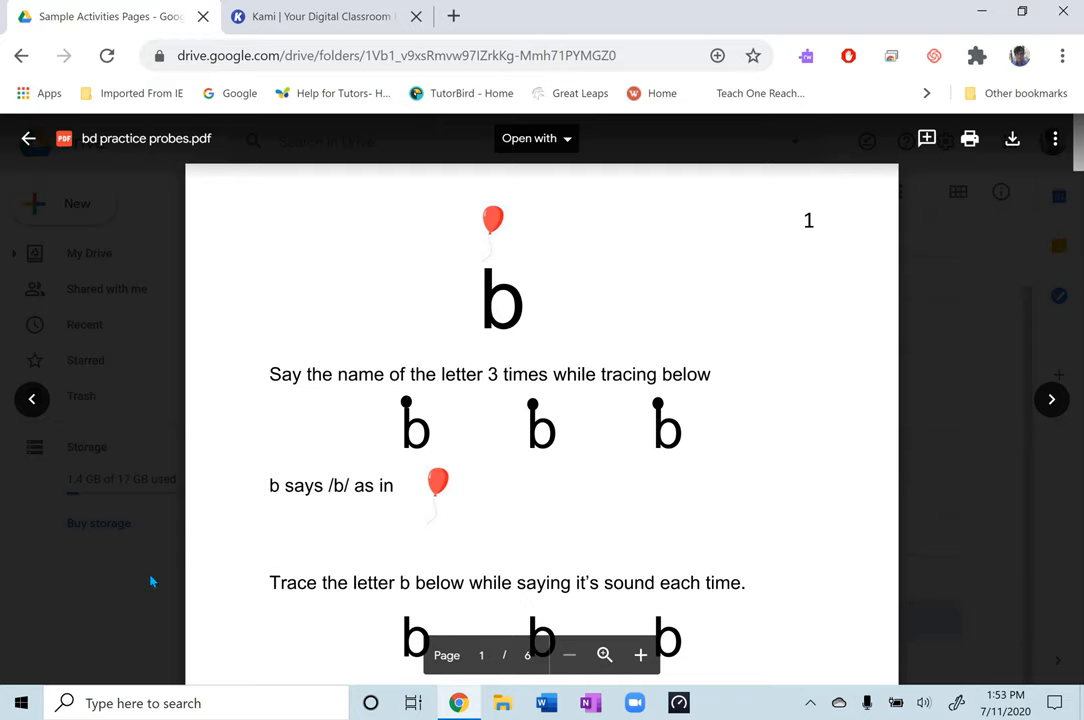
mouse_move(198, 572)
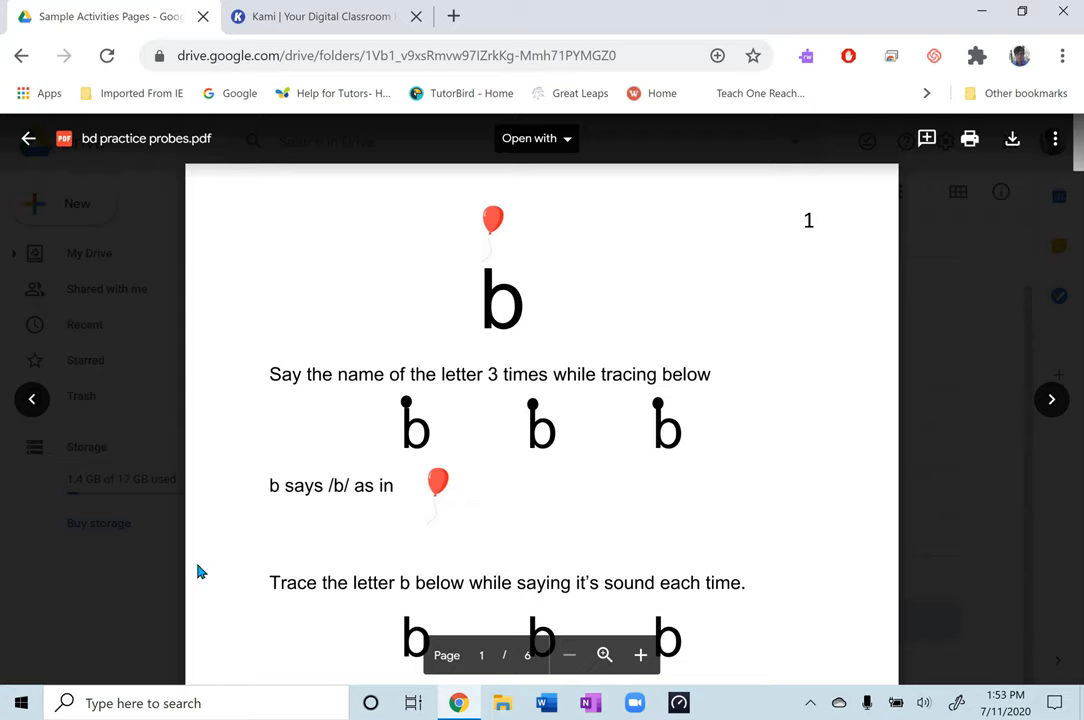
scroll(down, 3)
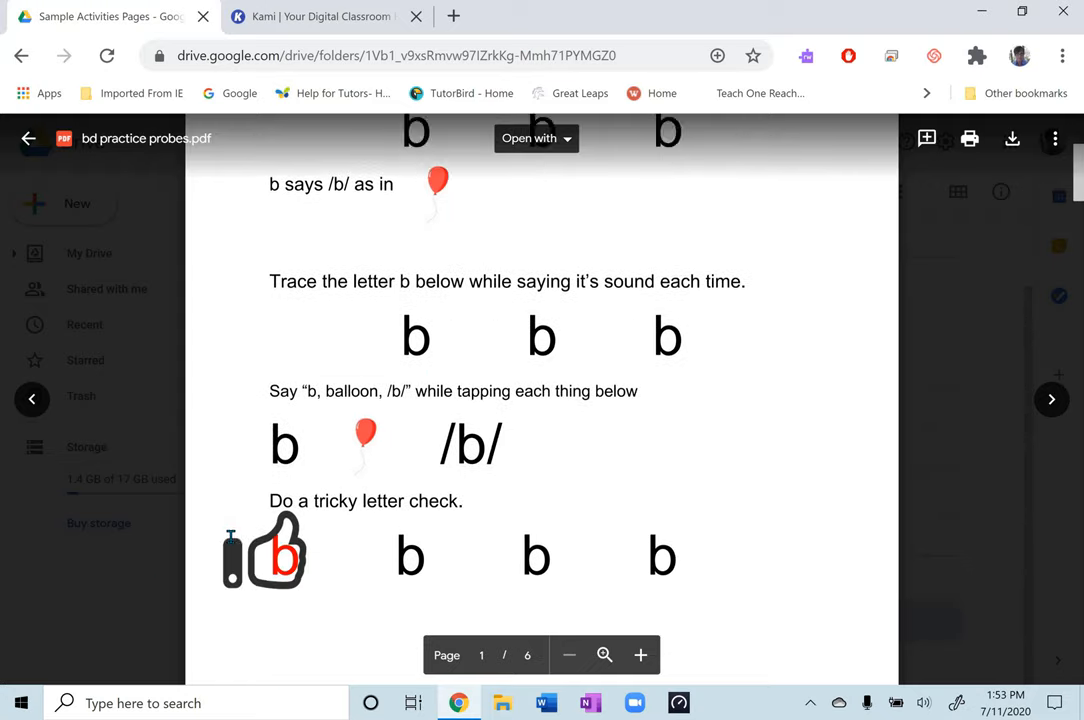
scroll(up, 3)
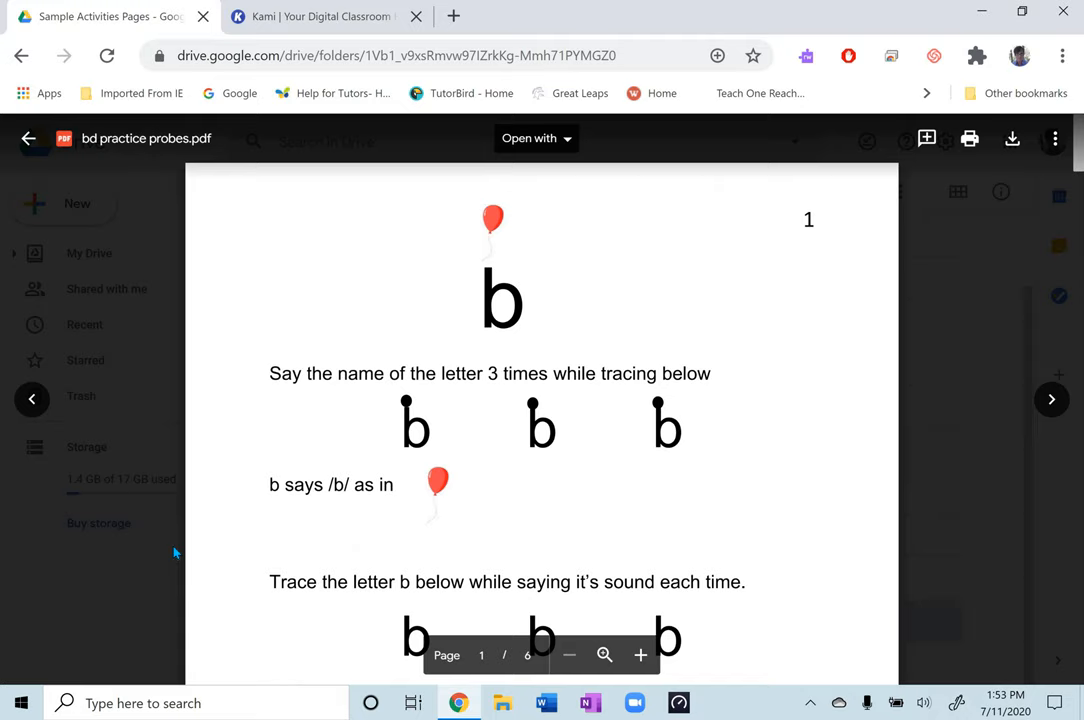
mouse_move(154, 552)
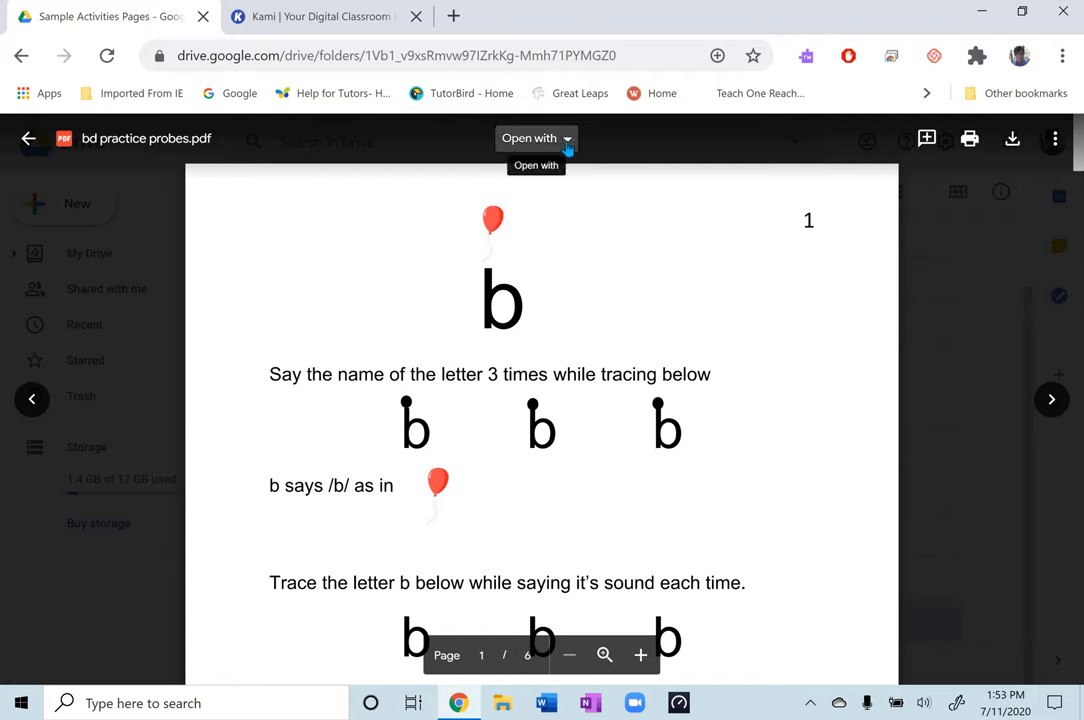
Show the Open with list of connected apps for the PDF.
click(536, 138)
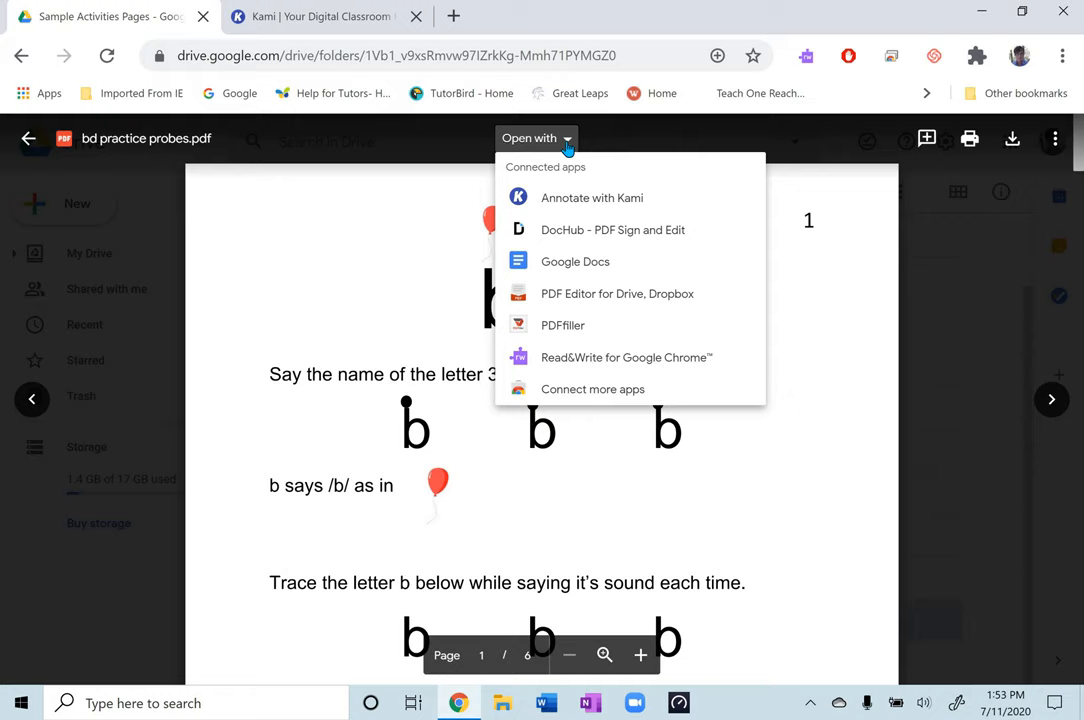
mouse_move(604, 136)
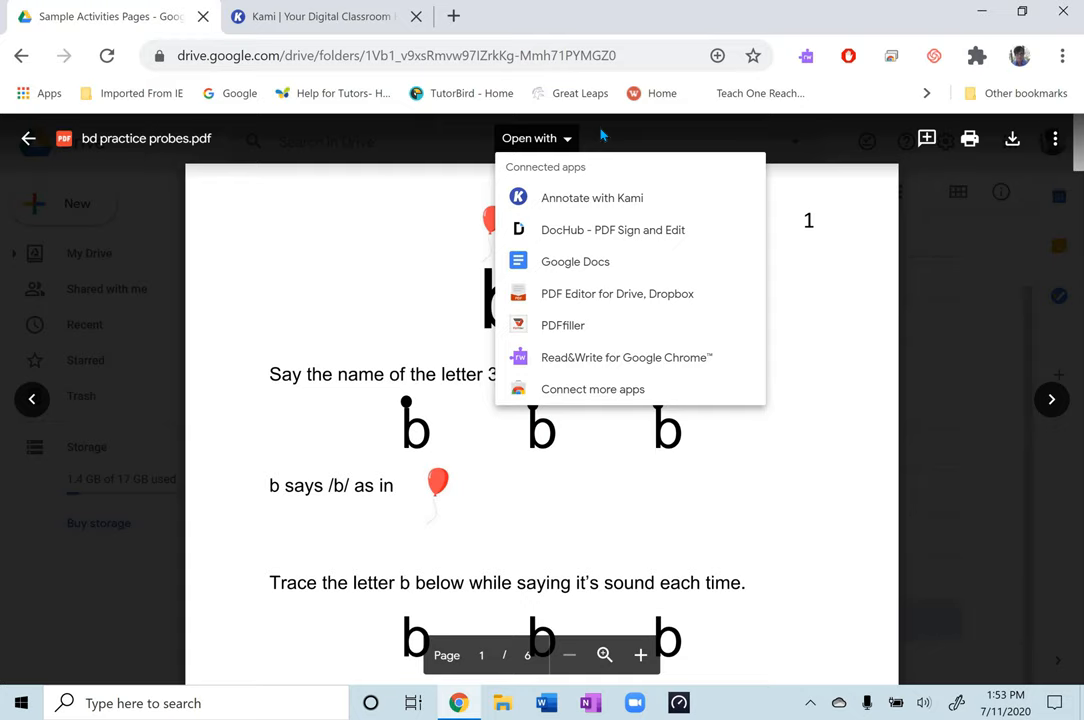
mouse_move(592, 198)
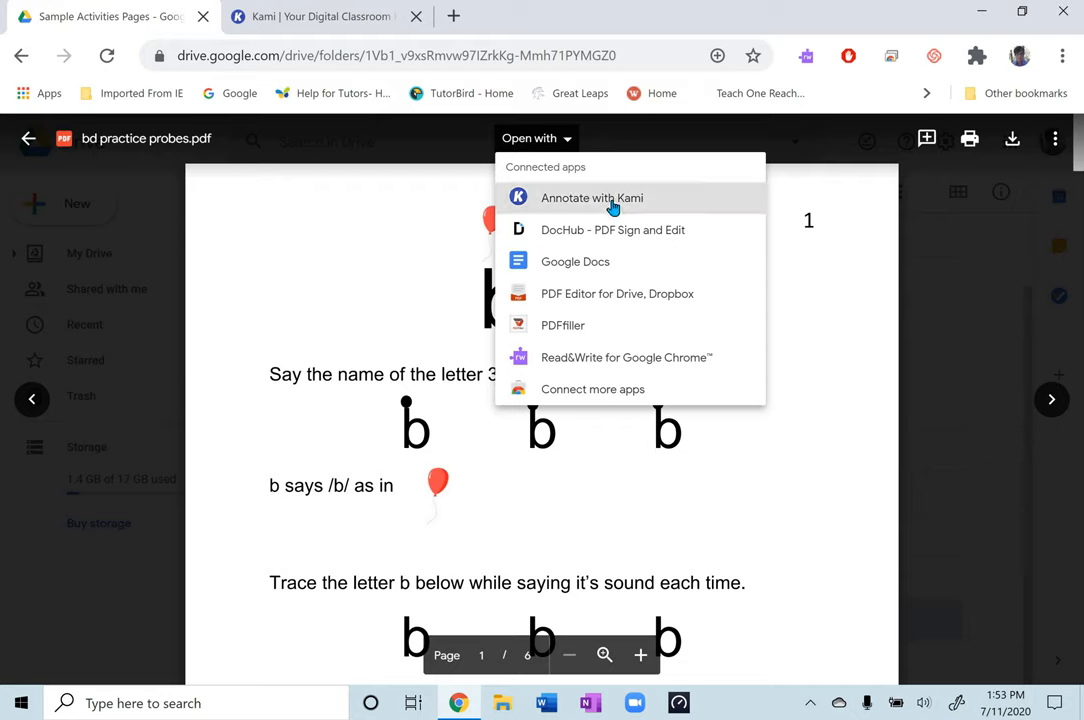
mouse_move(604, 248)
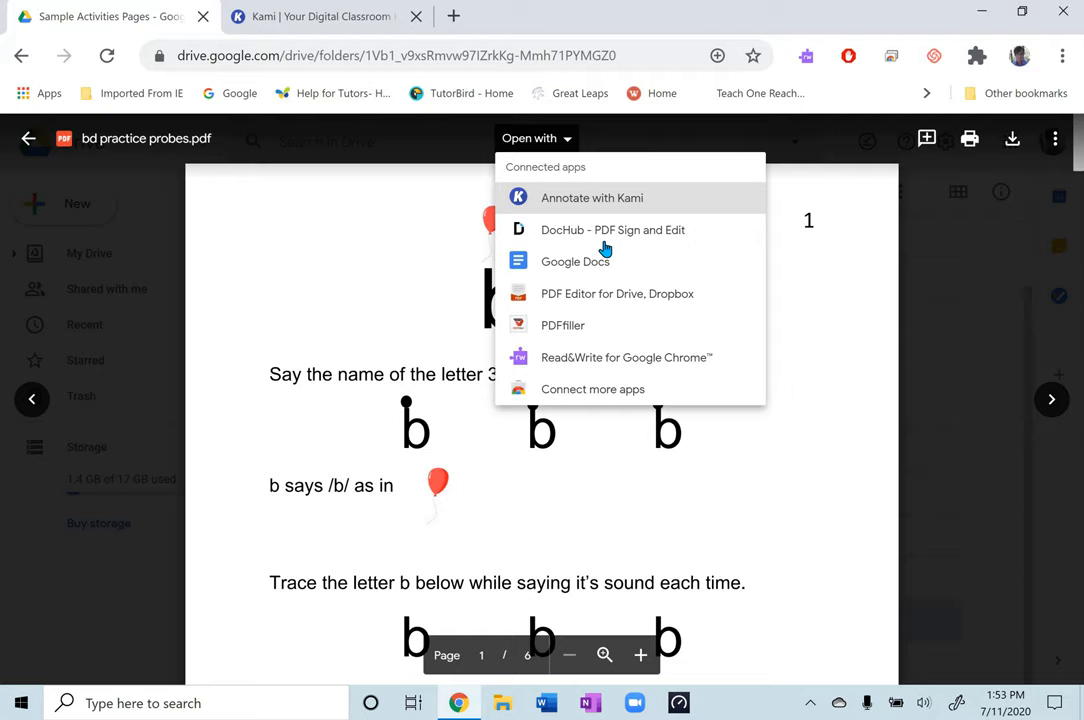
mouse_move(592, 388)
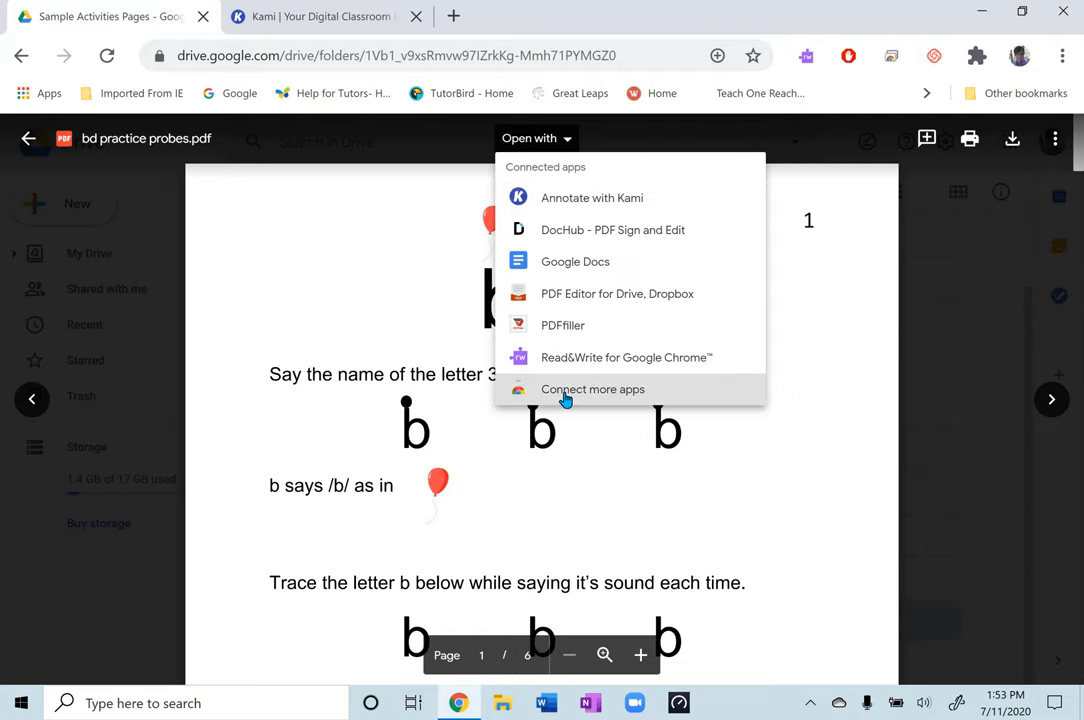
Search 'kami' in G Suite Marketplace, confirm Kami is installed, and return to the preview.
click(592, 388)
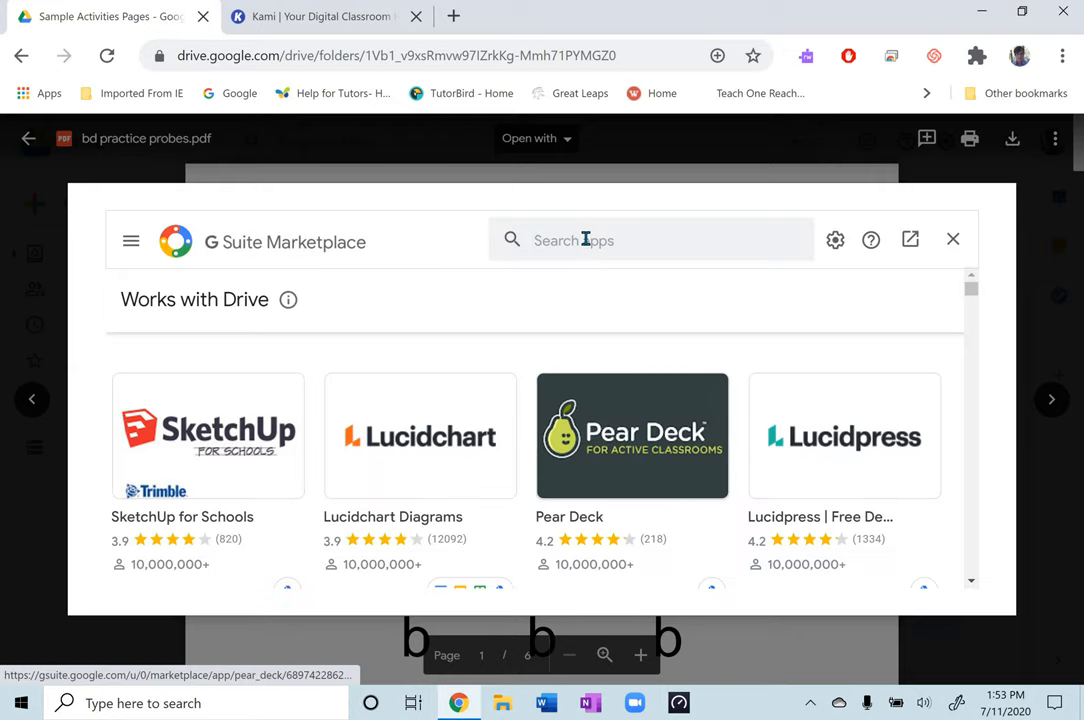
click(652, 240)
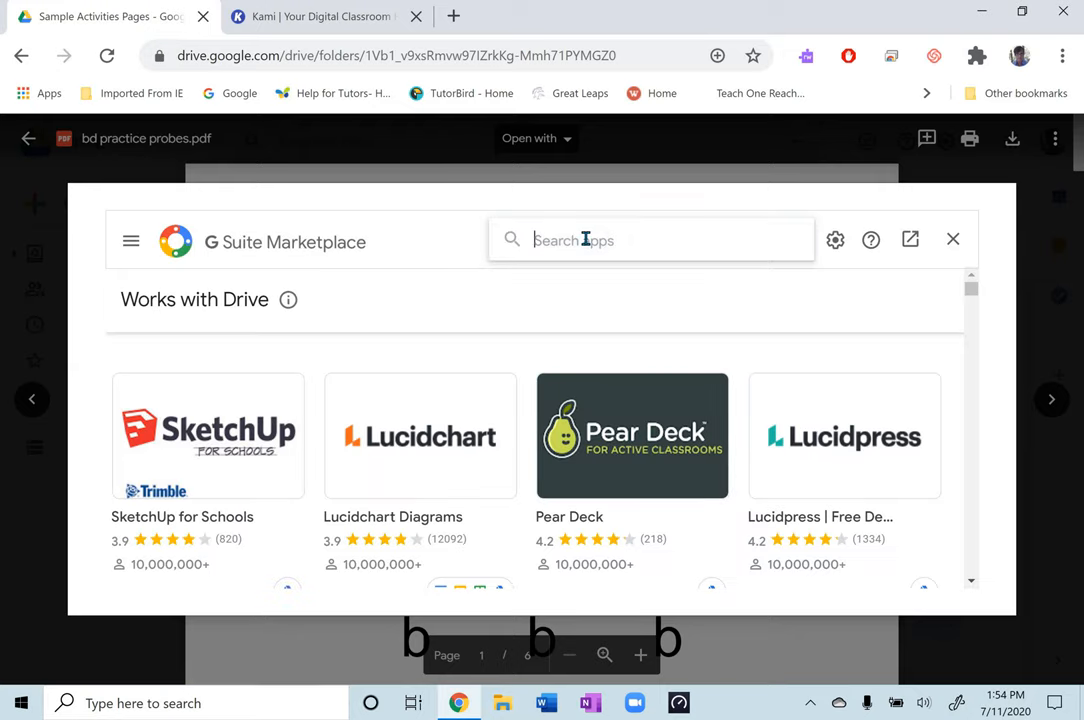
text(kami)
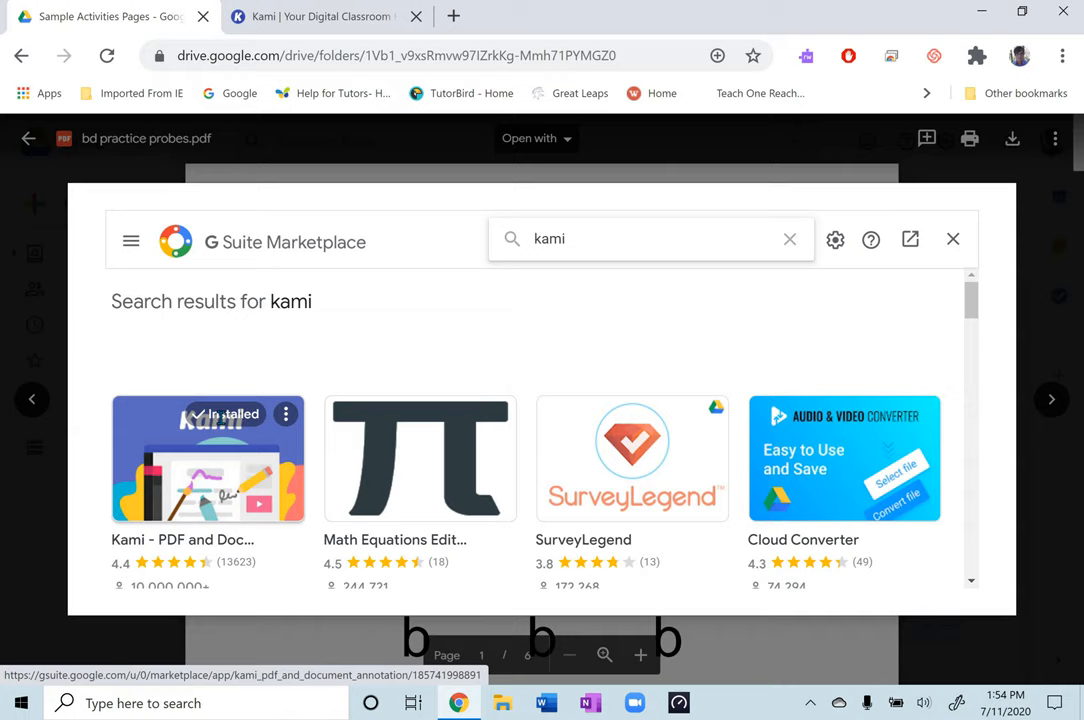
mouse_move(952, 240)
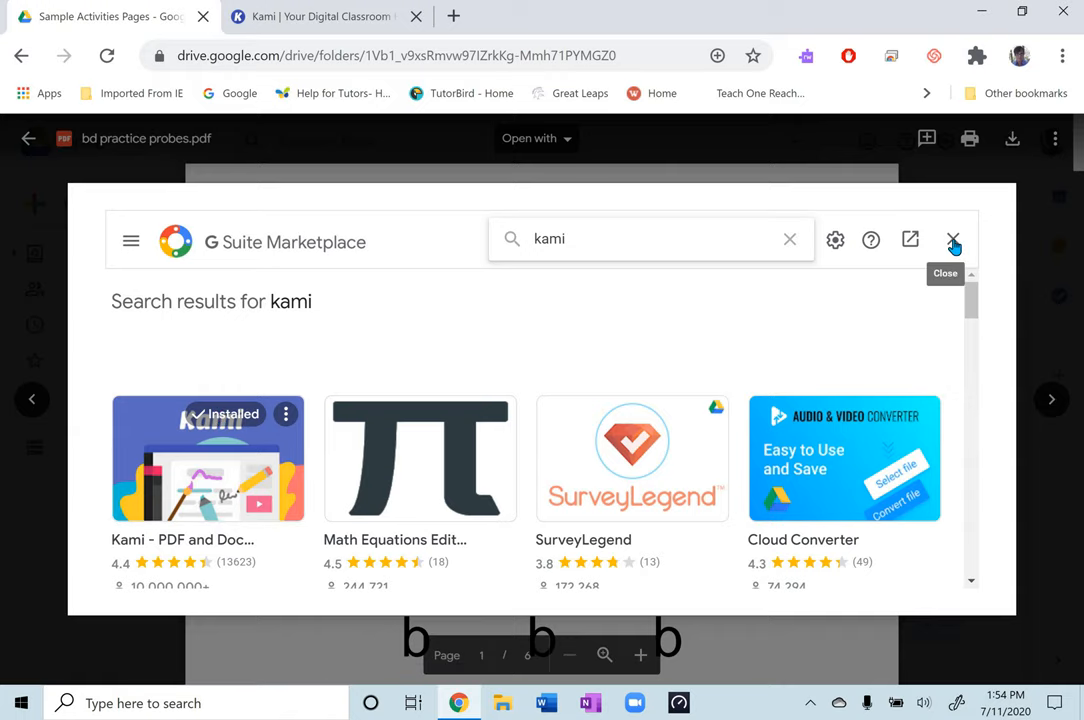
click(952, 240)
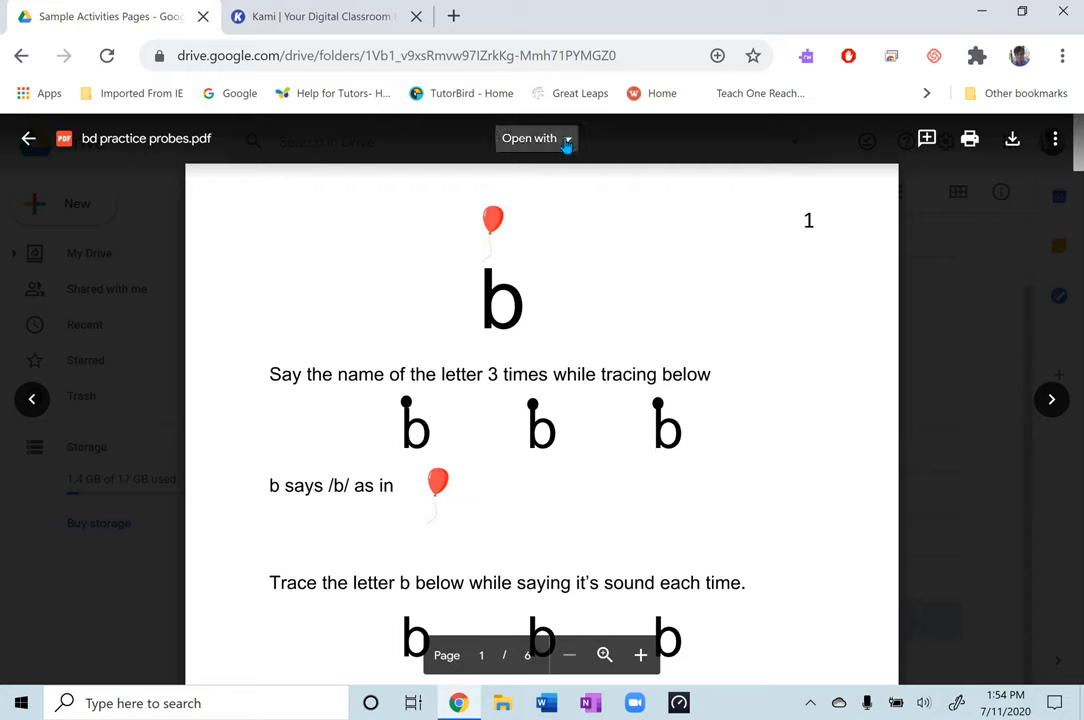
Open the bd practice probes PDF with Annotate with Kami.
click(536, 138)
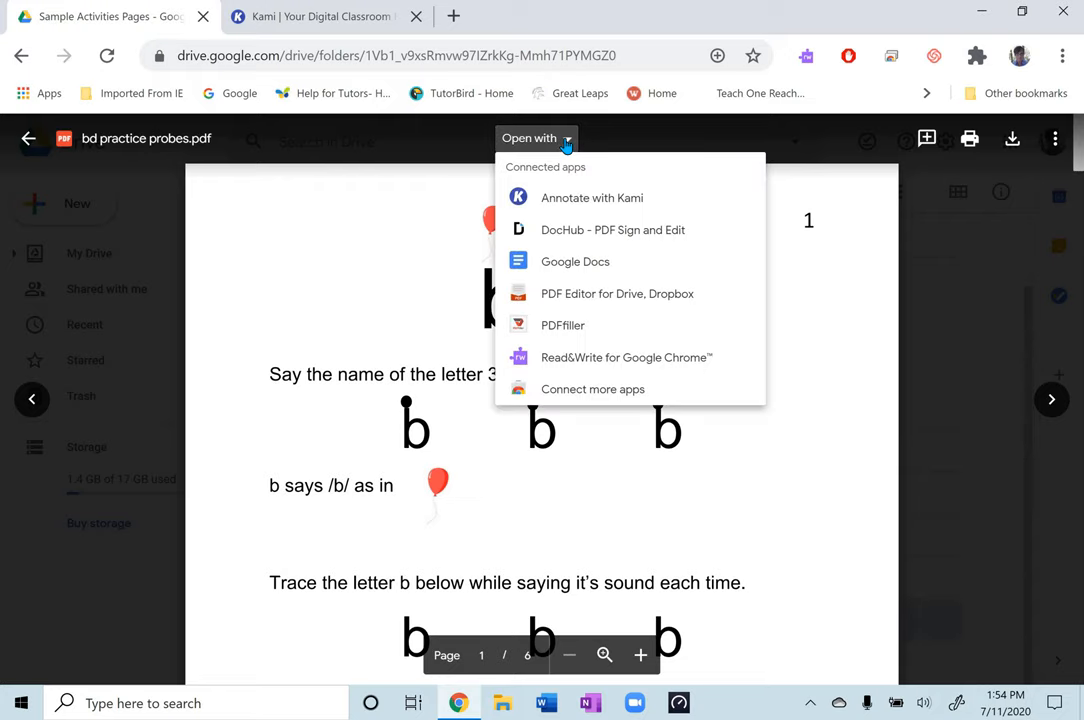
mouse_move(576, 198)
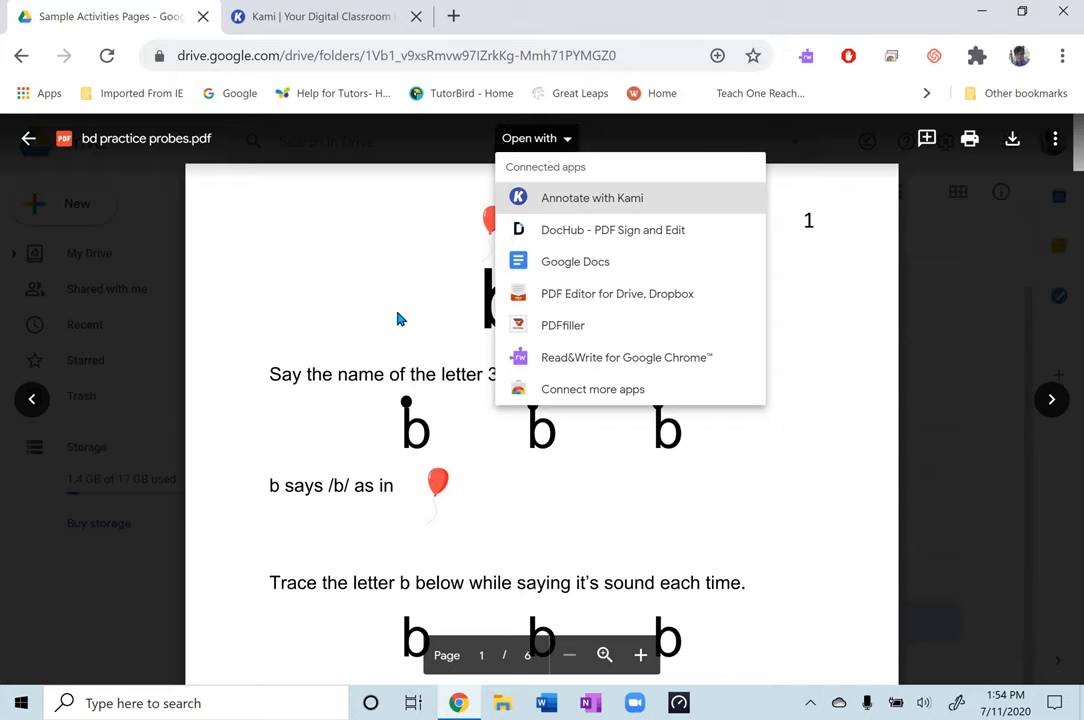
click(592, 198)
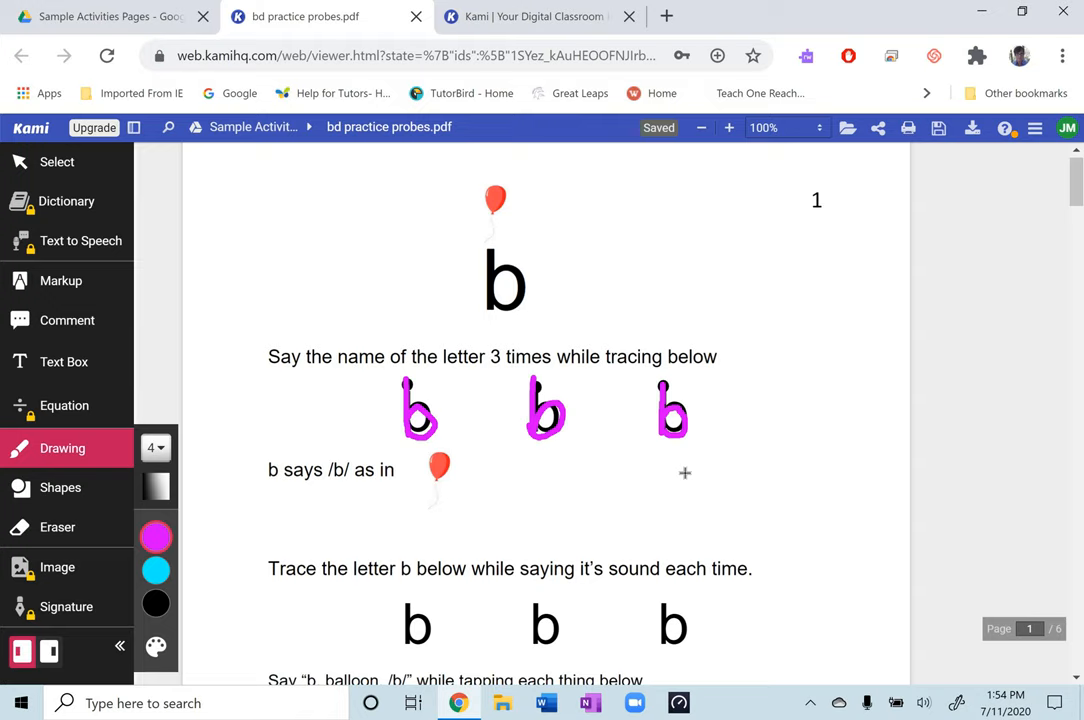
mouse_move(572, 544)
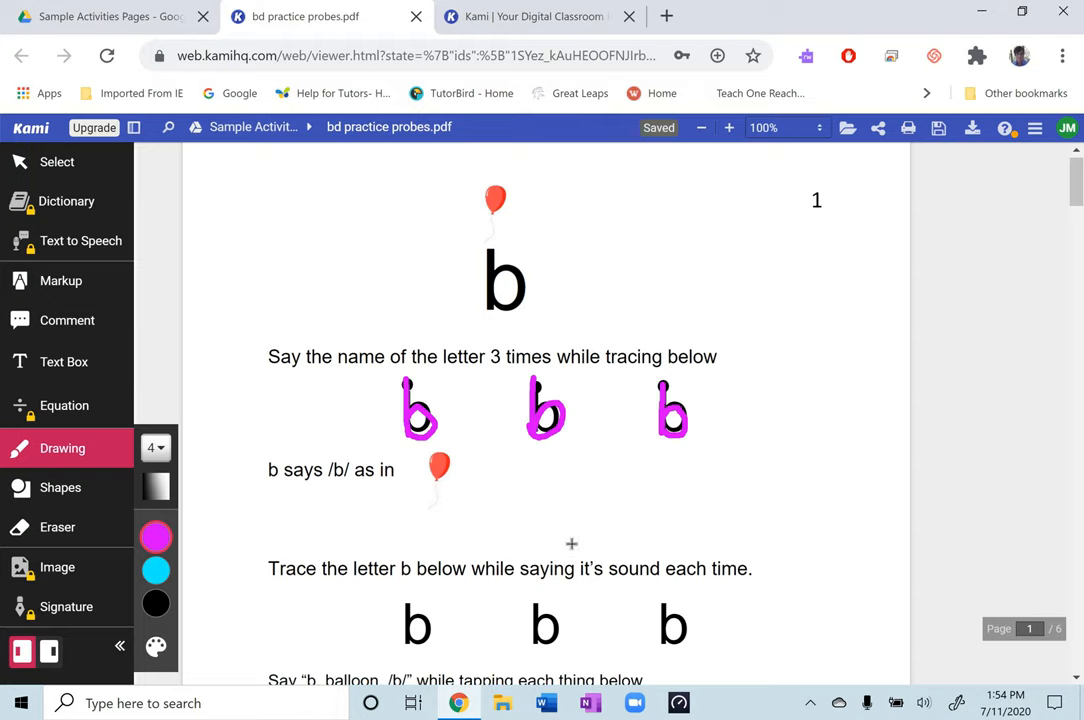
mouse_move(396, 540)
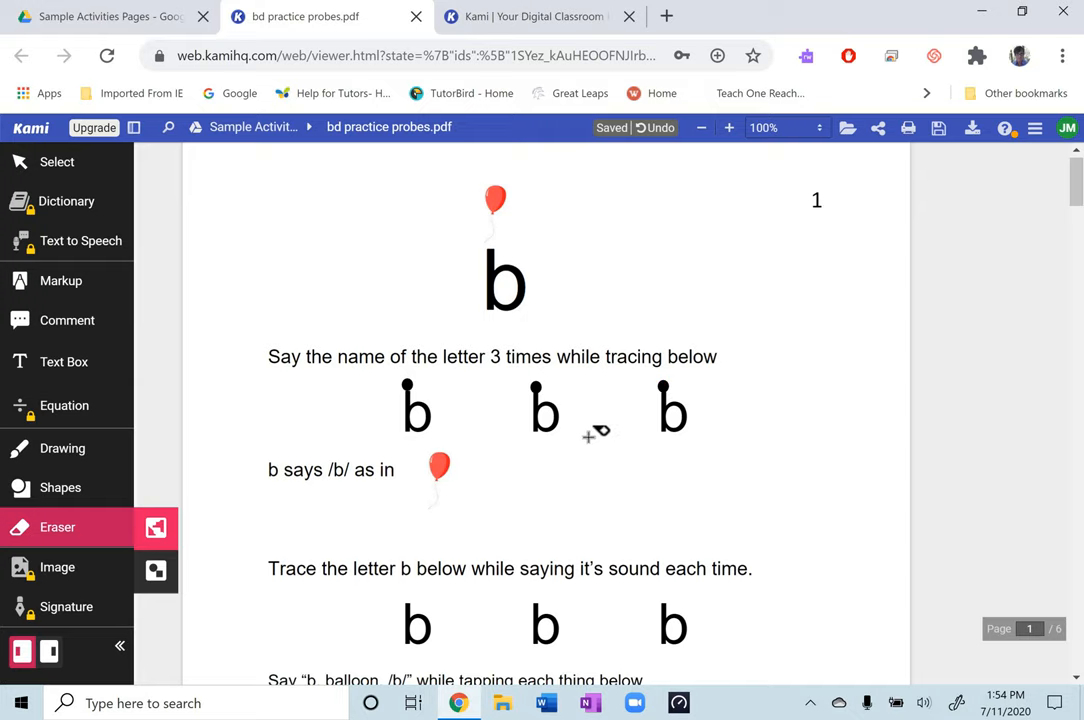
mouse_move(62, 448)
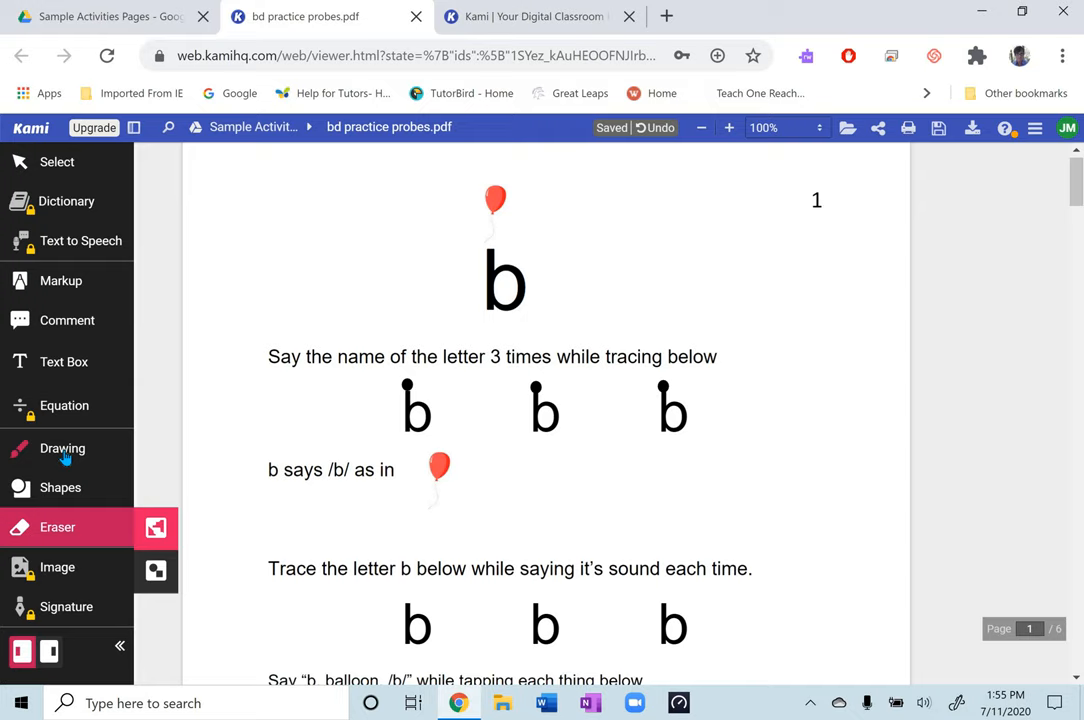
Activate Kami's freehand Drawing tool and choose a pen stroke thickness.
click(62, 448)
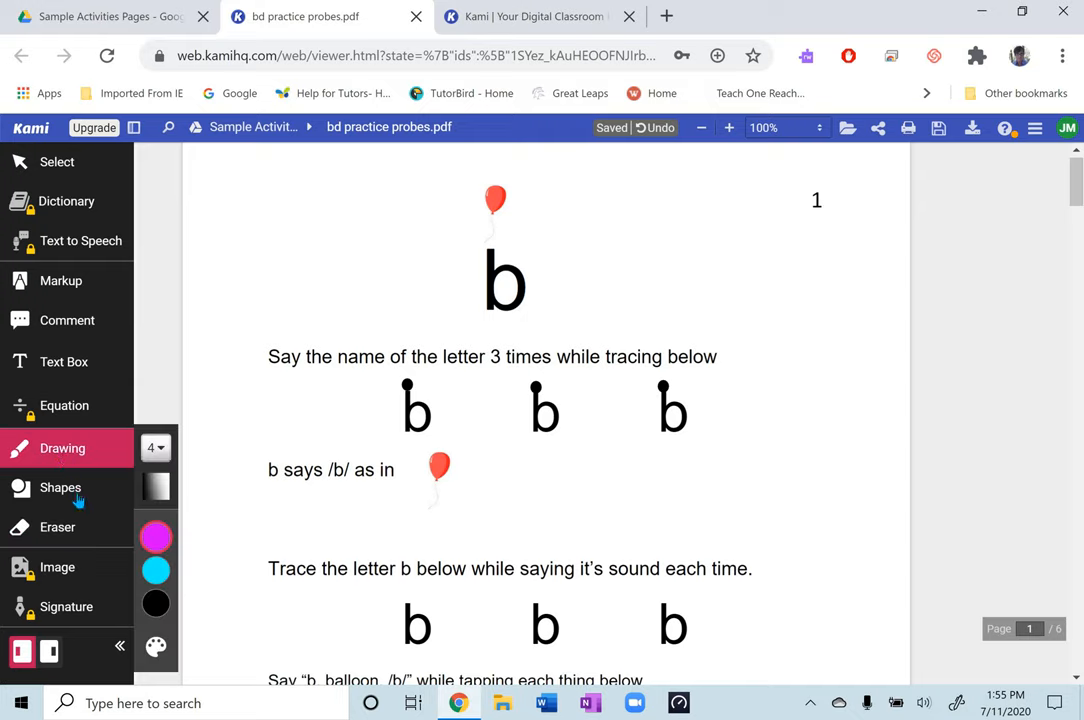
mouse_move(156, 460)
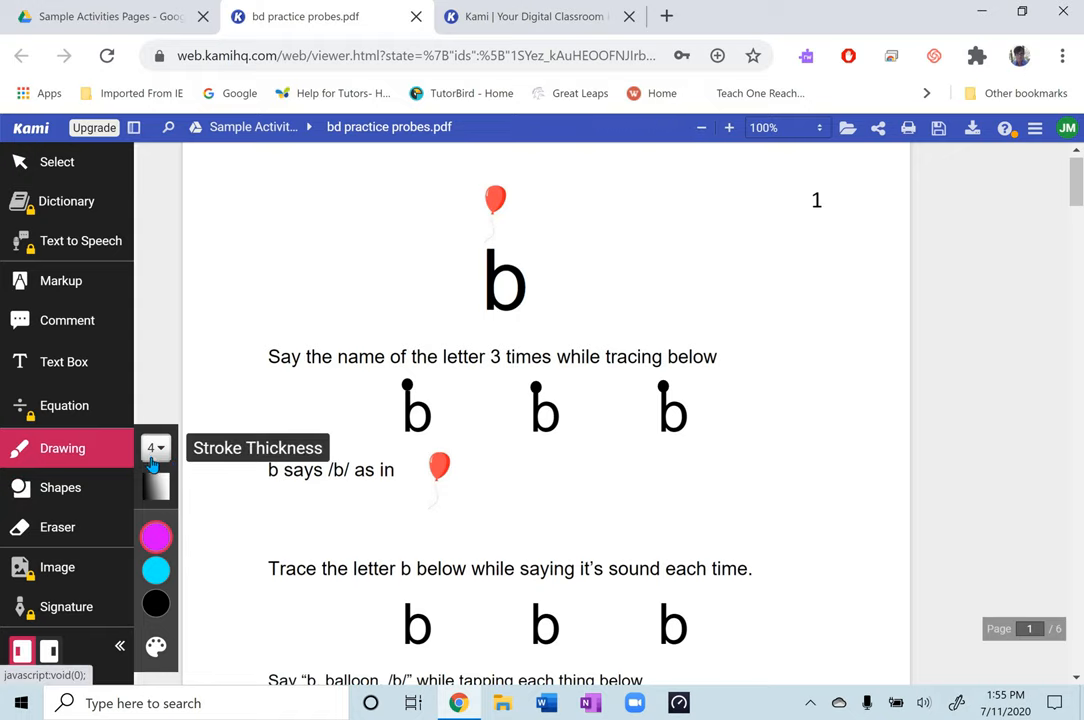
click(156, 536)
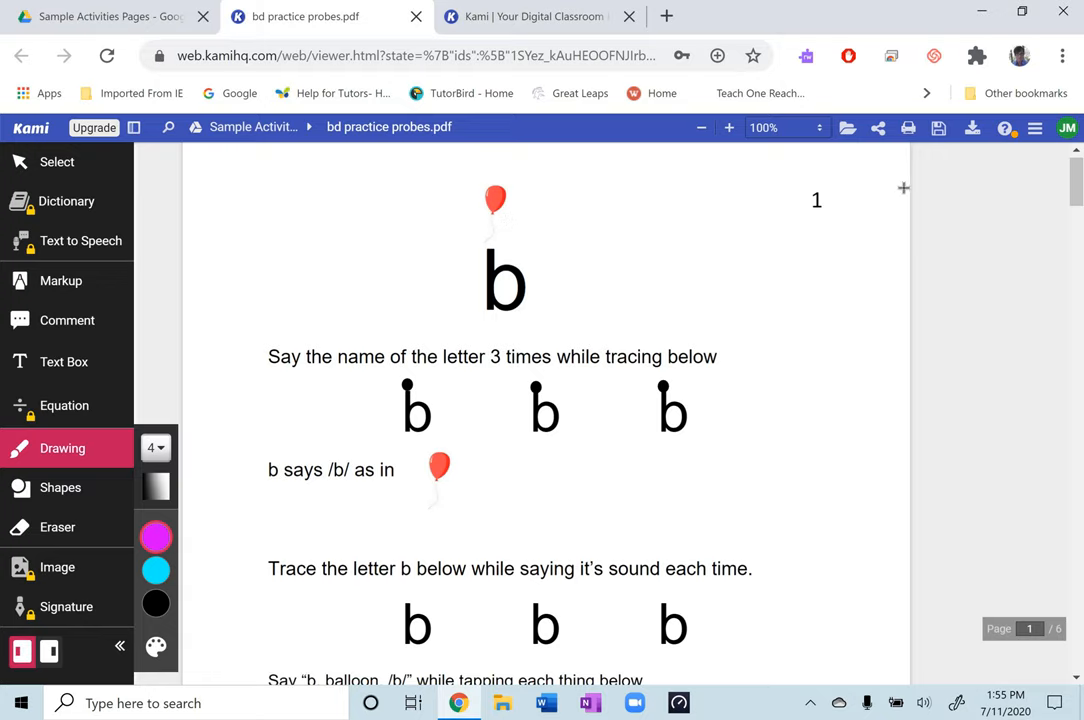
mouse_move(878, 128)
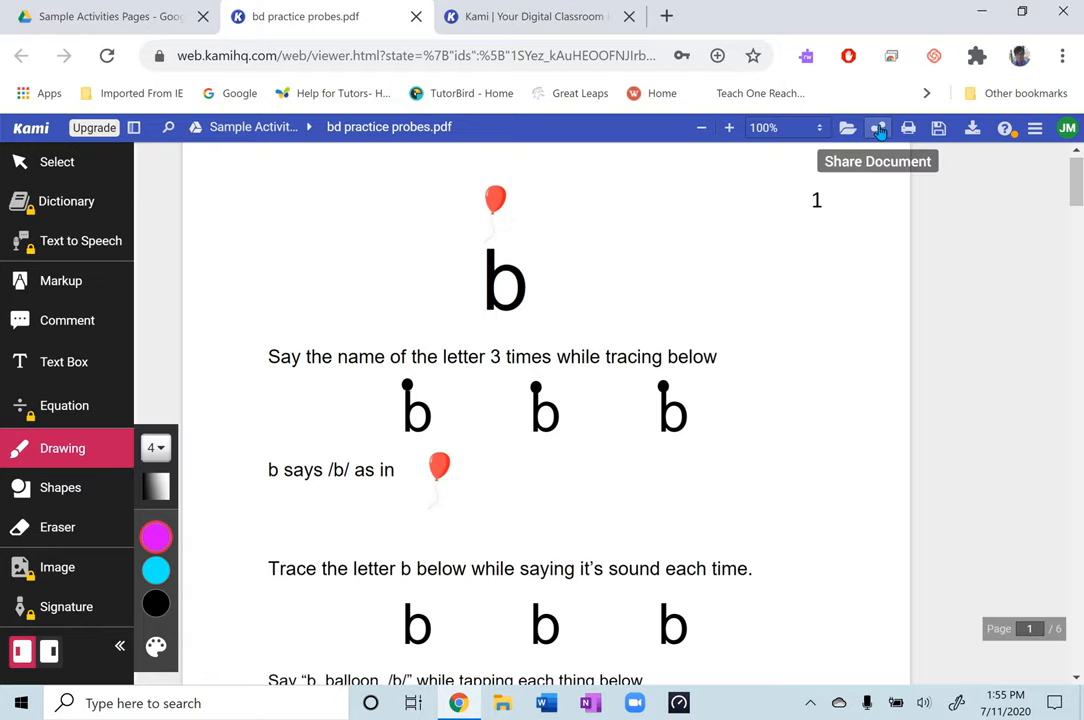
Copy the worksheet's kami.app share link from Sharing Options and close the dialog.
click(876, 128)
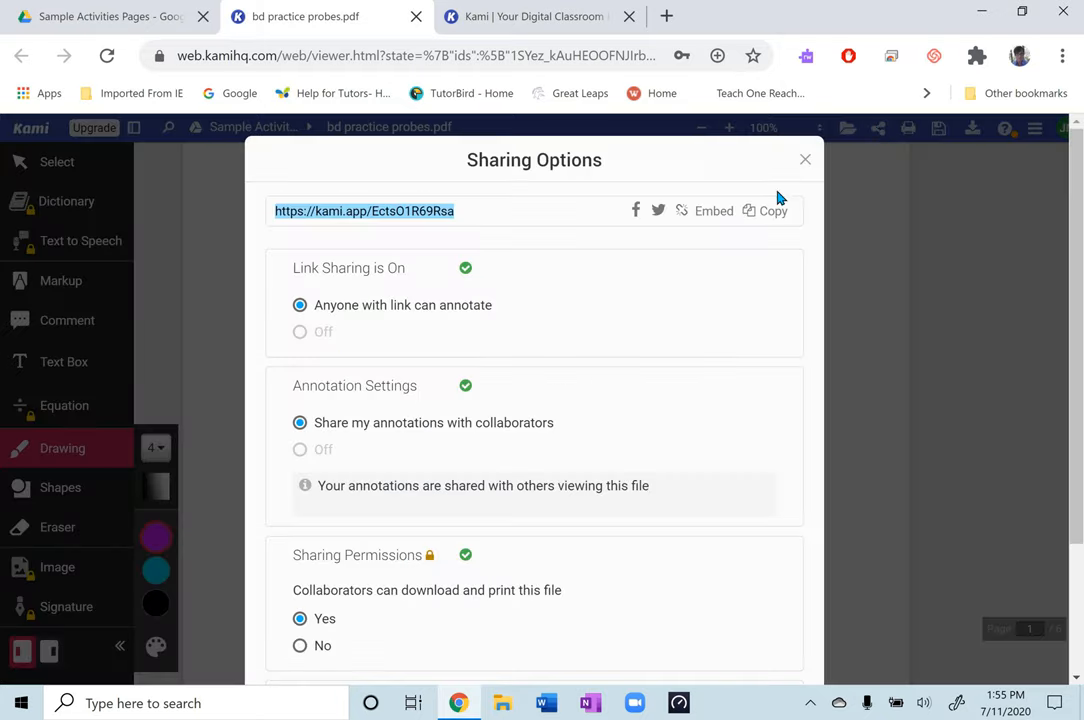
click(772, 210)
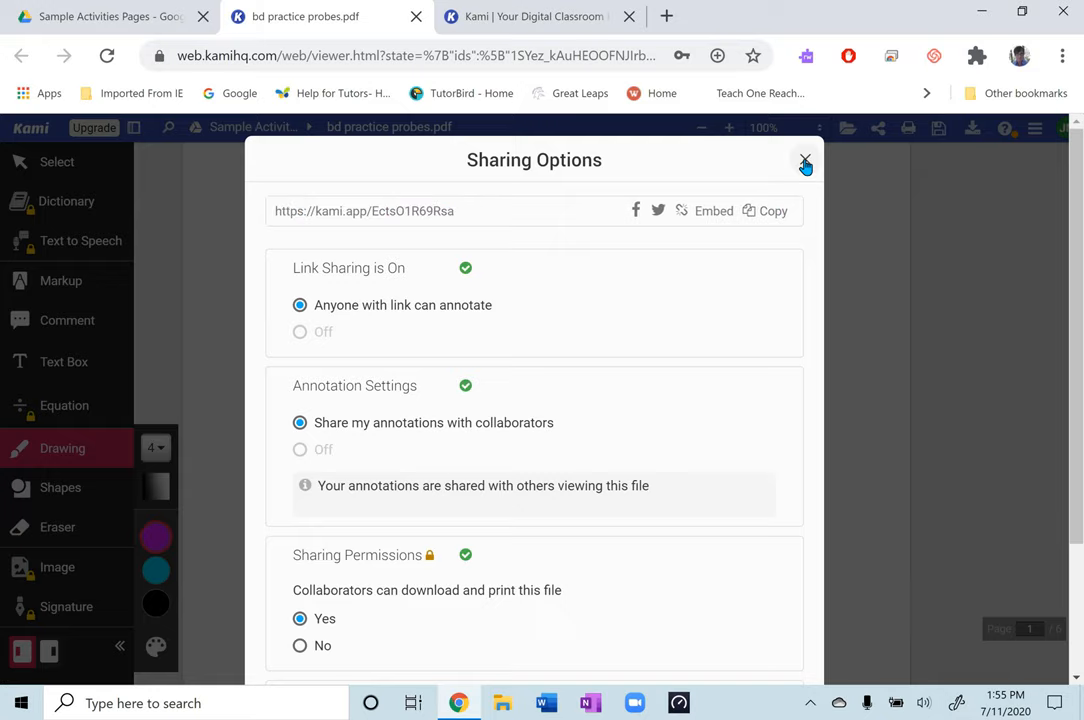
click(804, 160)
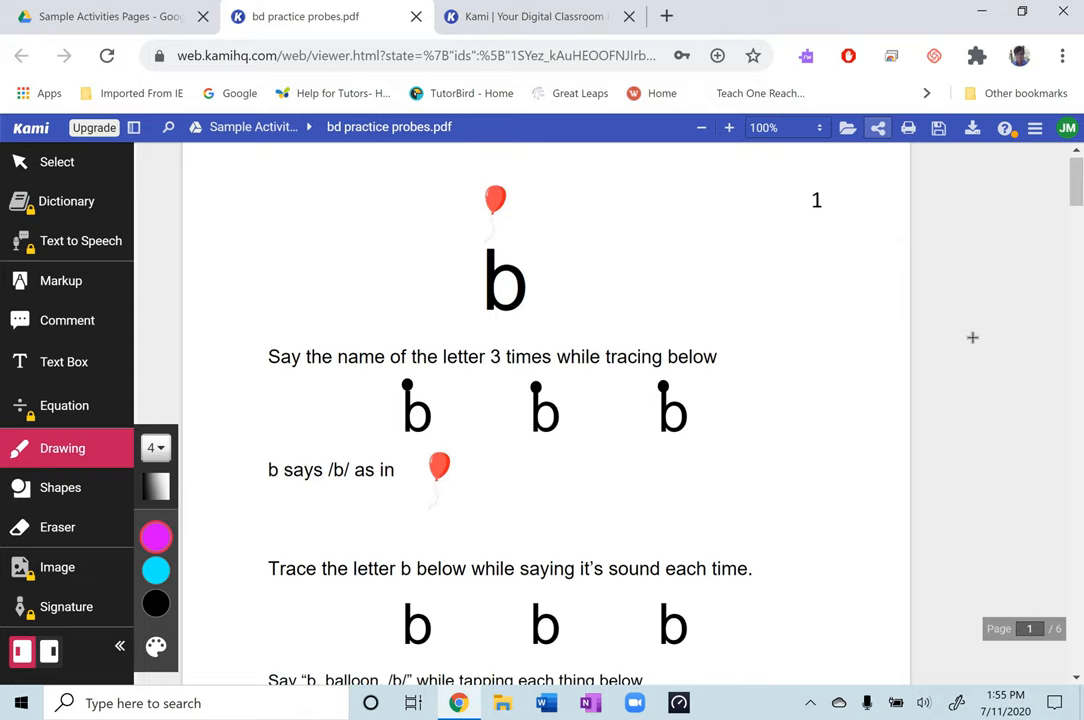
mouse_move(638, 708)
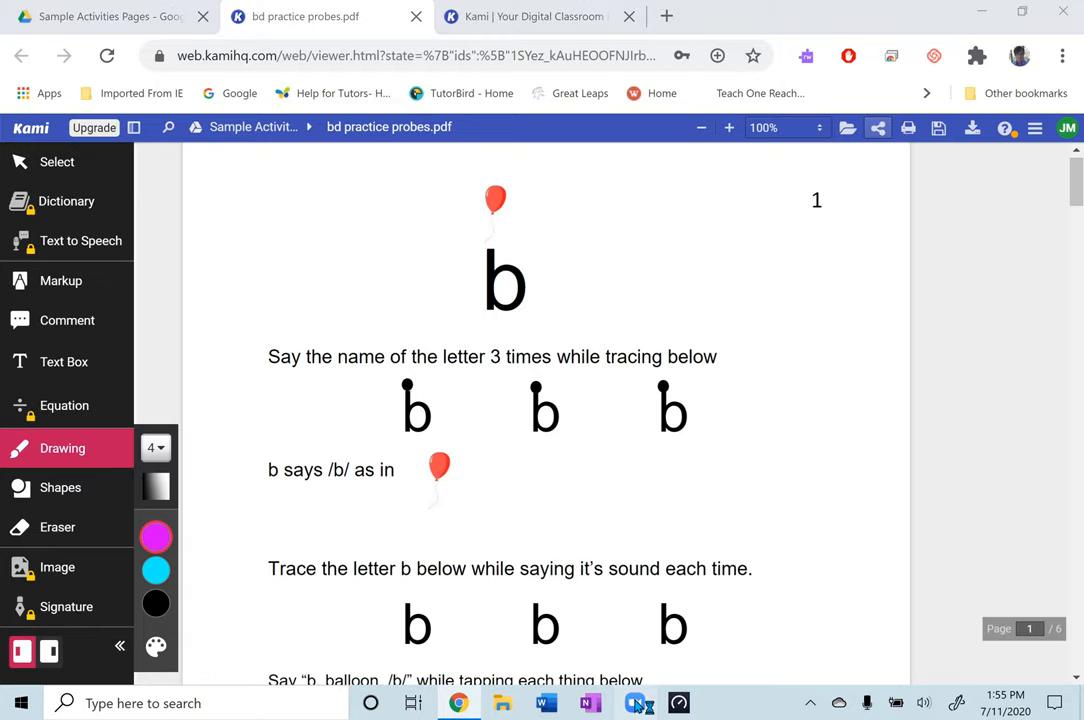
click(634, 702)
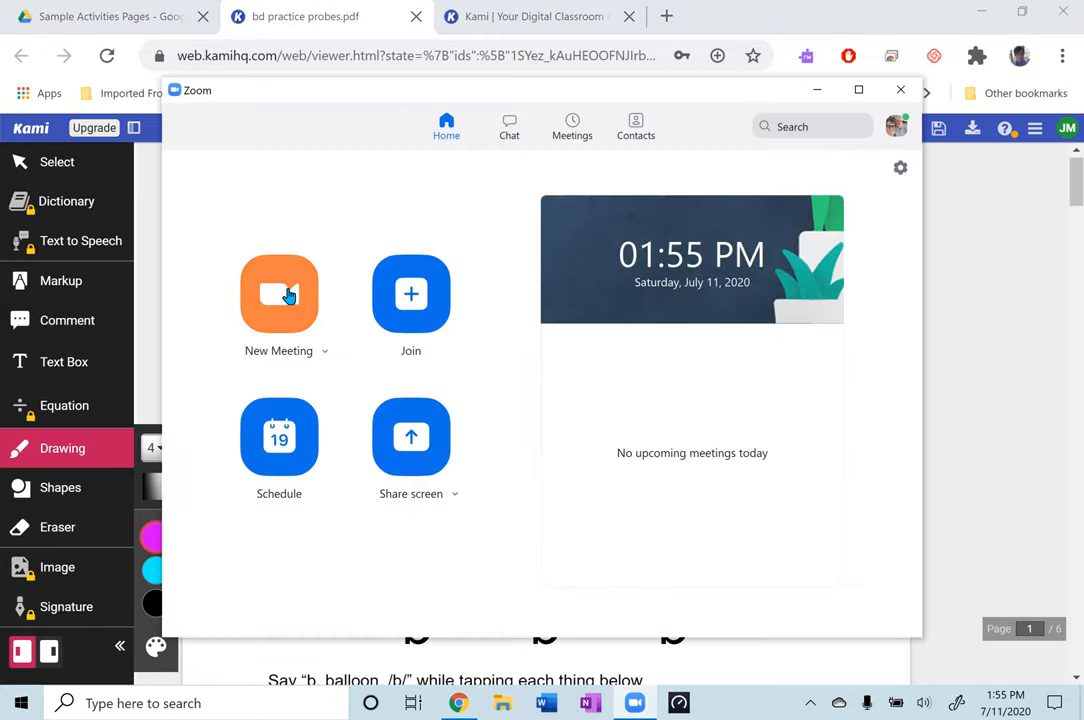
click(280, 292)
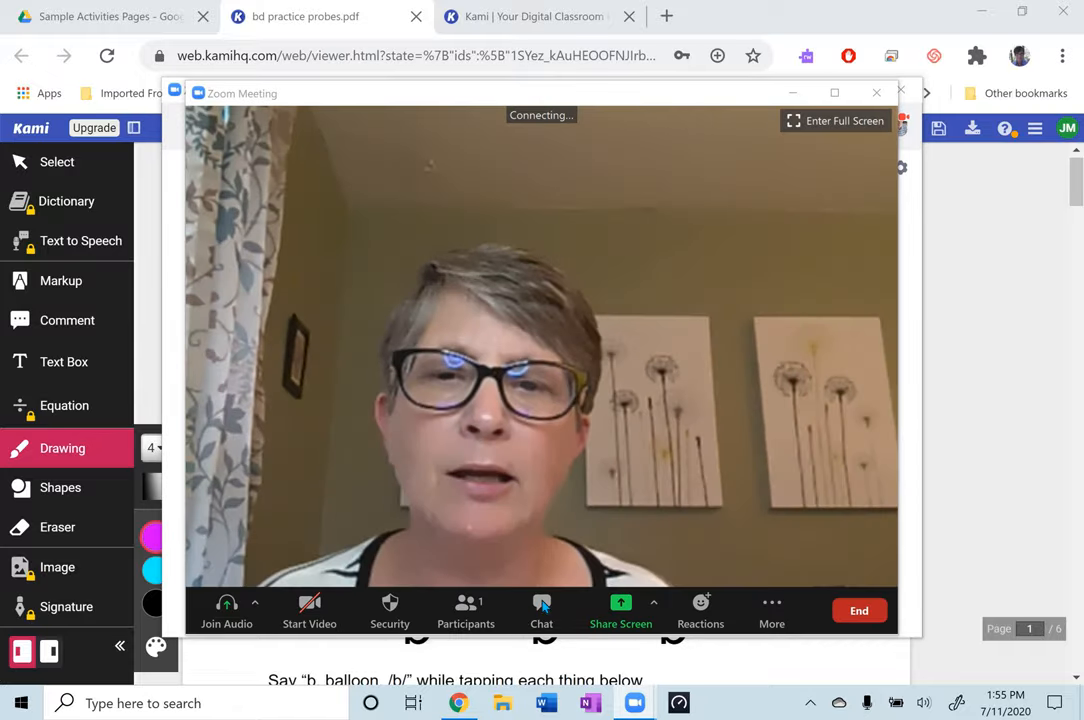
click(540, 610)
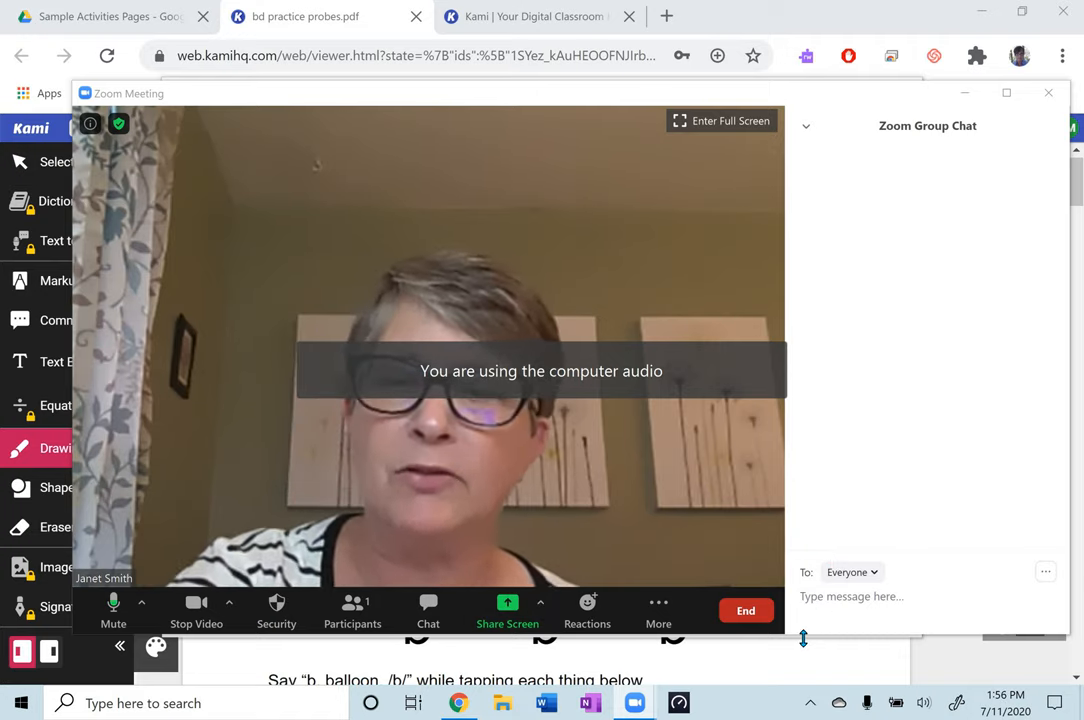
text(https://kami.app/EctsO1R69Rsa)
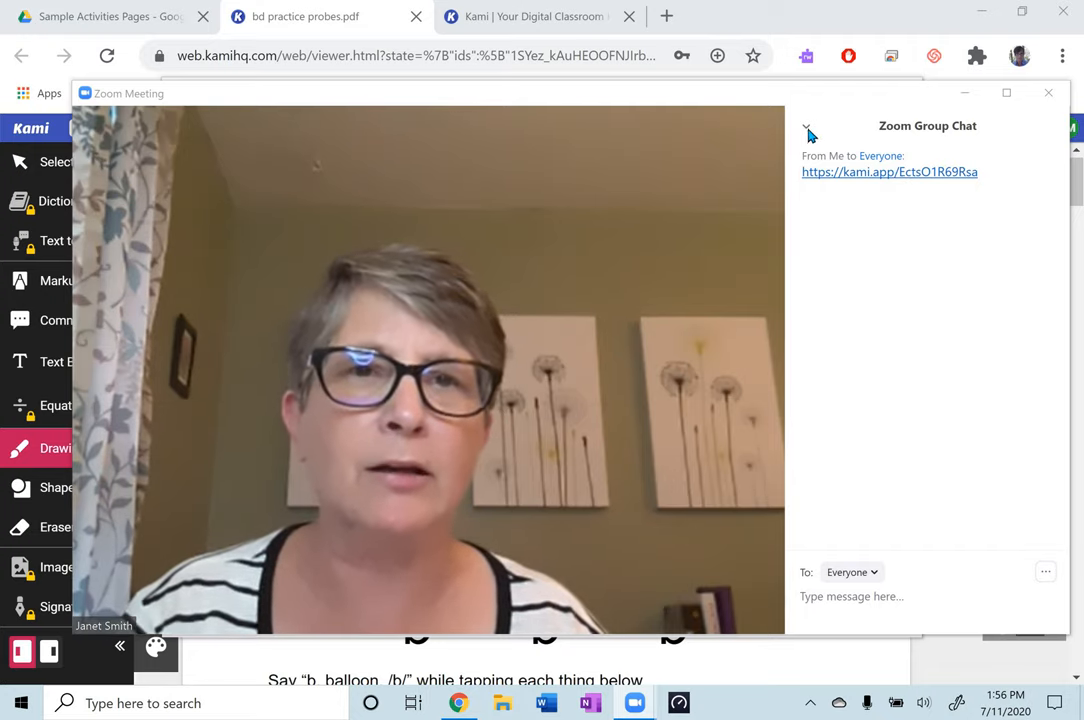
Close the group chat panel and leave the meeting.
click(806, 126)
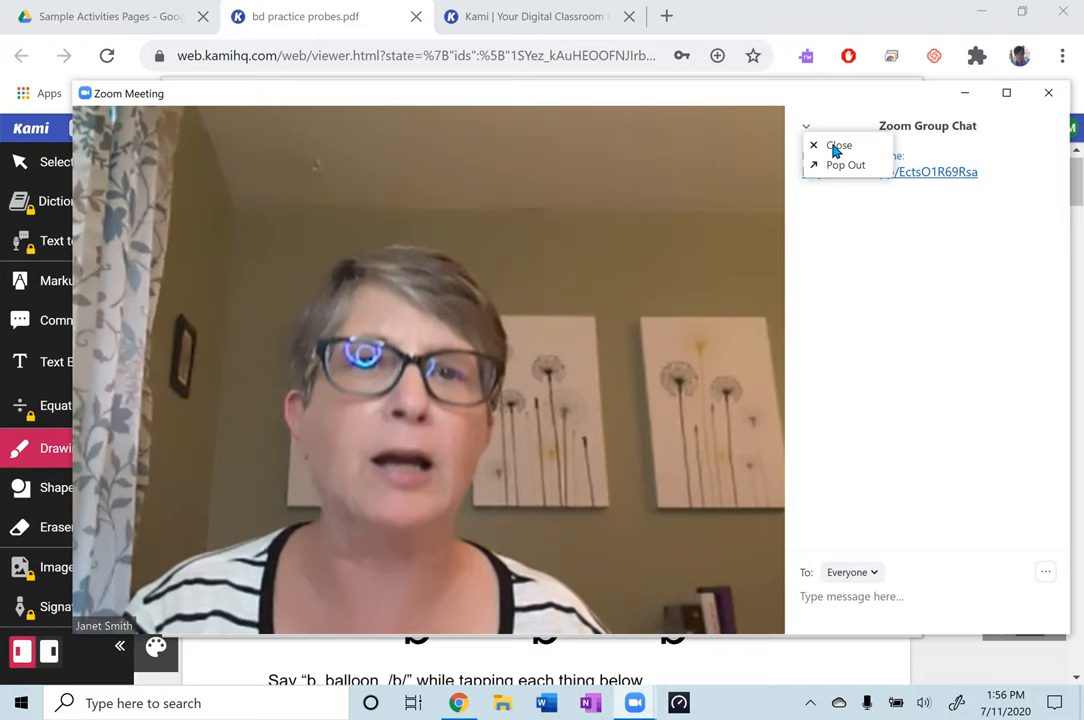
click(840, 144)
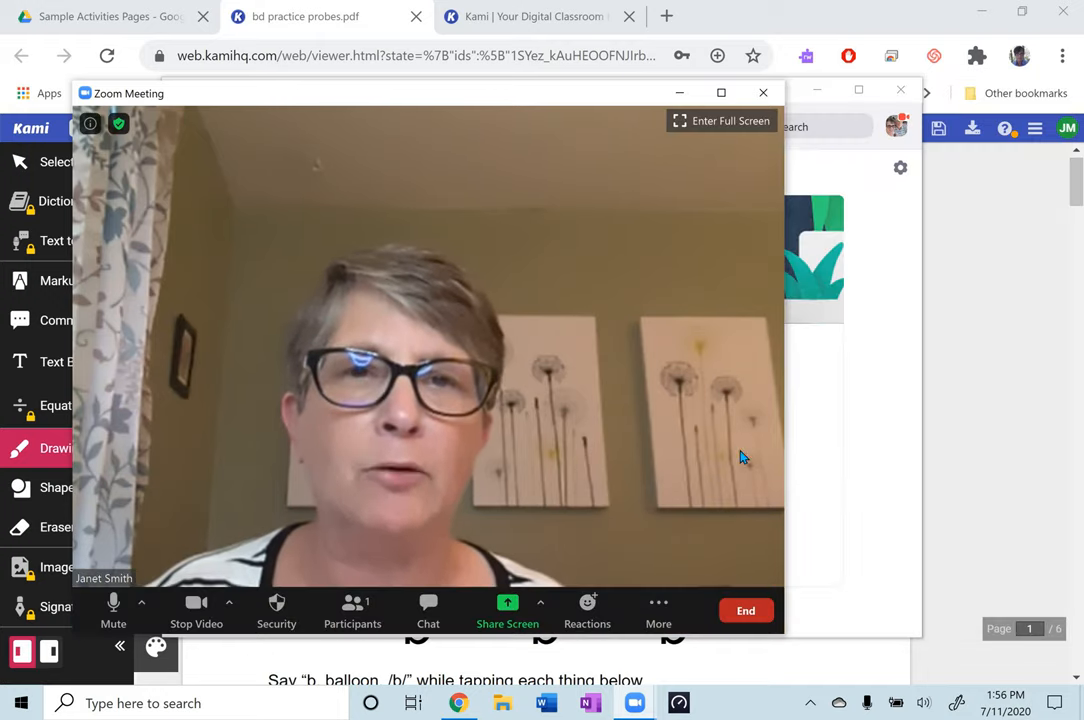
click(744, 610)
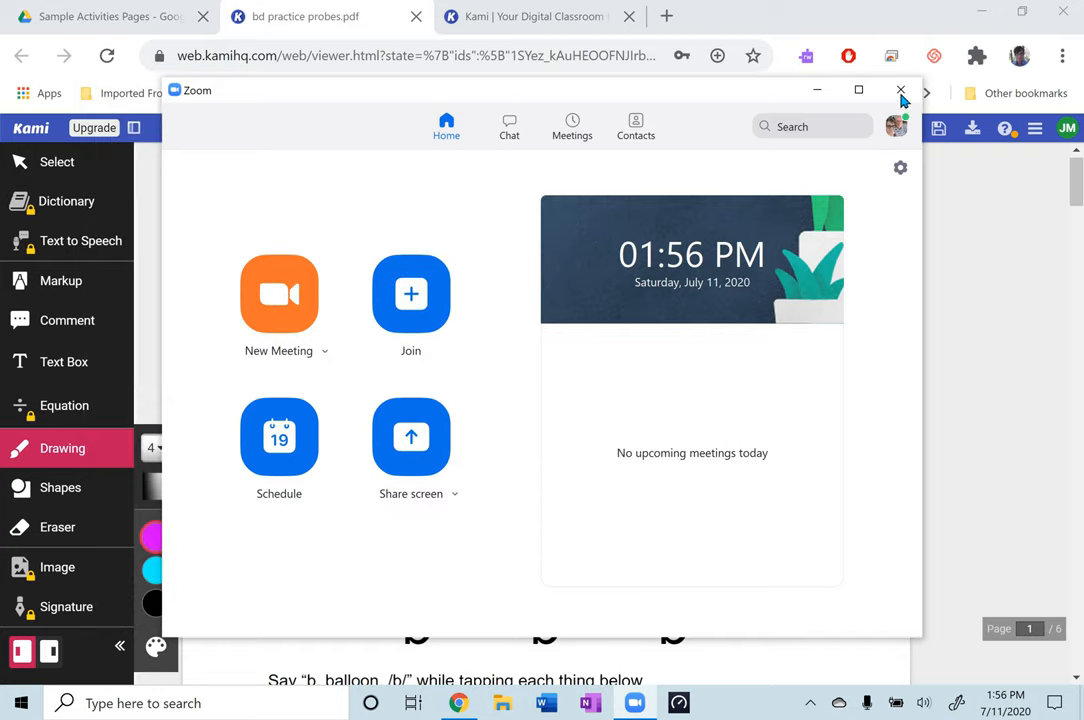
Close the Zoom home window and return to the bd practice worksheet in Kami.
click(900, 90)
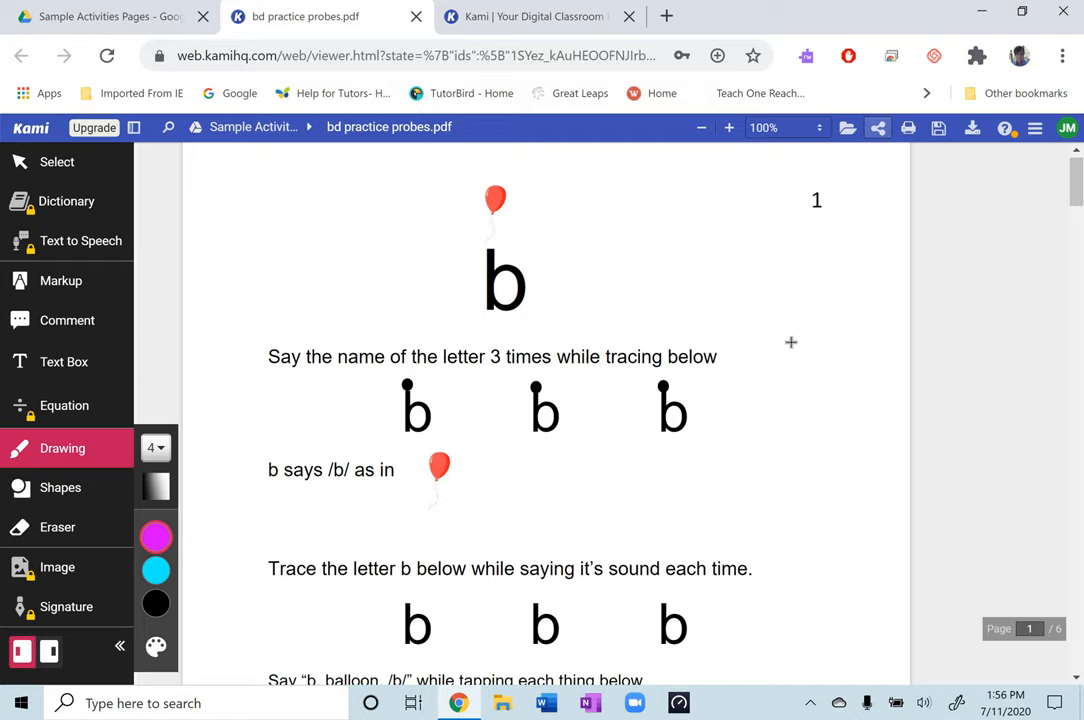
mouse_move(784, 320)
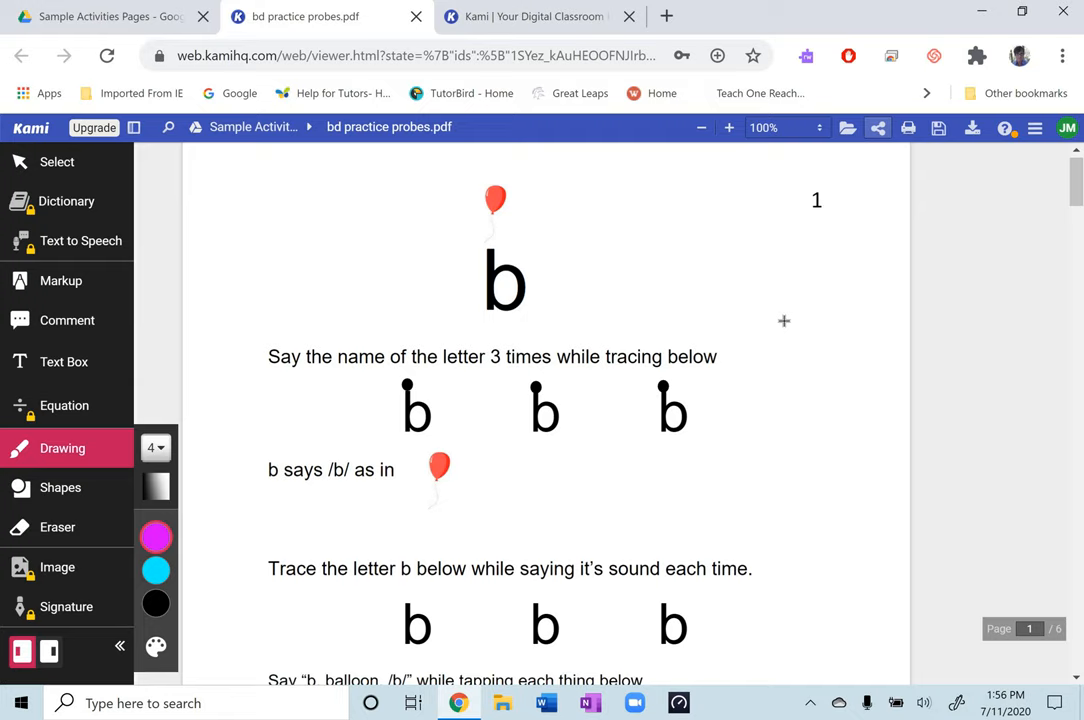
mouse_move(960, 344)
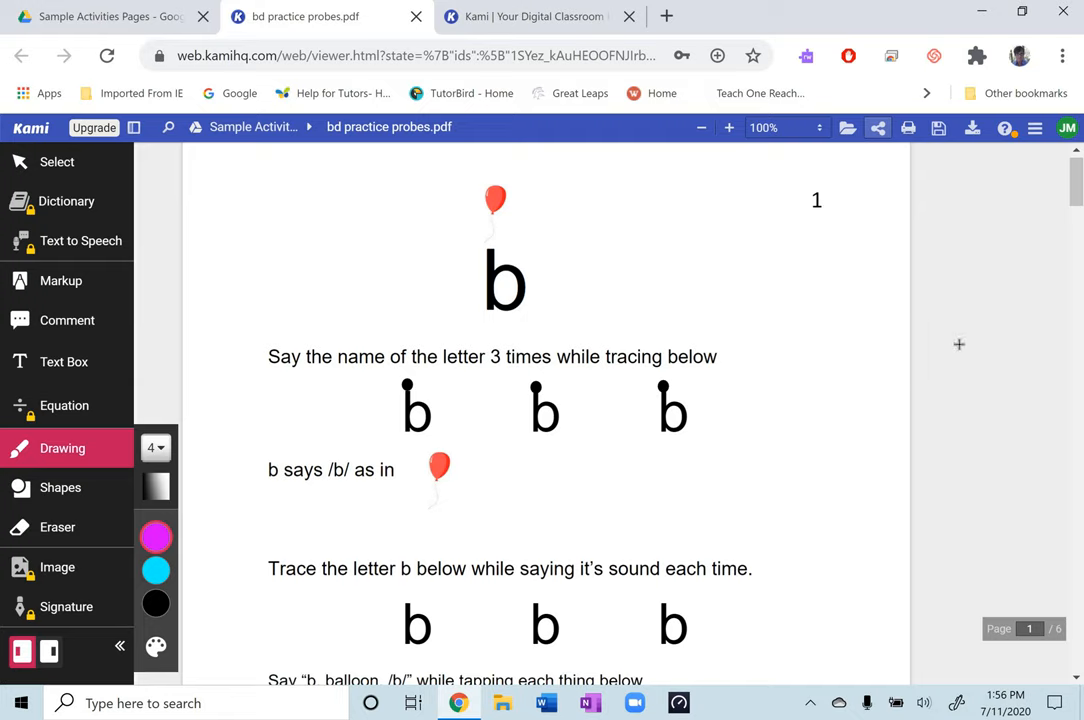
mouse_move(386, 554)
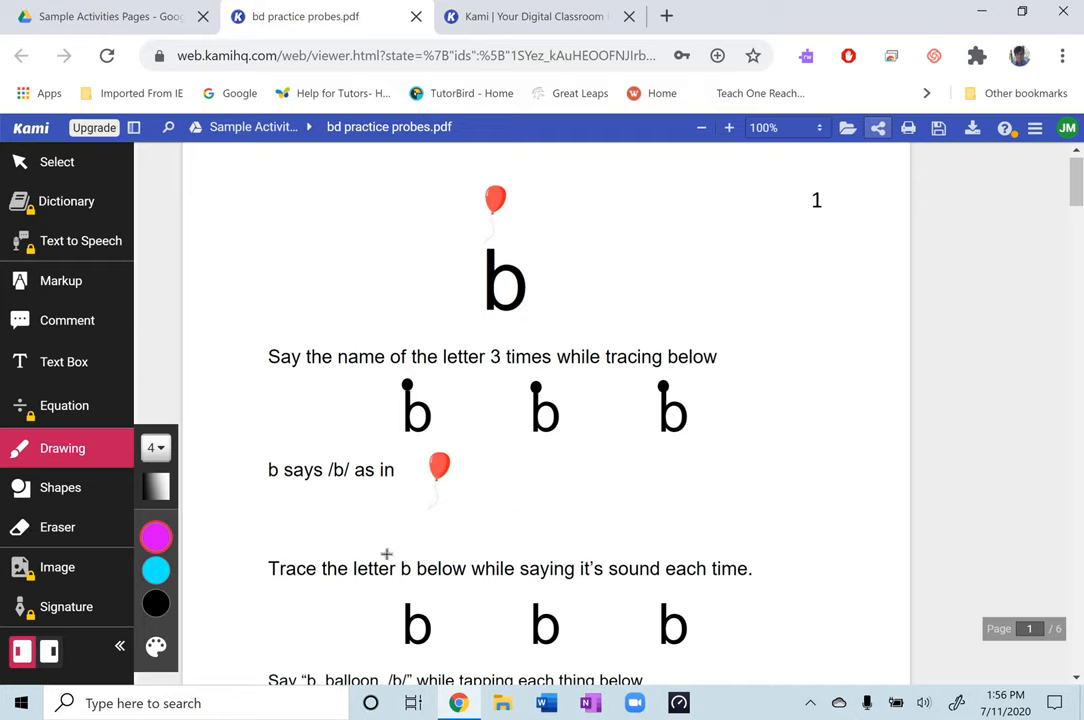
click(156, 536)
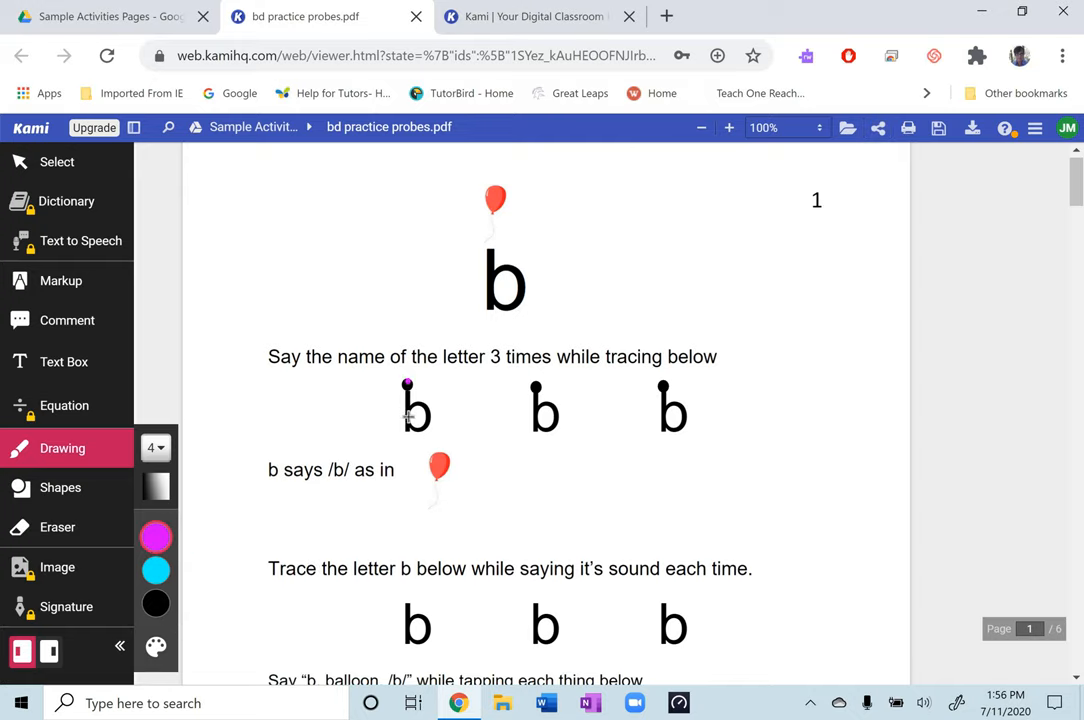
Trace the first three practice b's in the tracing row with magenta strokes.
drag(408, 384, 412, 436)
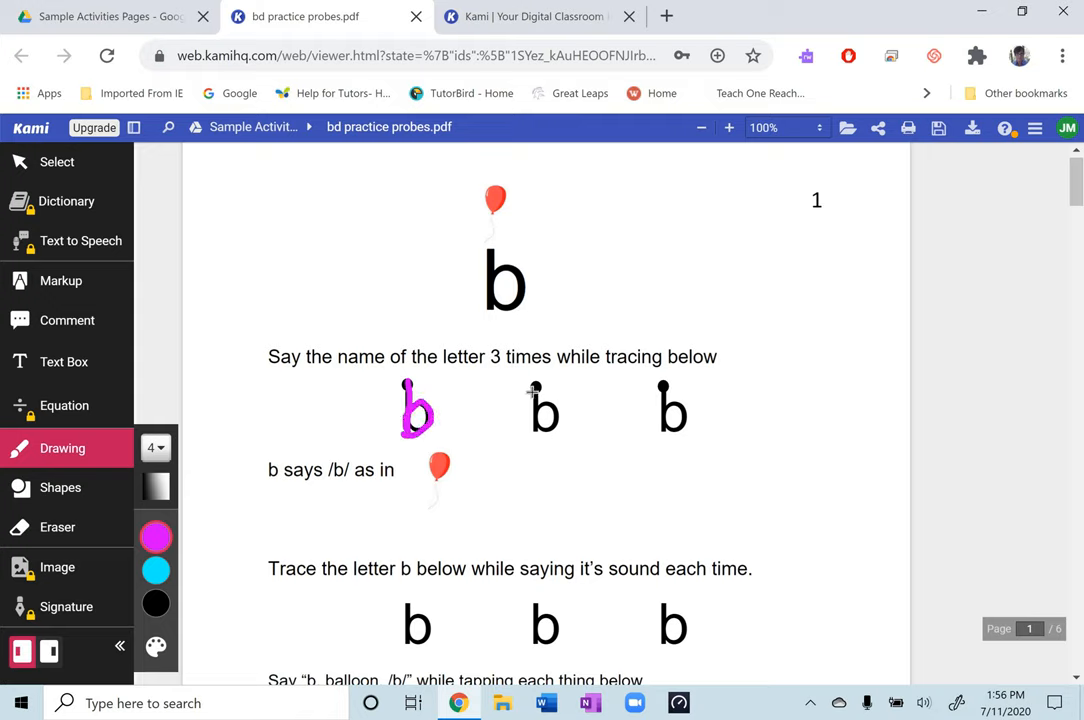
drag(536, 388, 548, 428)
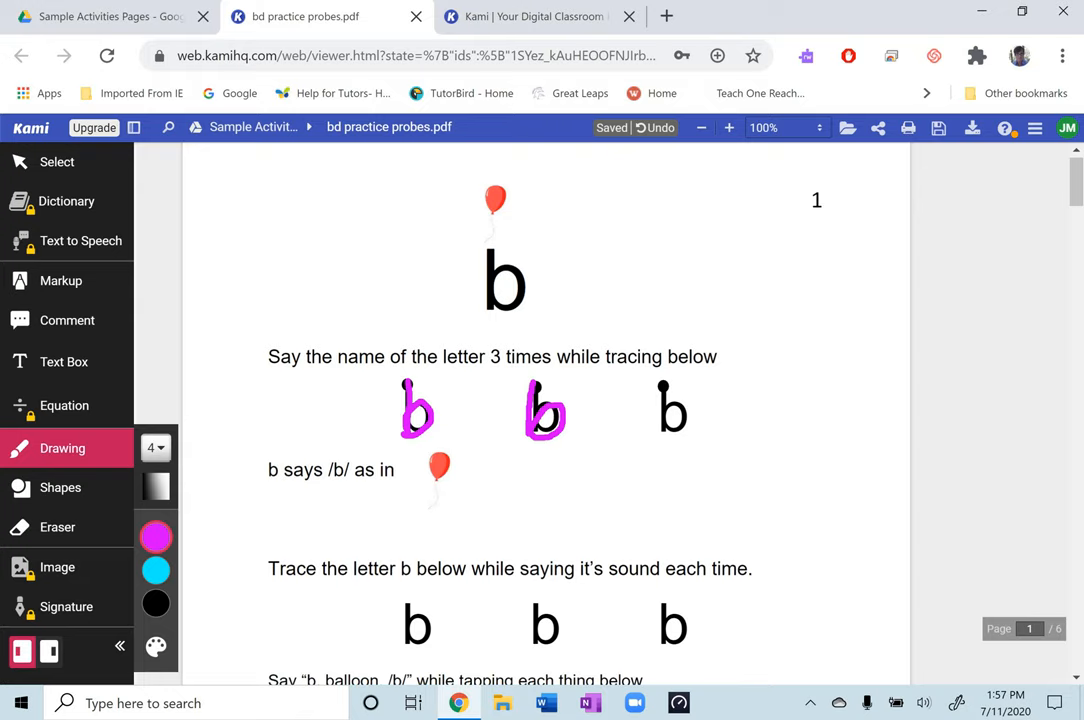
drag(660, 384, 664, 450)
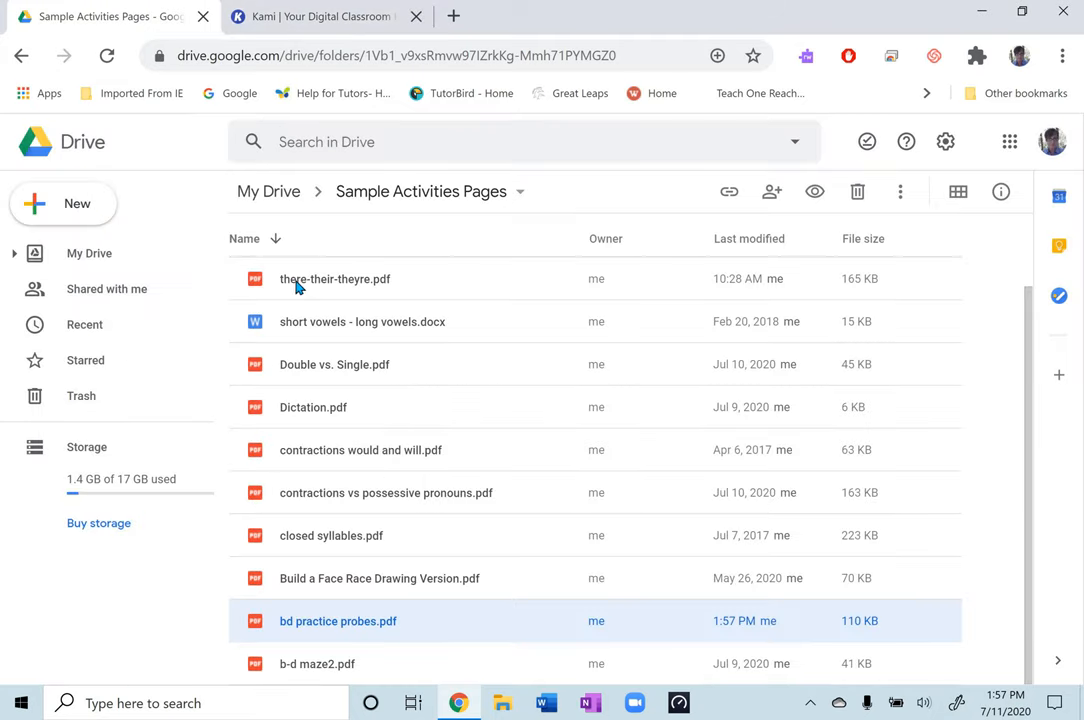
mouse_move(334, 280)
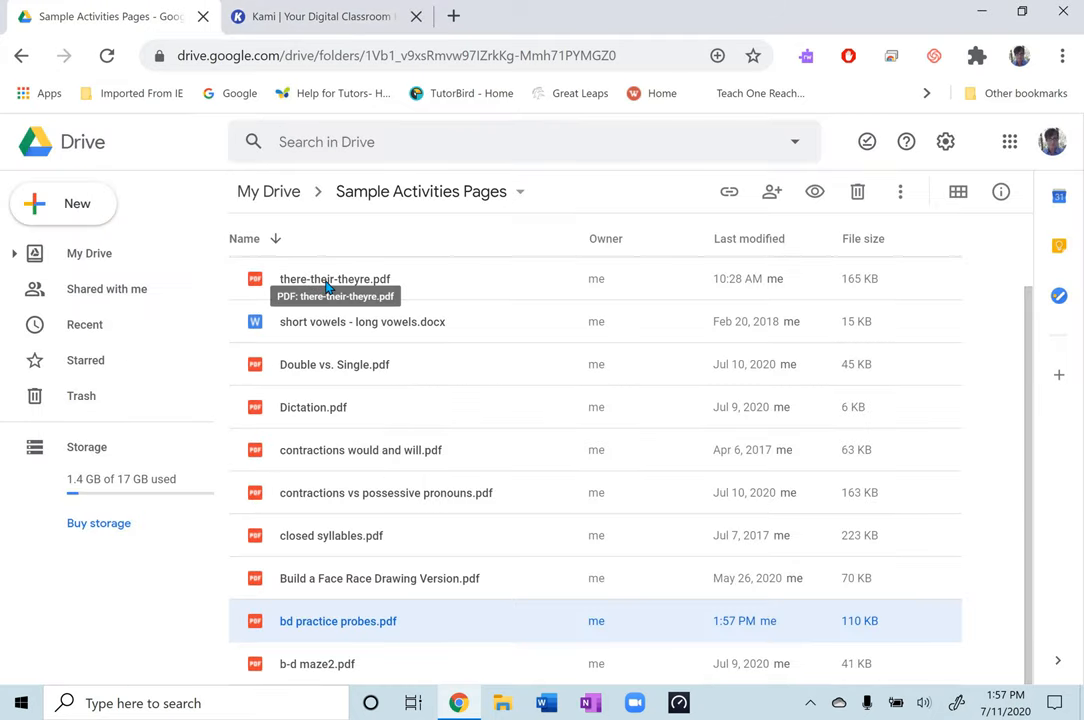
mouse_move(340, 280)
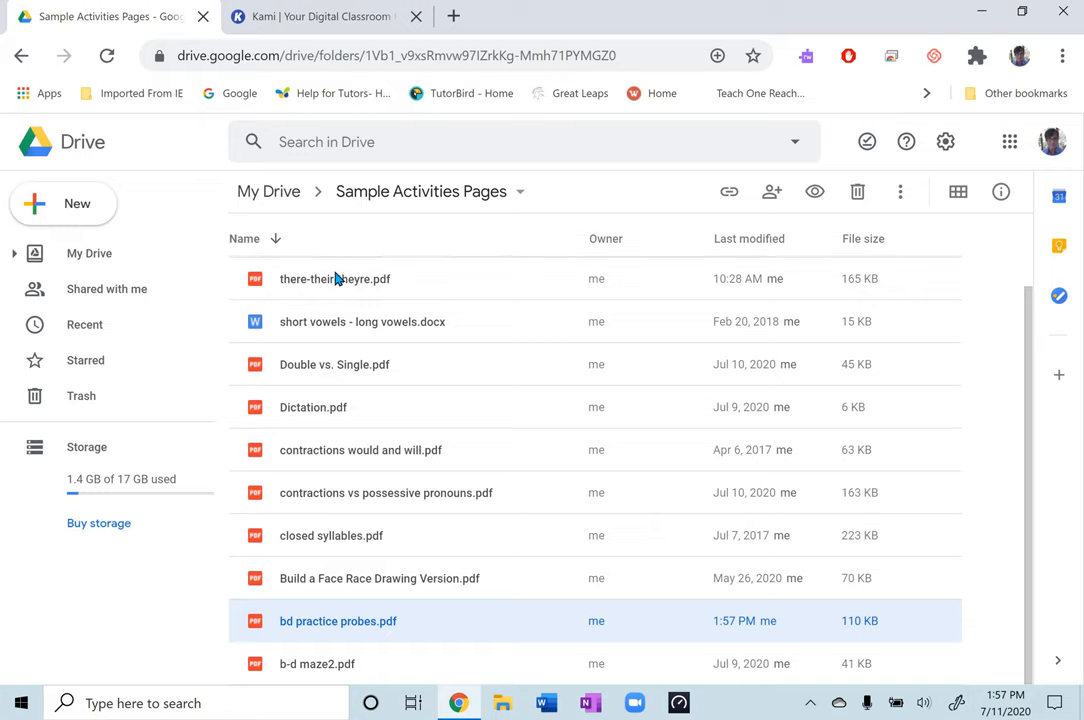
Open there-their-theyre.pdf from Drive with 'Annotate with Kami'.
double_click(334, 278)
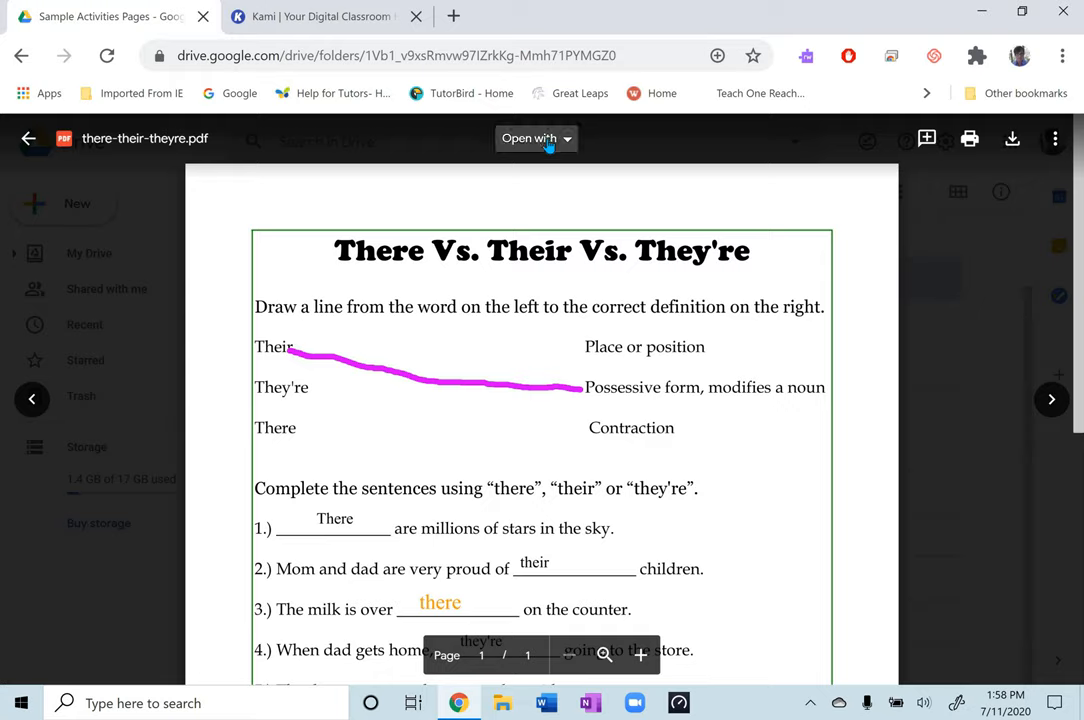
click(536, 138)
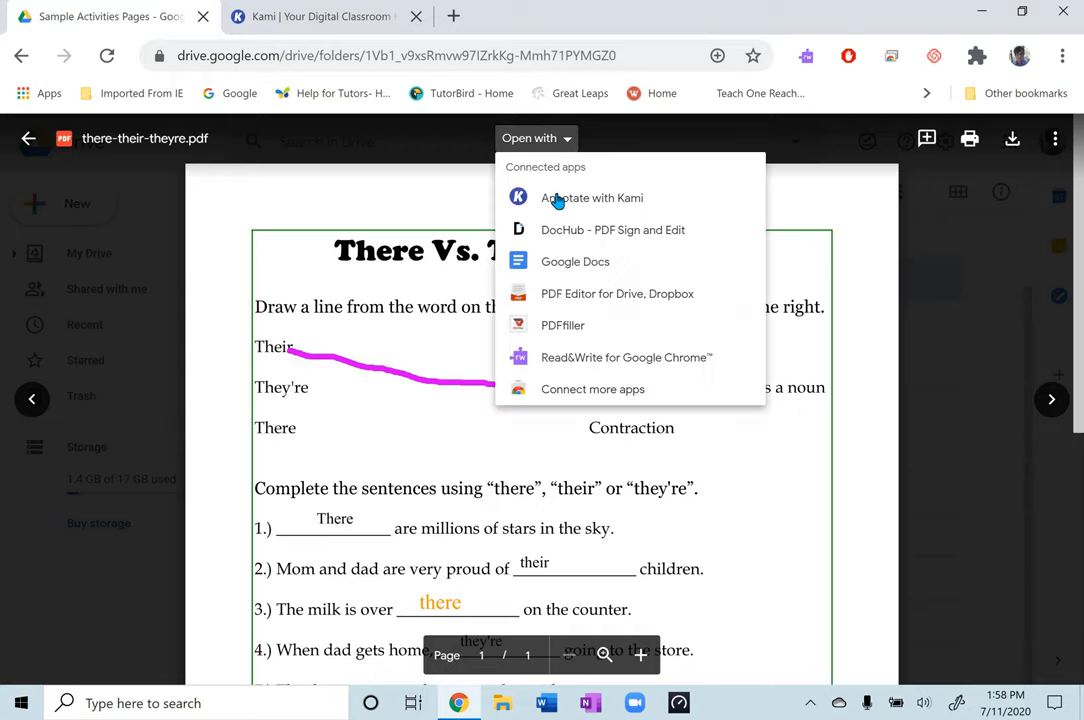
click(592, 198)
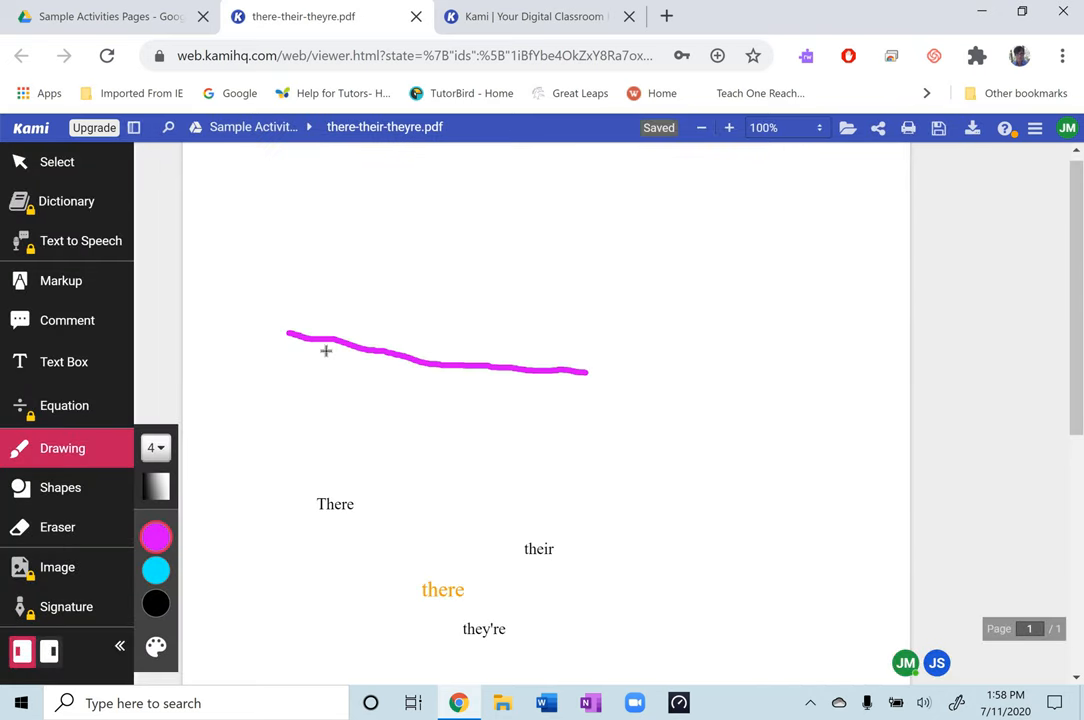
Erase the magenta line linking Their to the possessive definition.
scroll(up, 3)
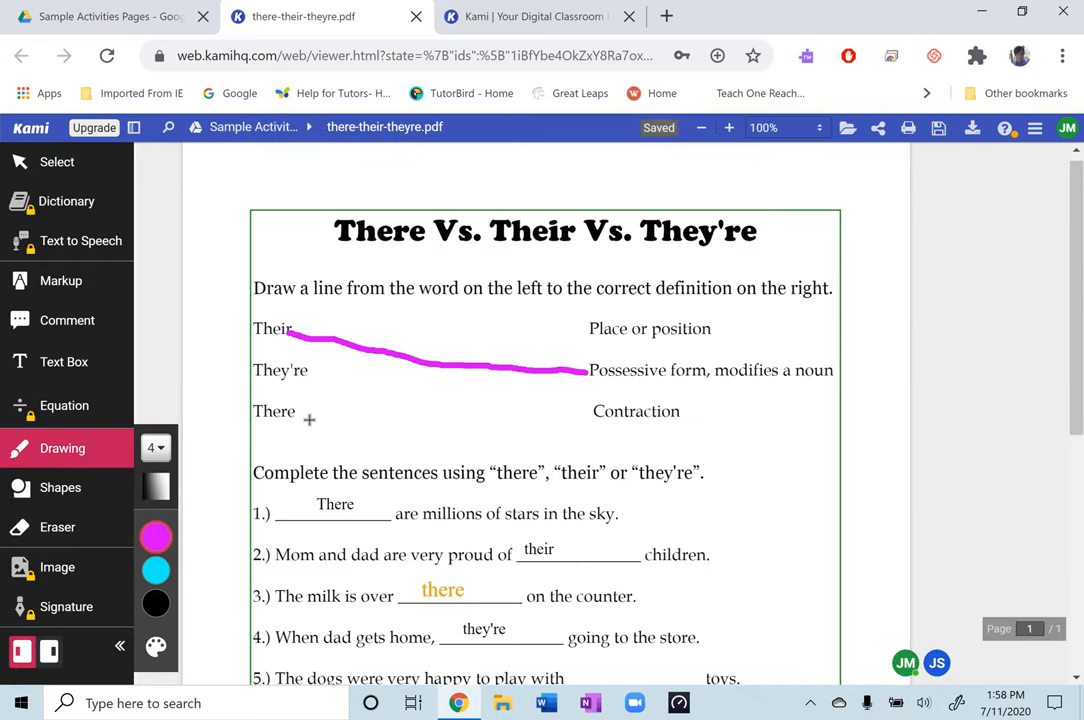
mouse_move(428, 424)
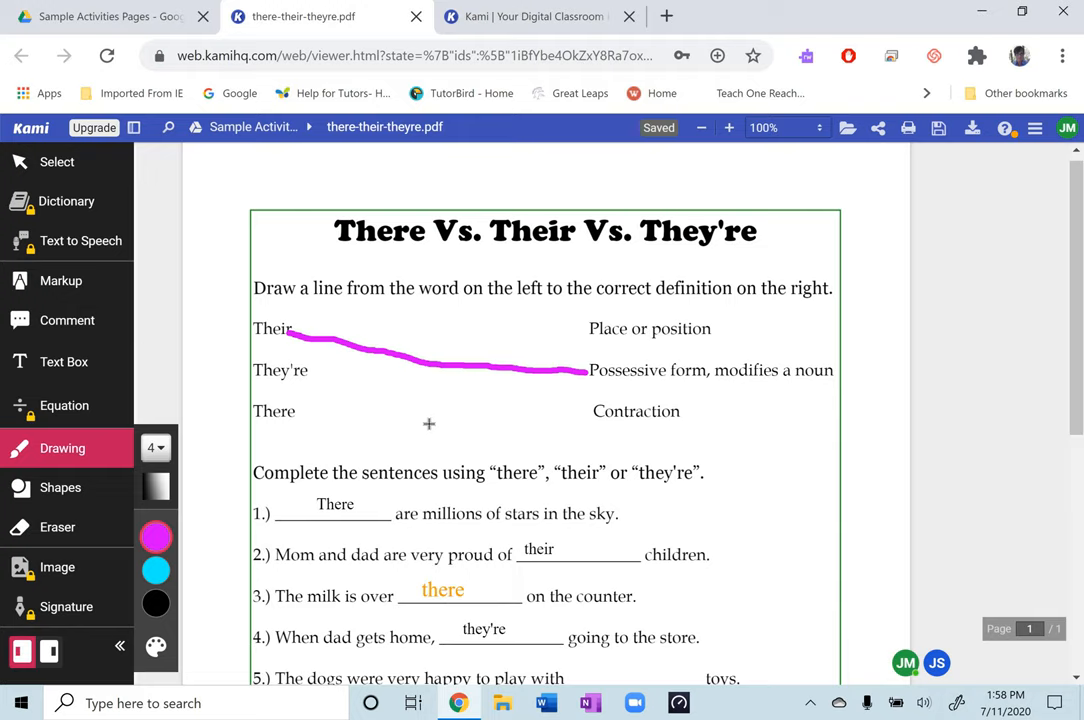
mouse_move(300, 420)
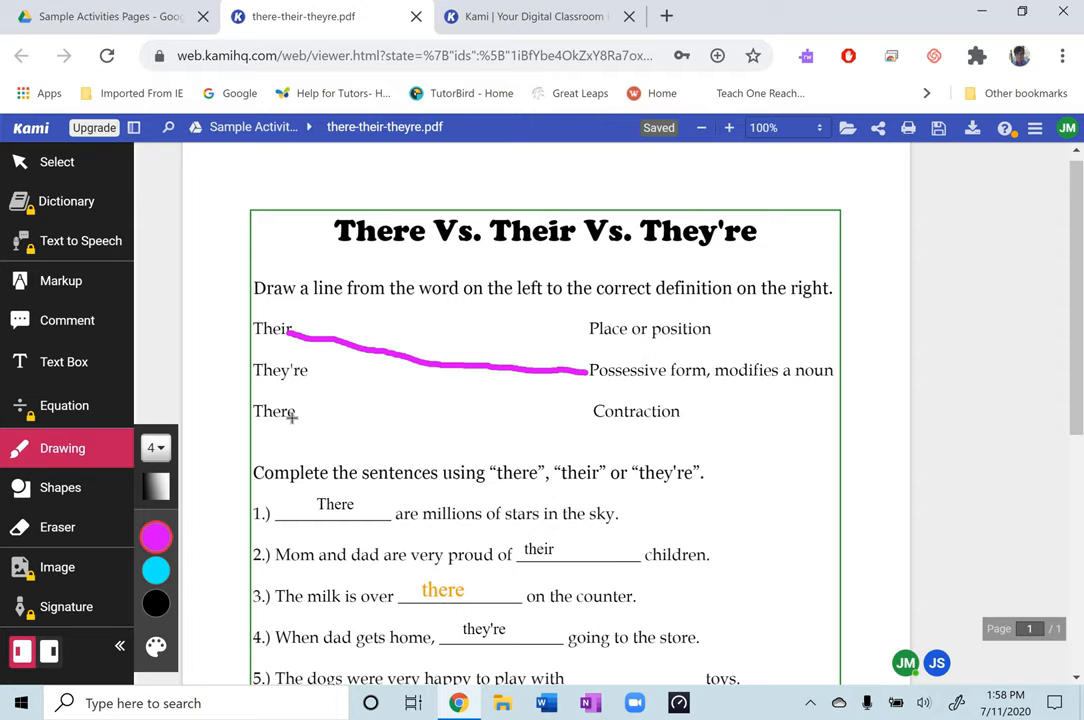
mouse_move(412, 392)
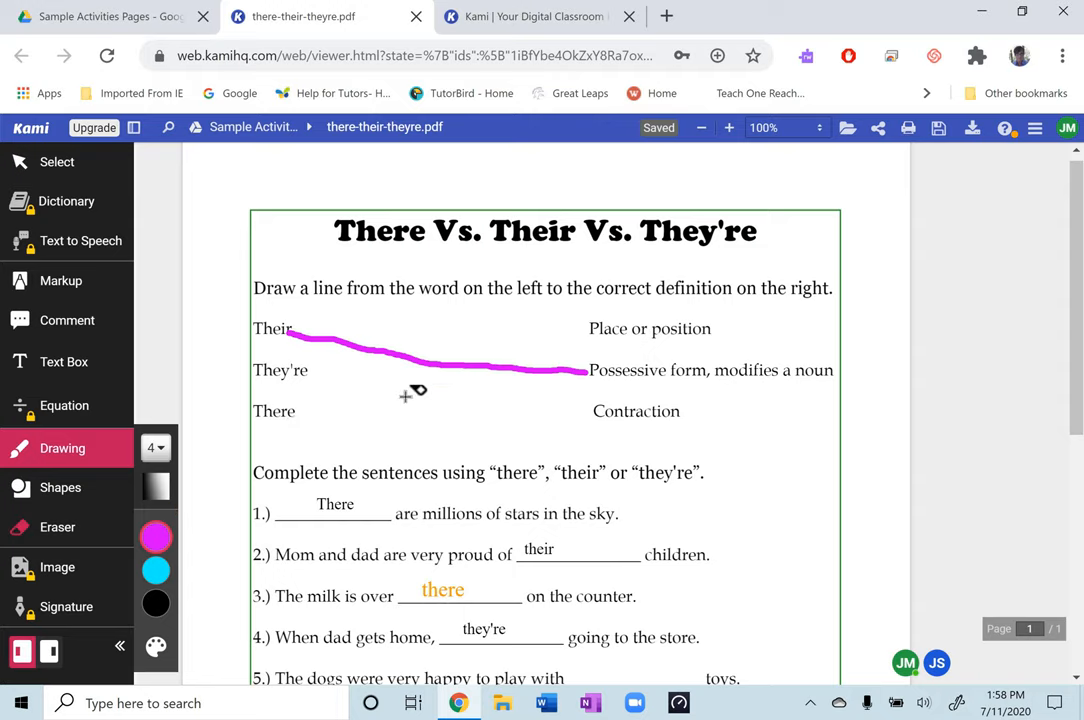
click(56, 528)
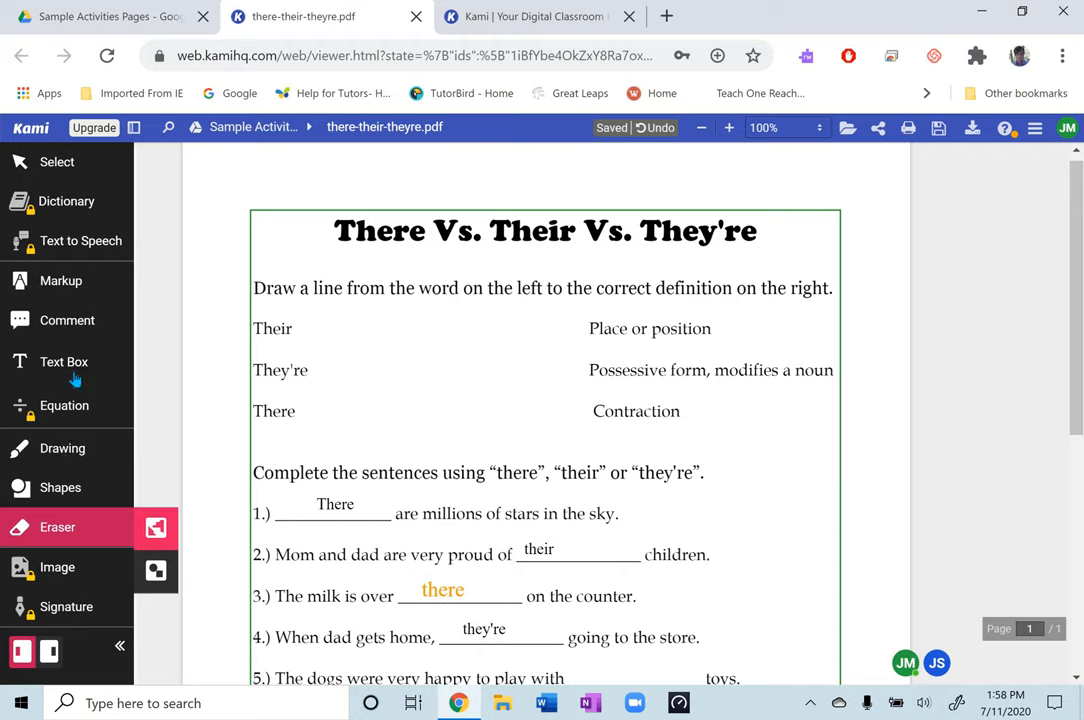
With the Text Box tool, delete the old answers from blanks 1 and 2.
click(64, 360)
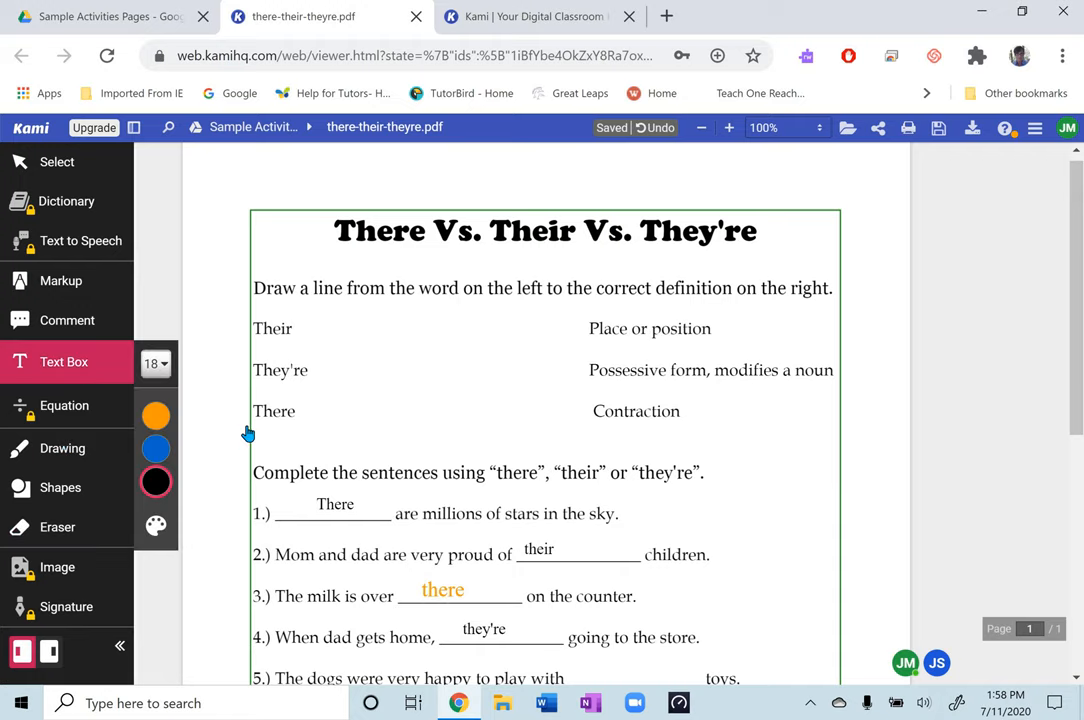
click(334, 504)
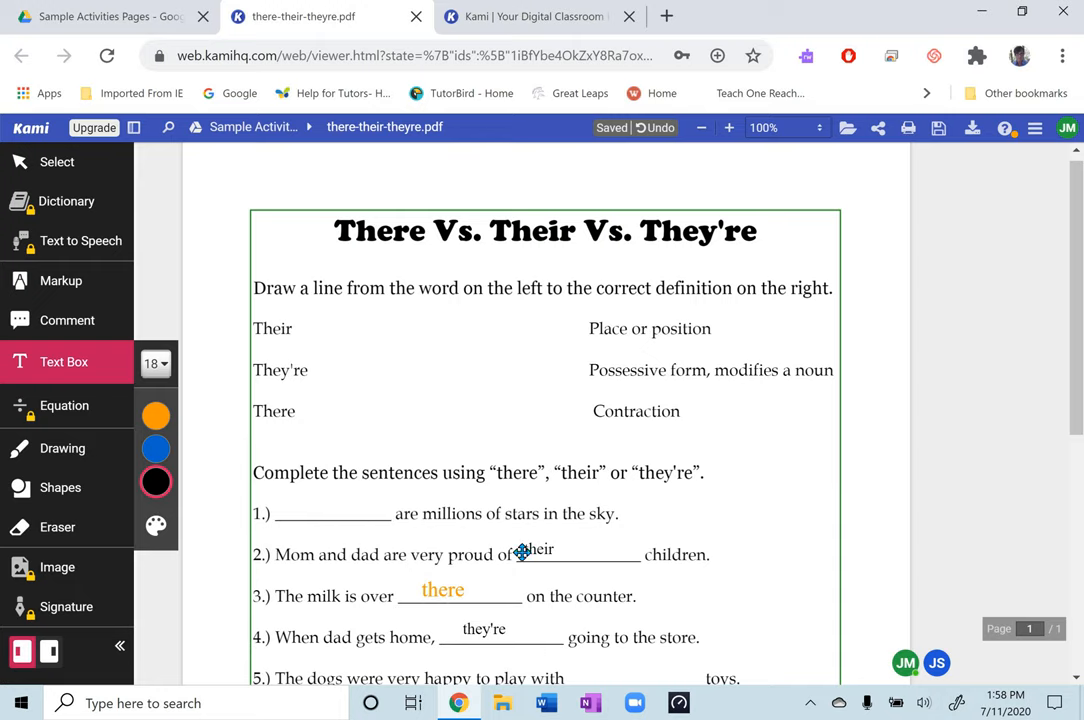
click(536, 548)
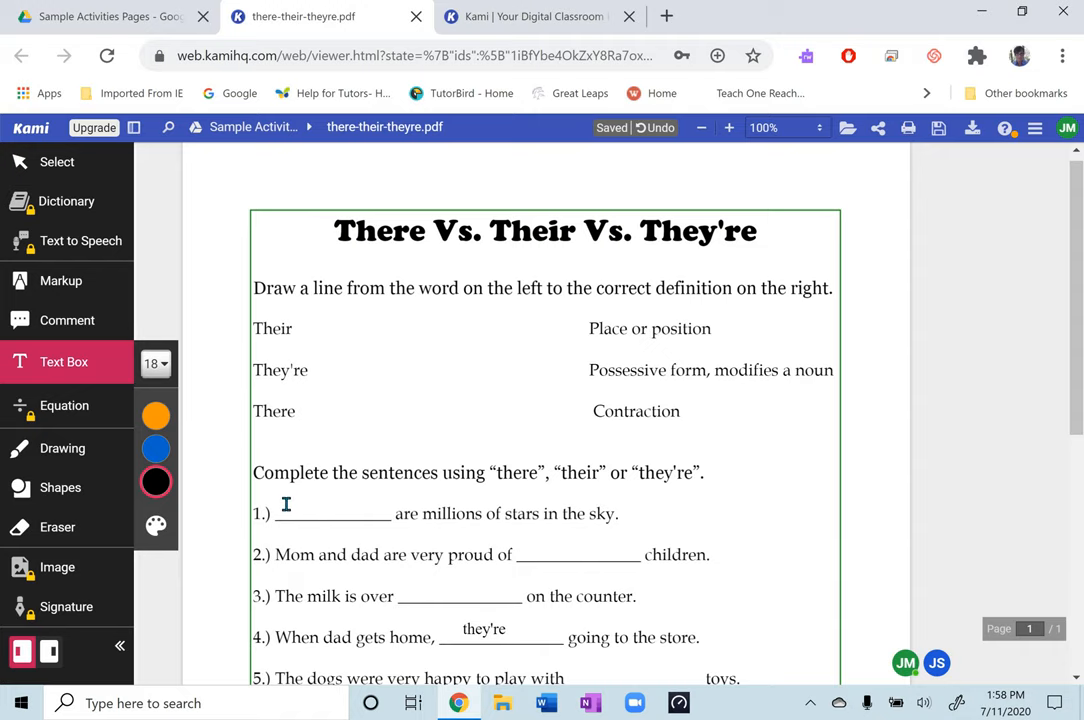
Fill blank 1 with 'There' and blank 2 with 'their' in new text boxes.
click(288, 512)
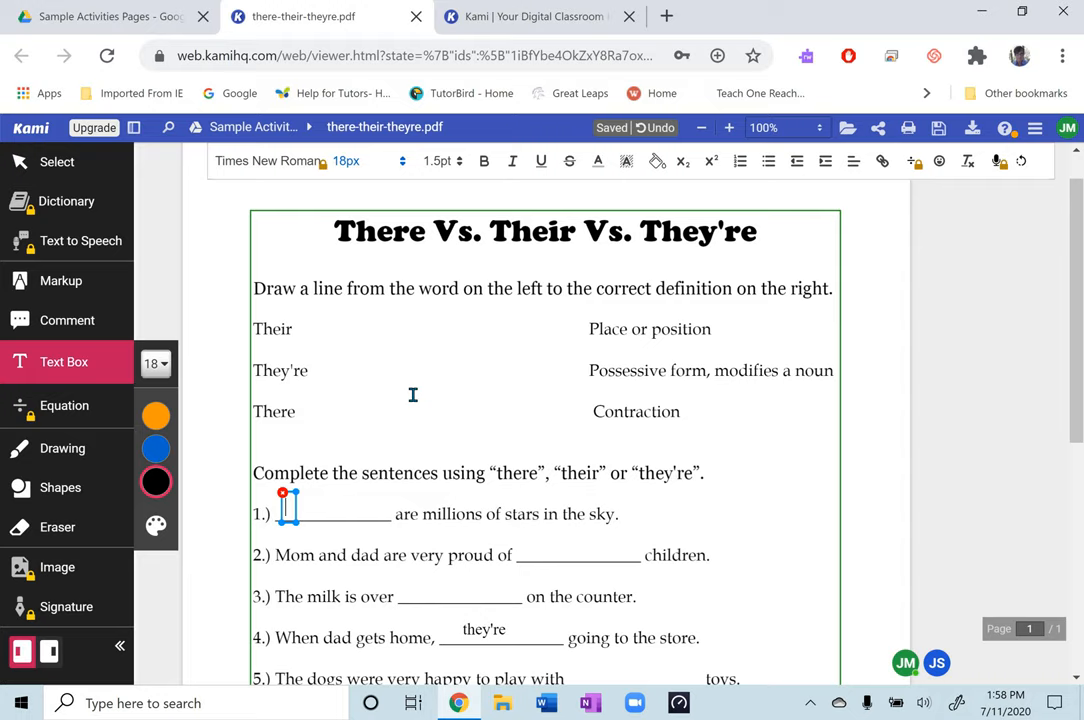
text(Ther)
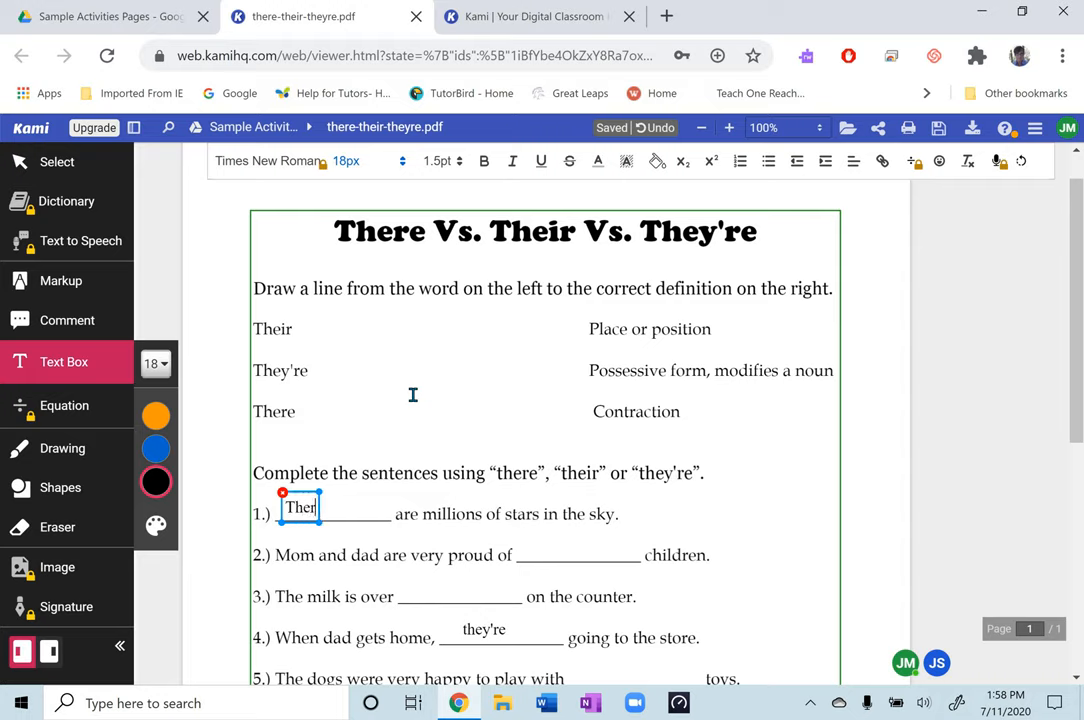
text(e)
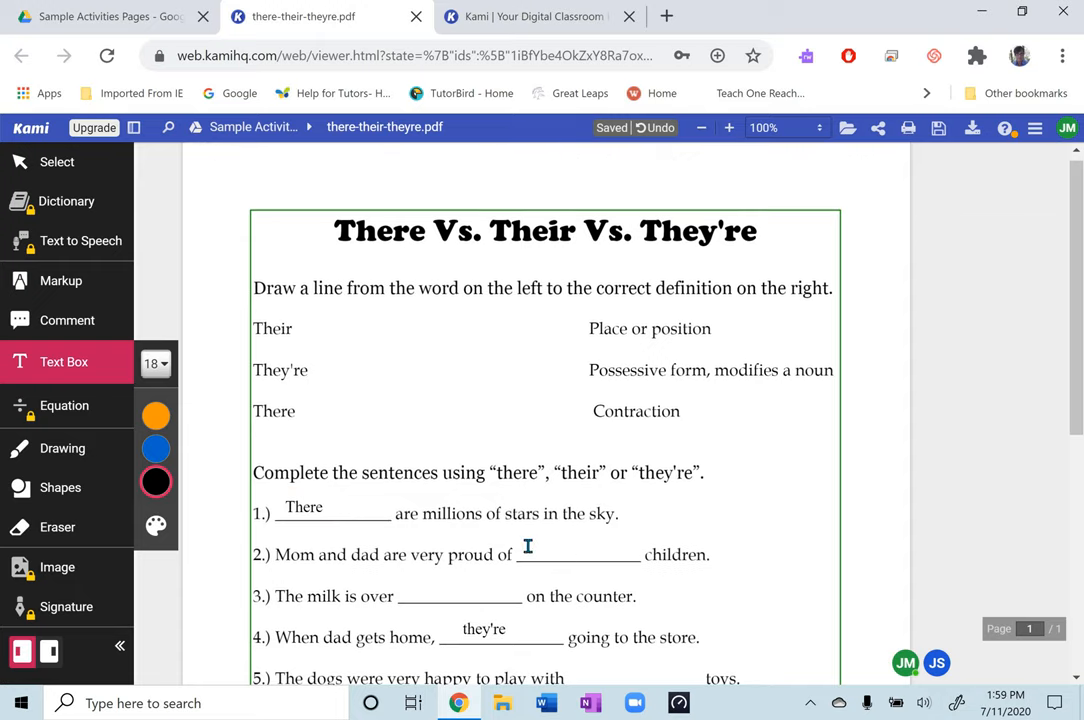
click(528, 554)
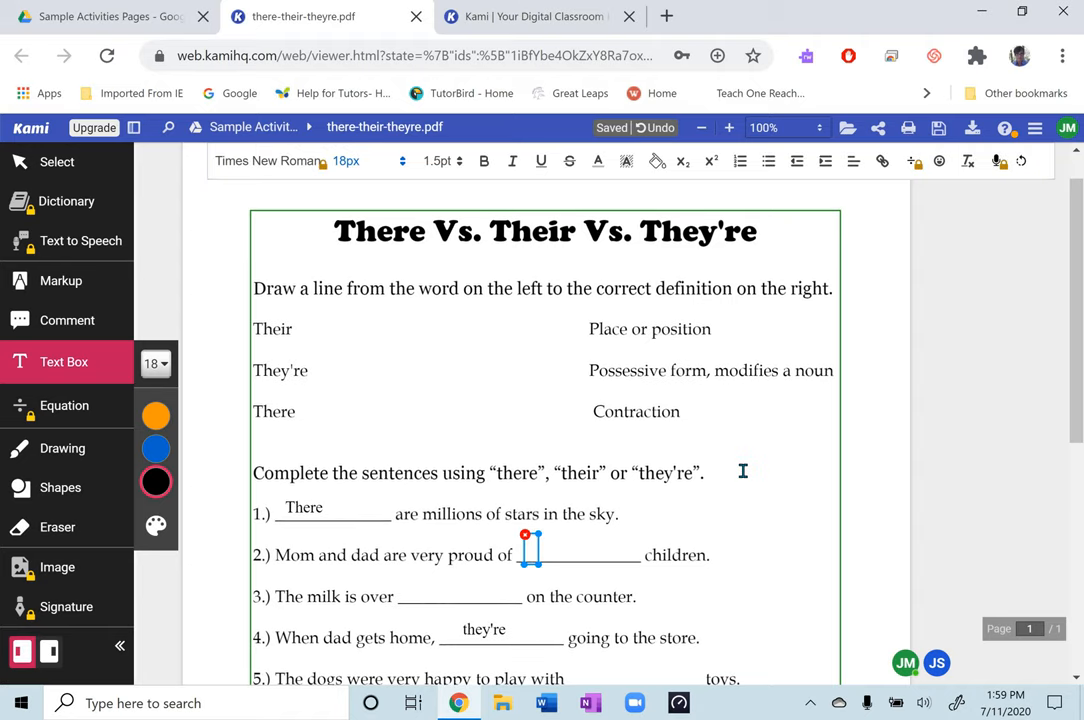
text(their)
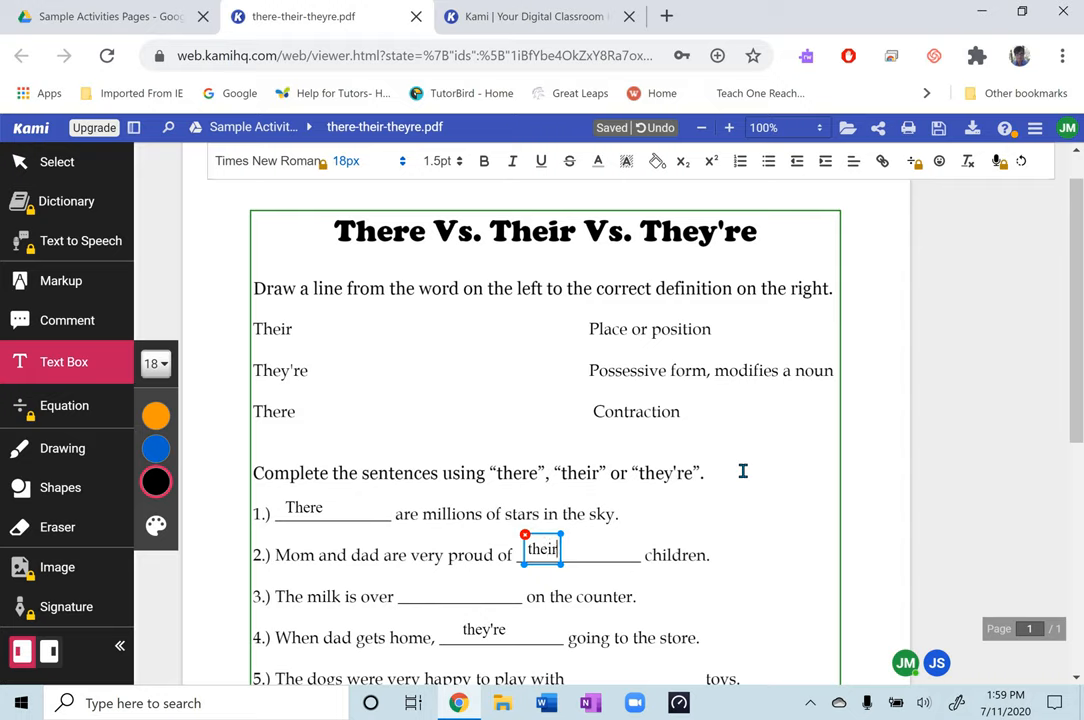
mouse_move(412, 576)
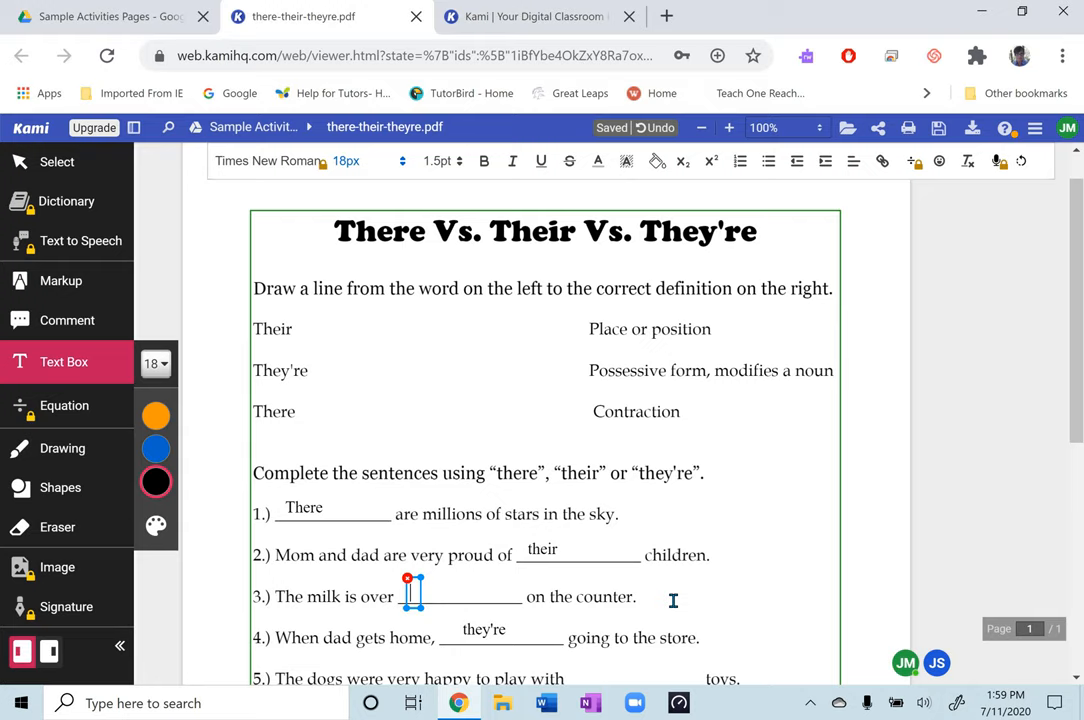
mouse_move(890, 584)
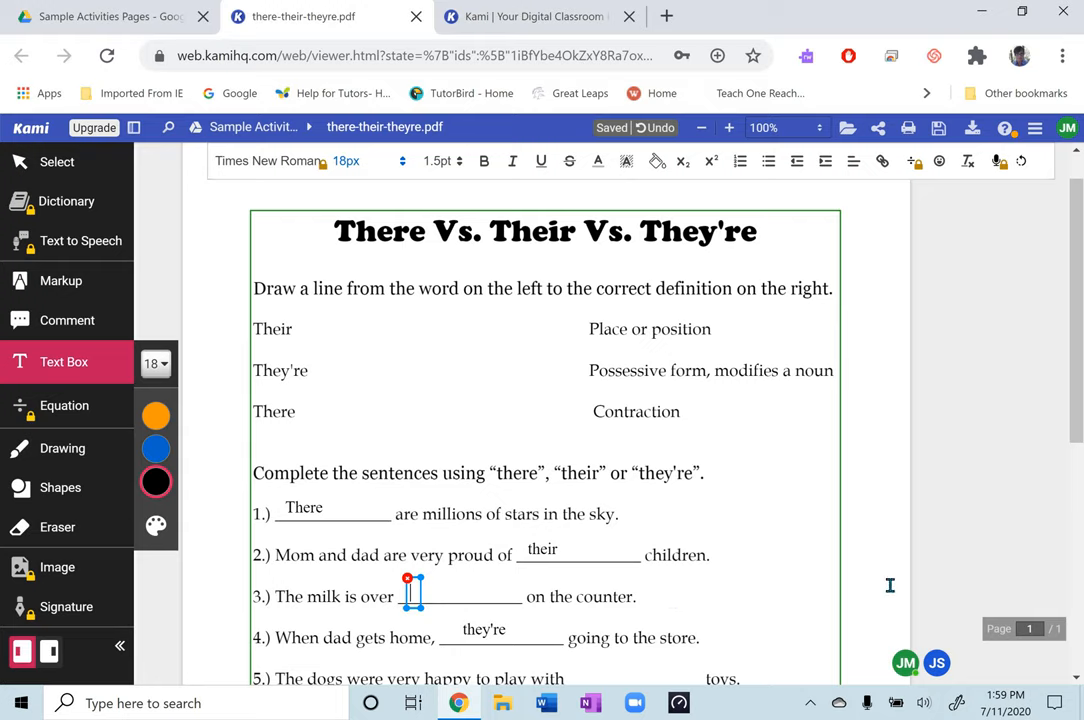
mouse_move(912, 550)
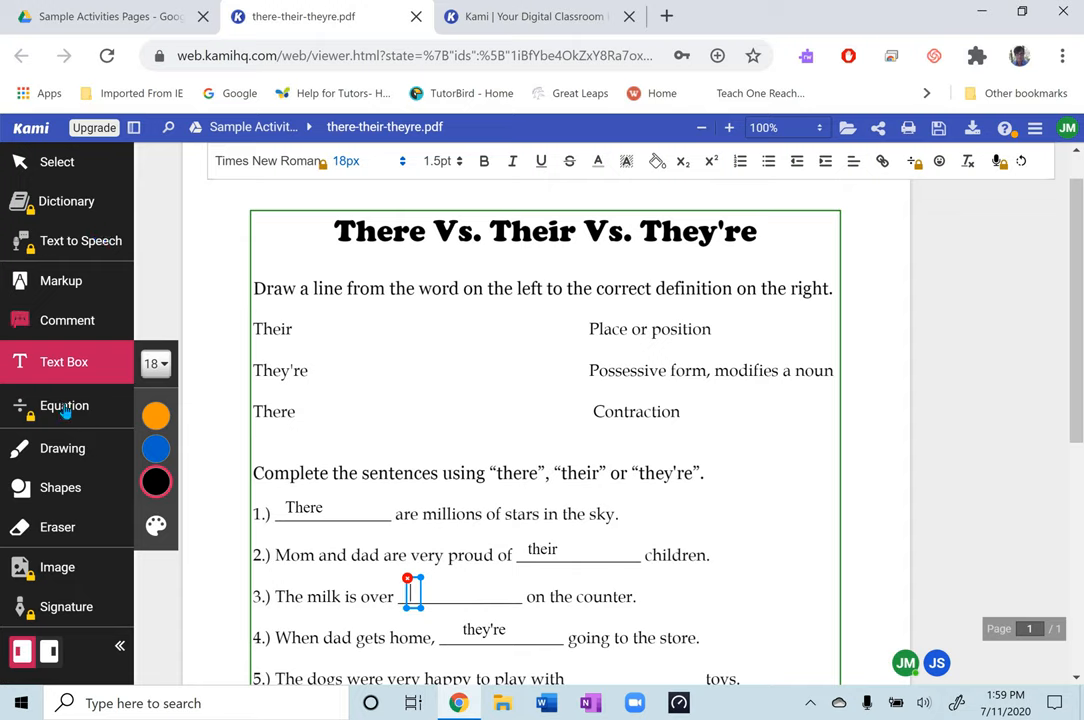
mouse_move(964, 432)
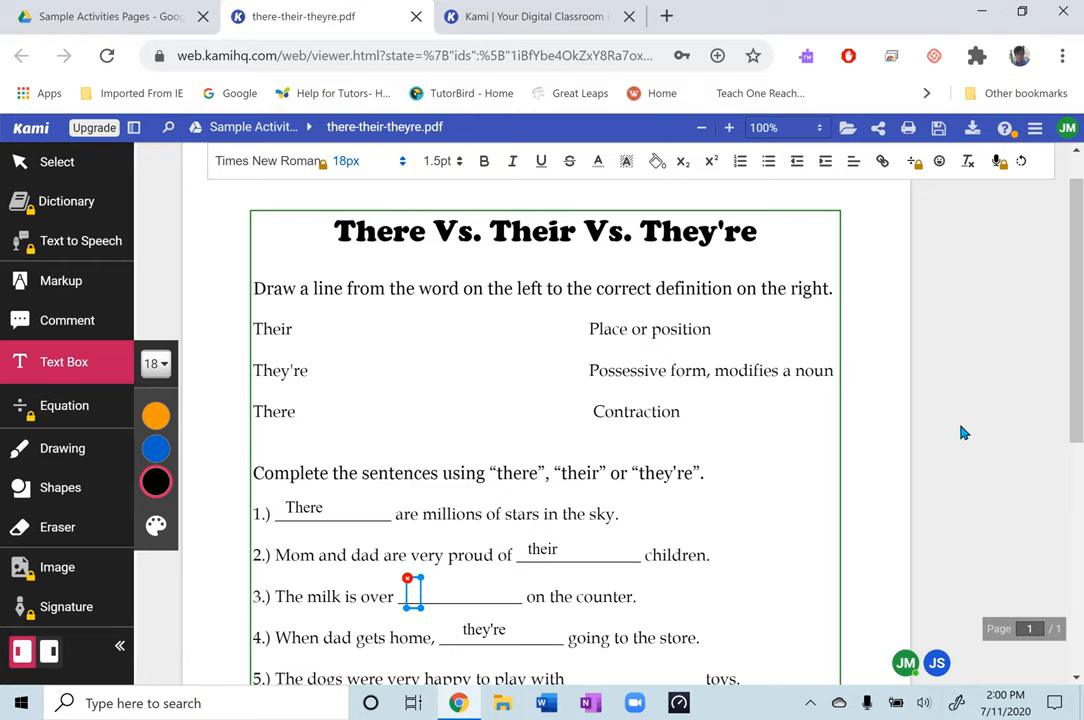
mouse_move(468, 352)
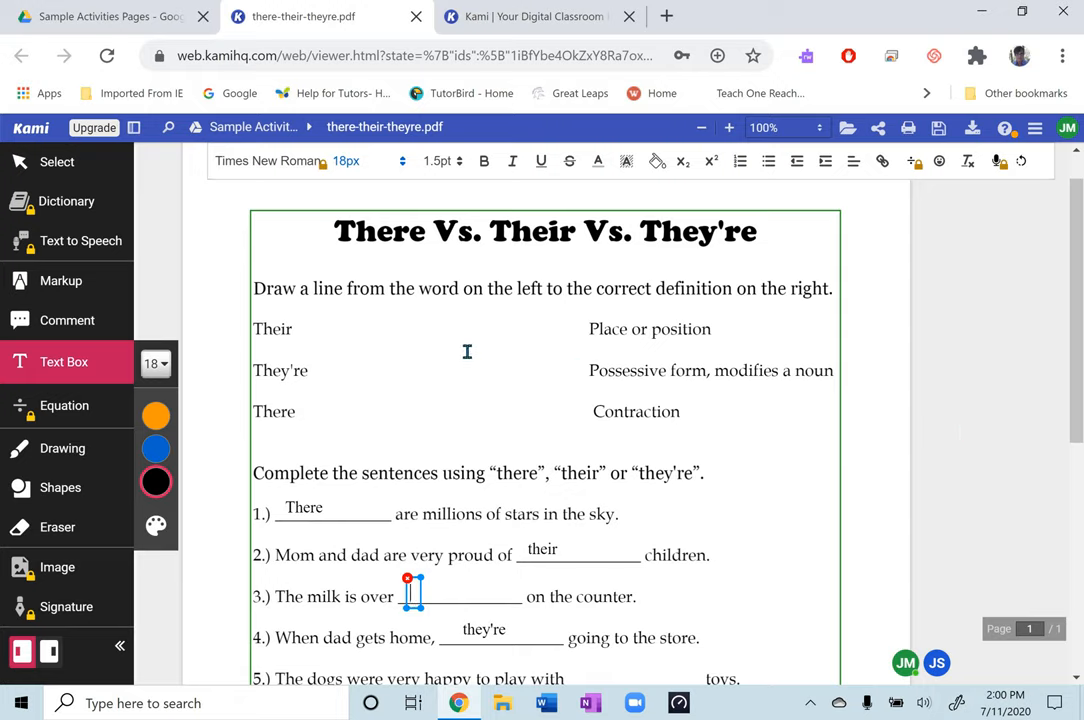